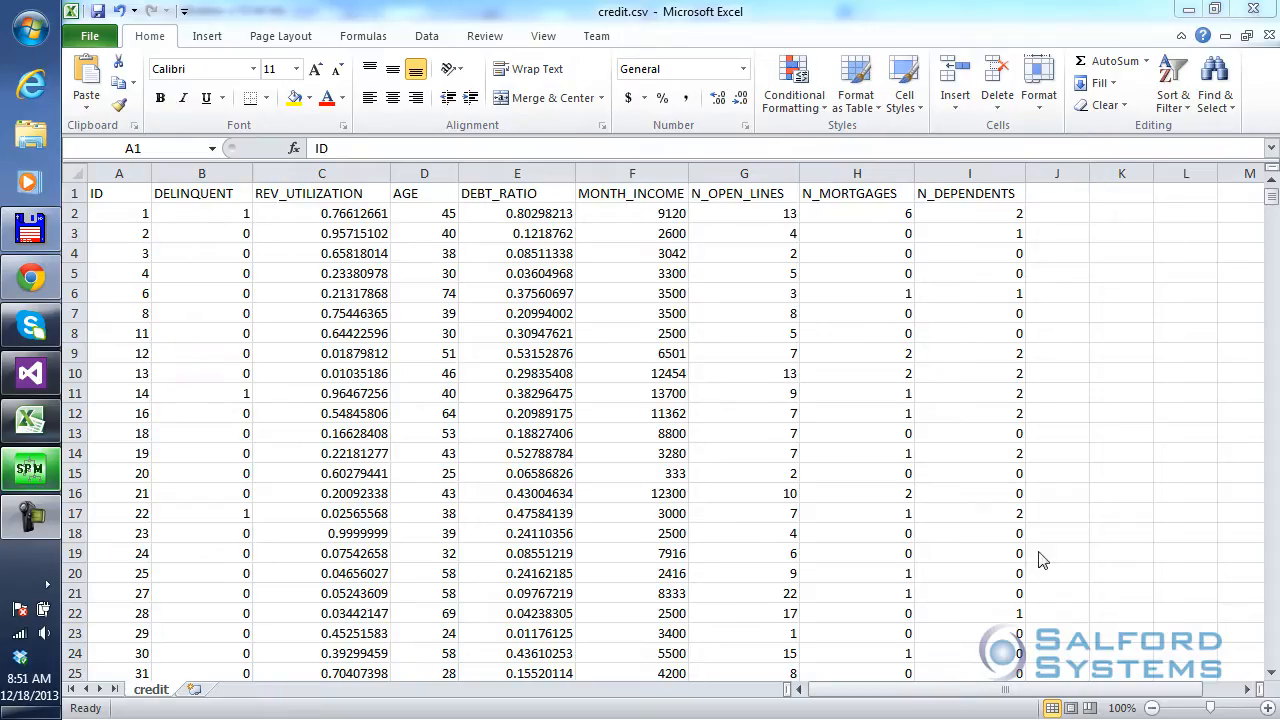
mouse_move(792, 26)
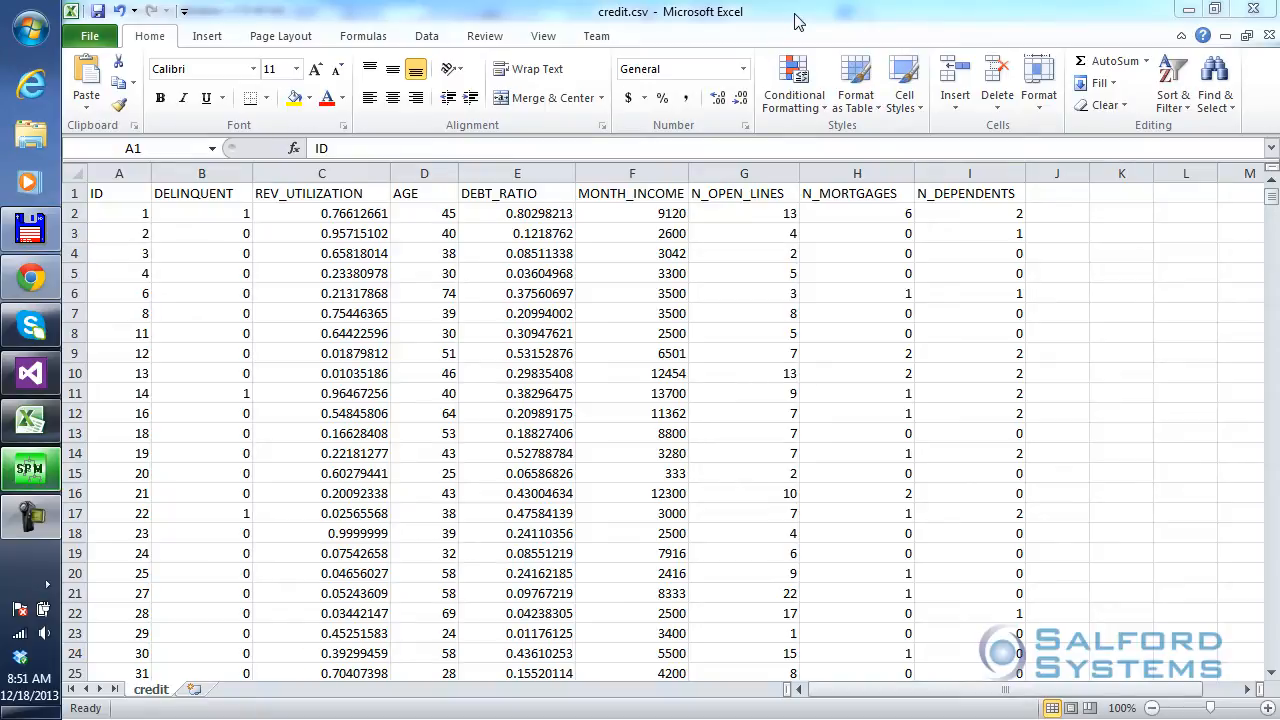
mouse_move(848, 628)
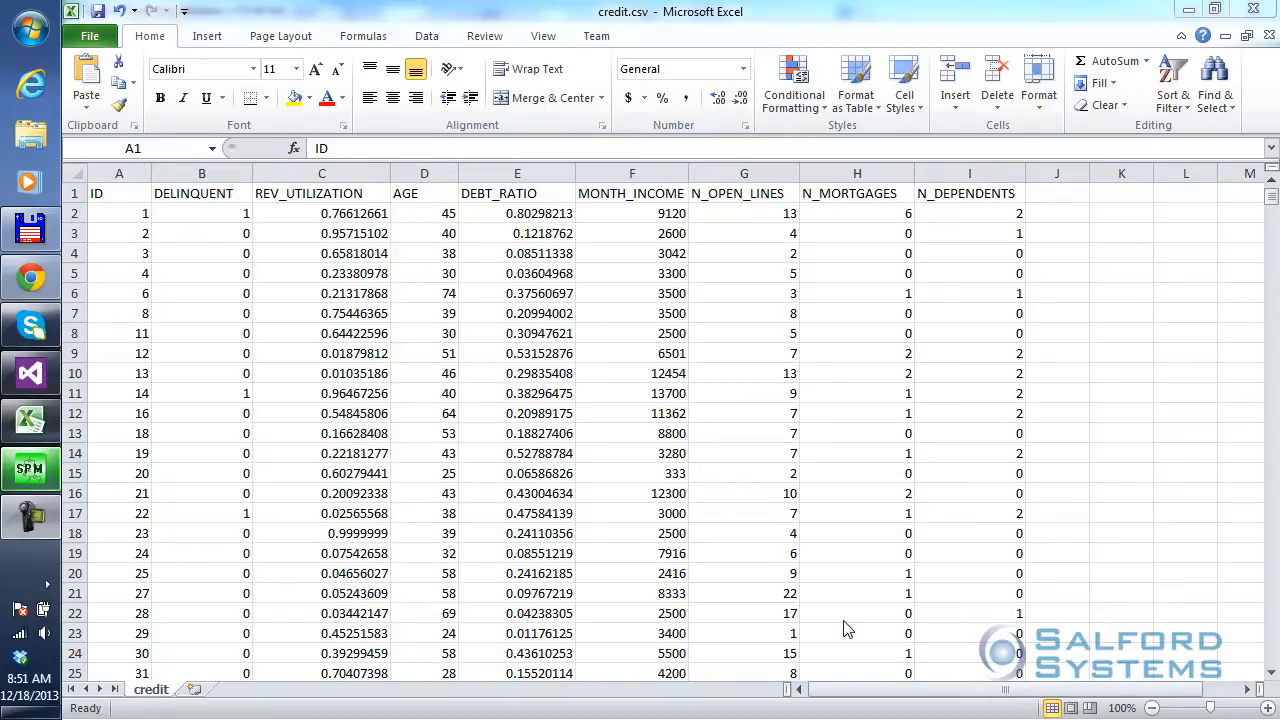
mouse_move(540, 598)
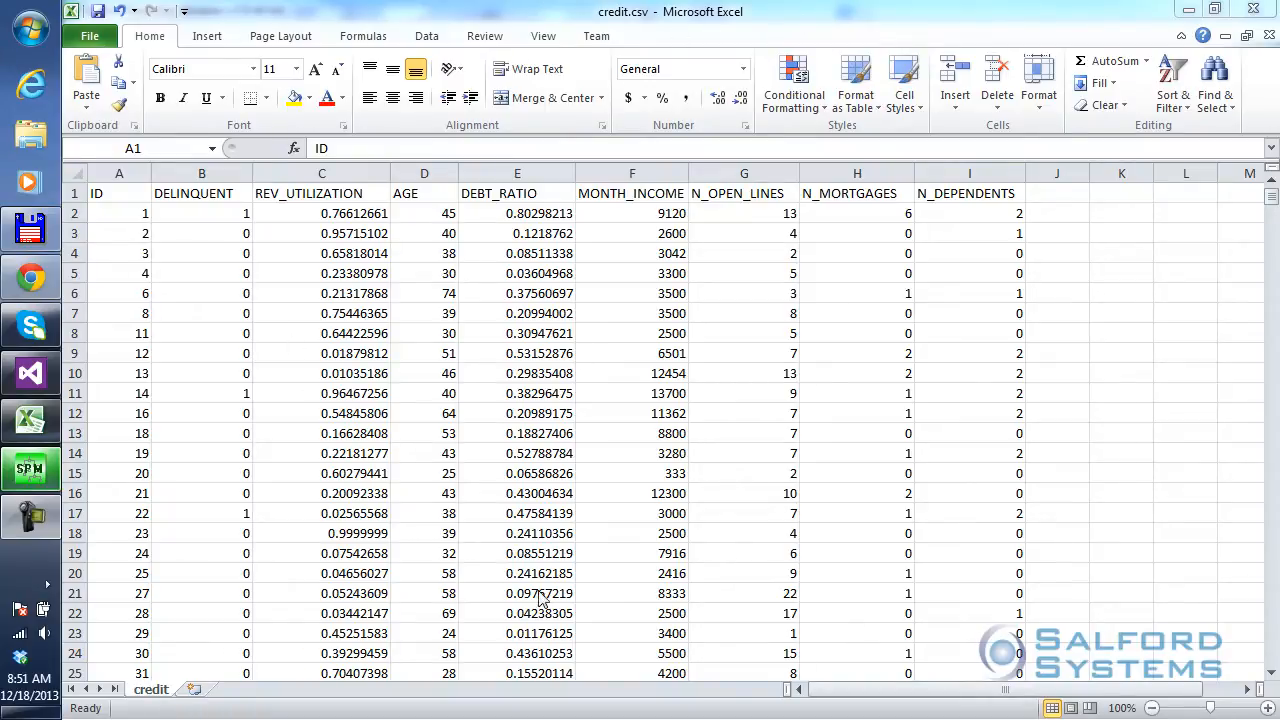
mouse_move(490, 440)
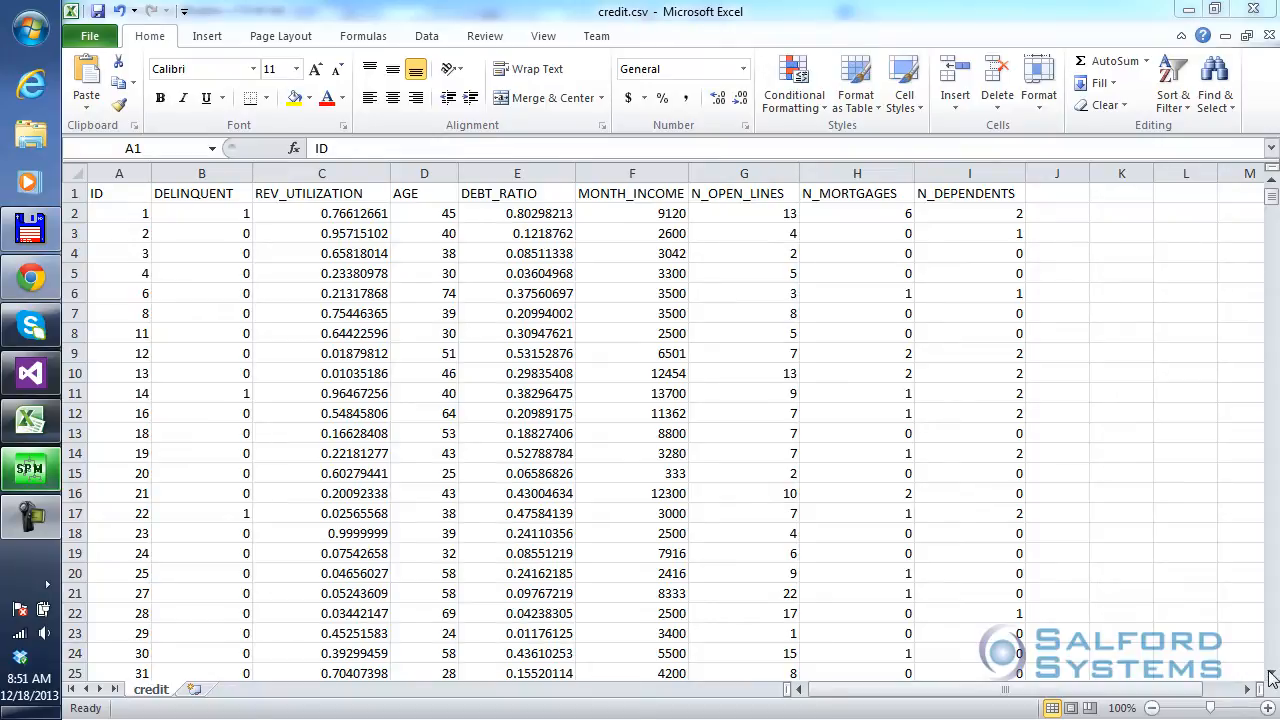
mouse_move(1144, 684)
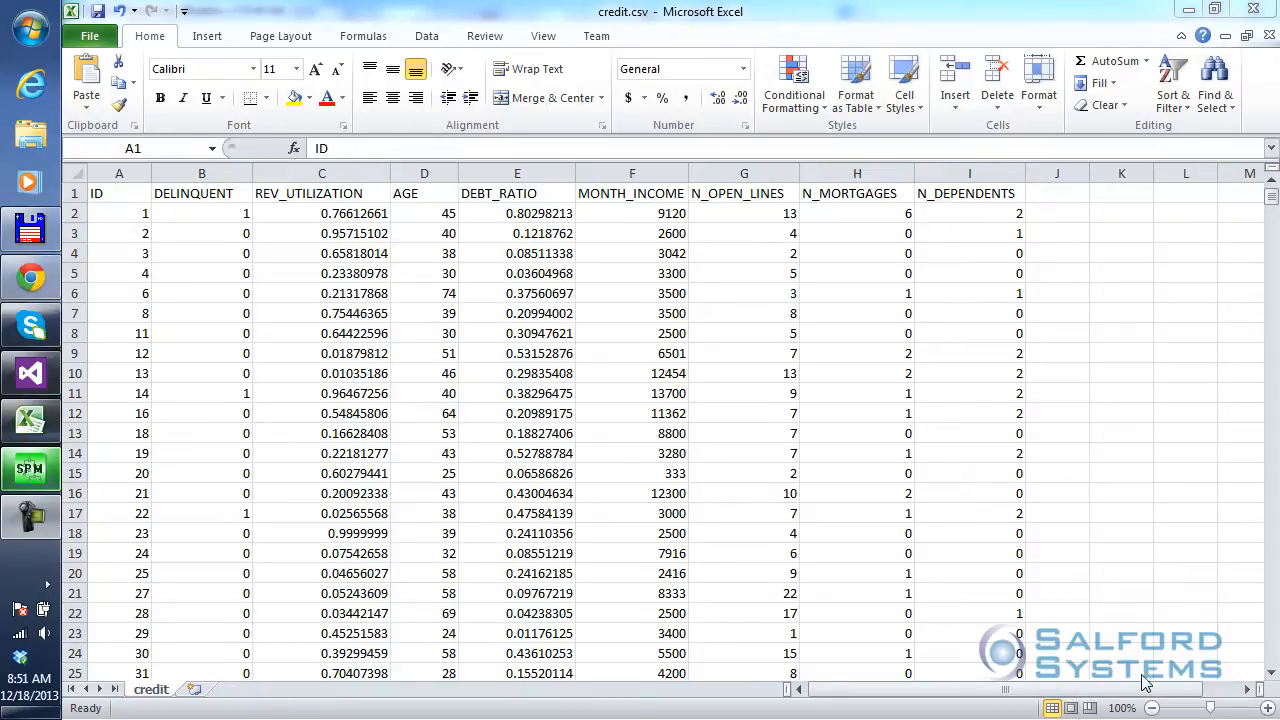
mouse_move(290, 576)
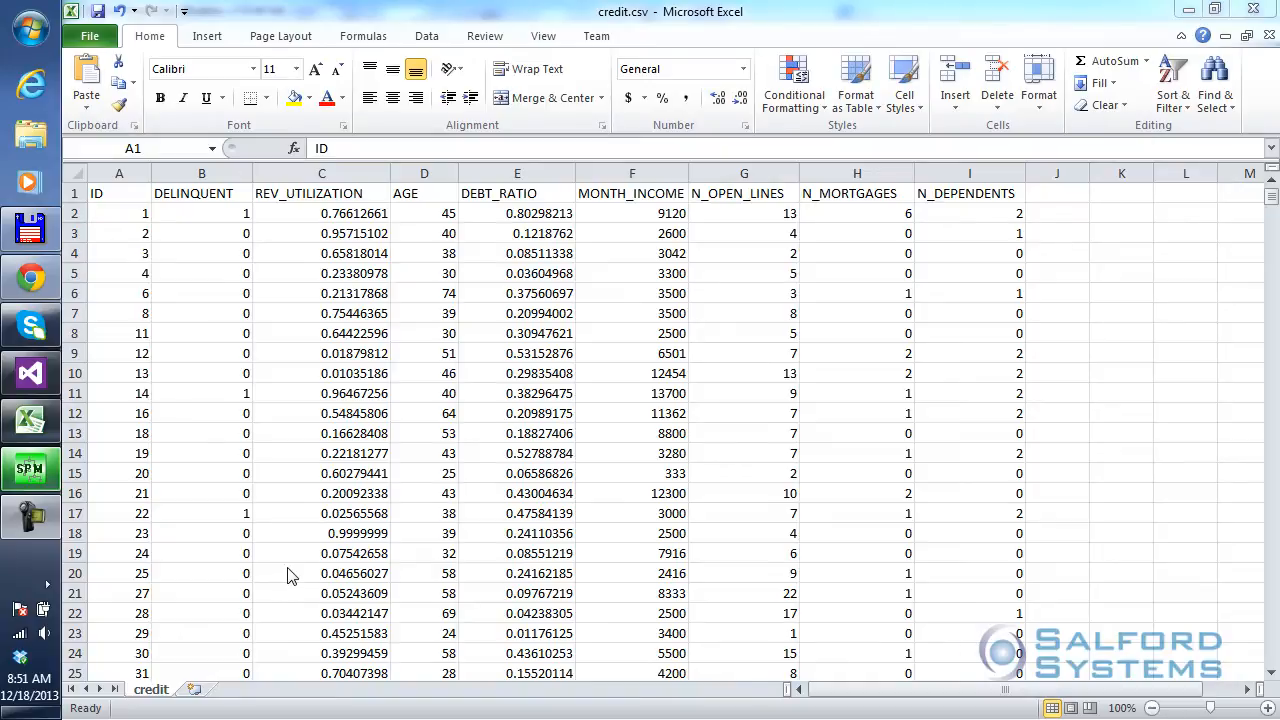
mouse_move(230, 360)
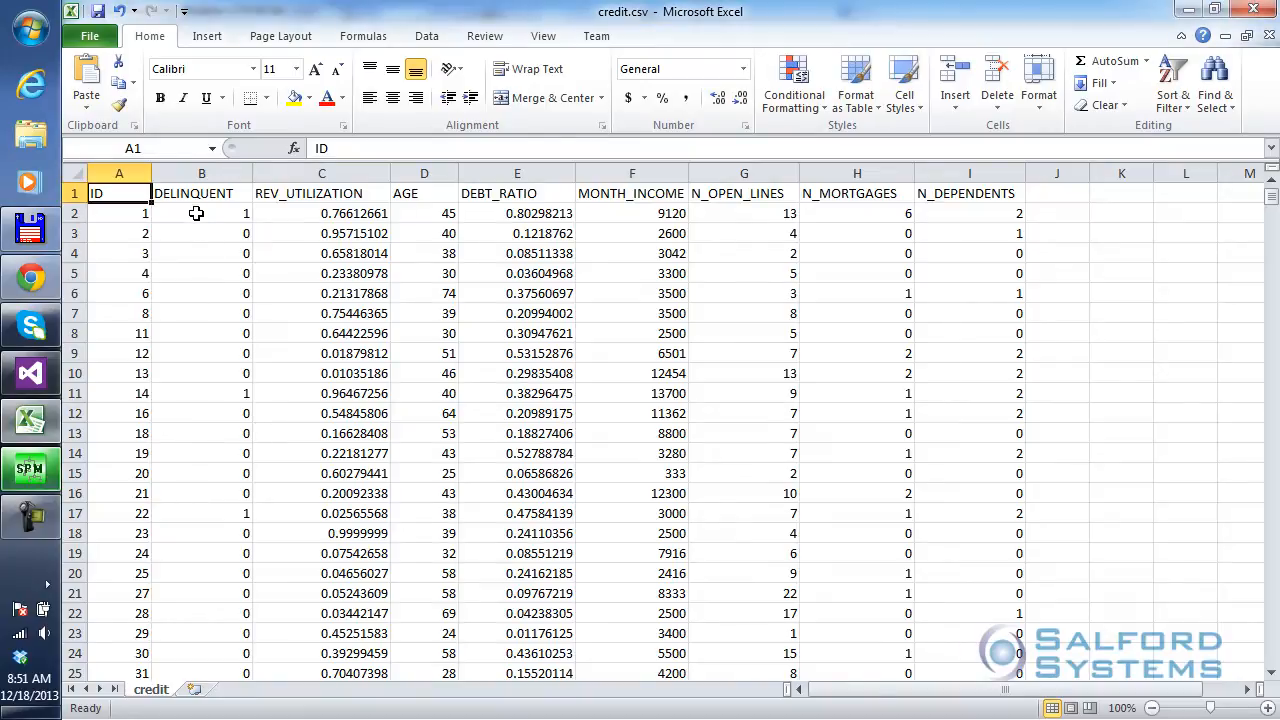
Inspect sample values of DELINQUENT, REV_UTILIZATION, AGE, DEBT_RATIO, MONTH_INCOME and N_DEPENDENTS in Excel
click(200, 232)
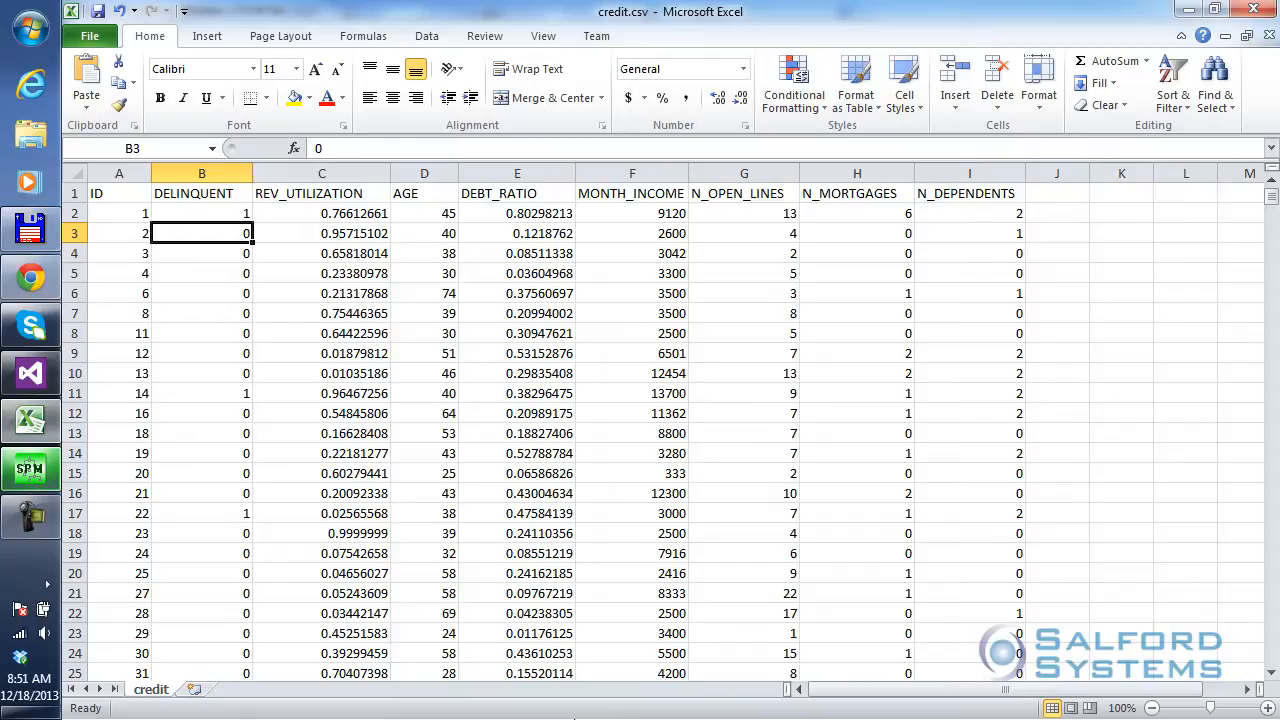
mouse_move(748, 608)
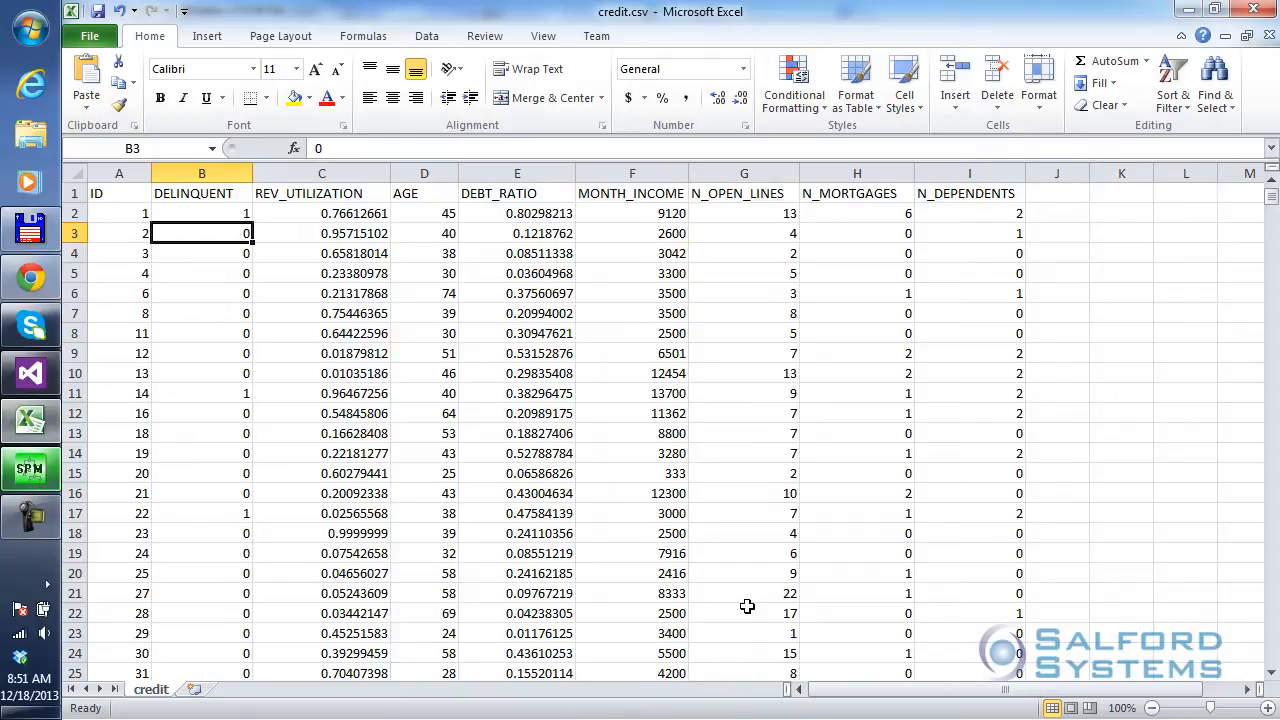
mouse_move(568, 460)
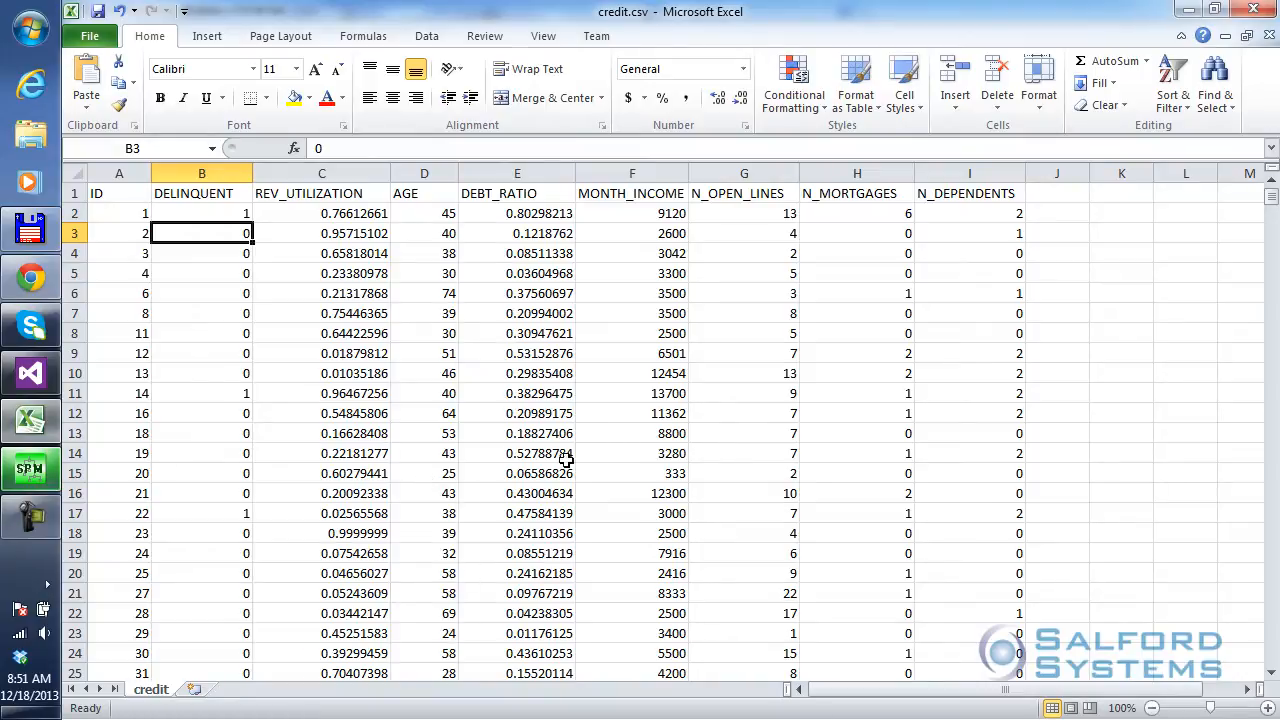
mouse_move(900, 304)
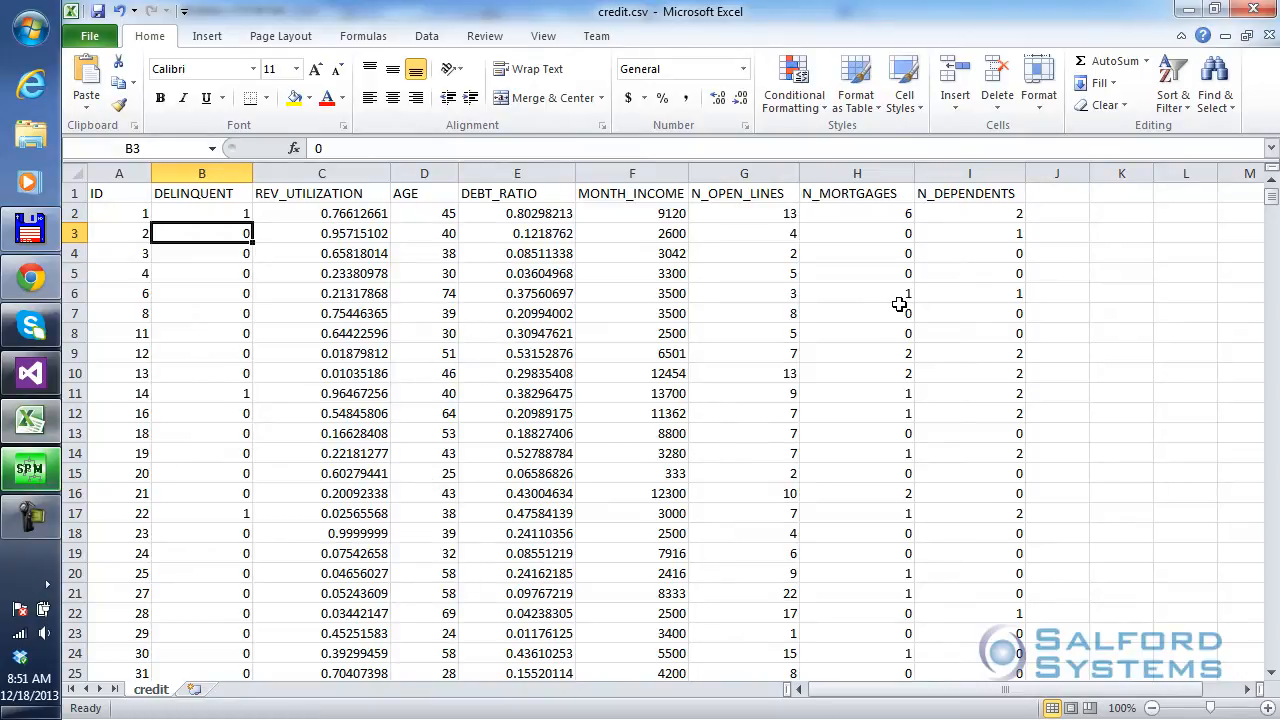
mouse_move(260, 242)
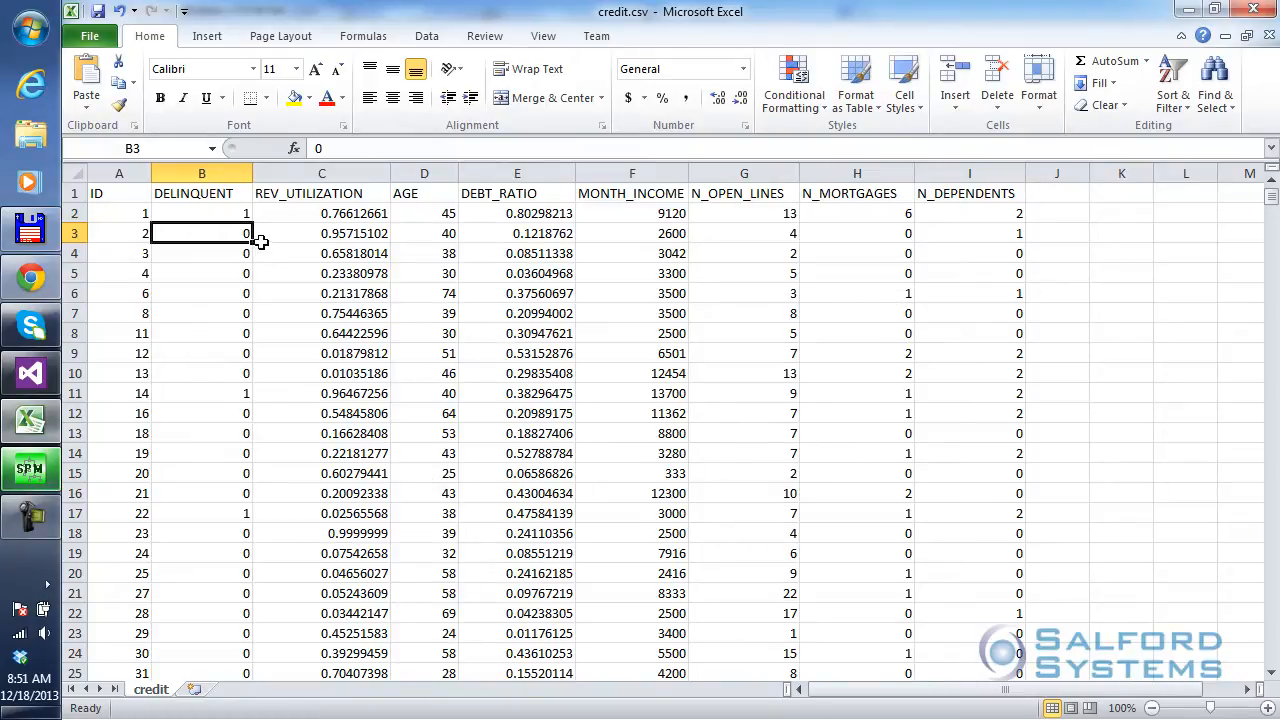
click(320, 212)
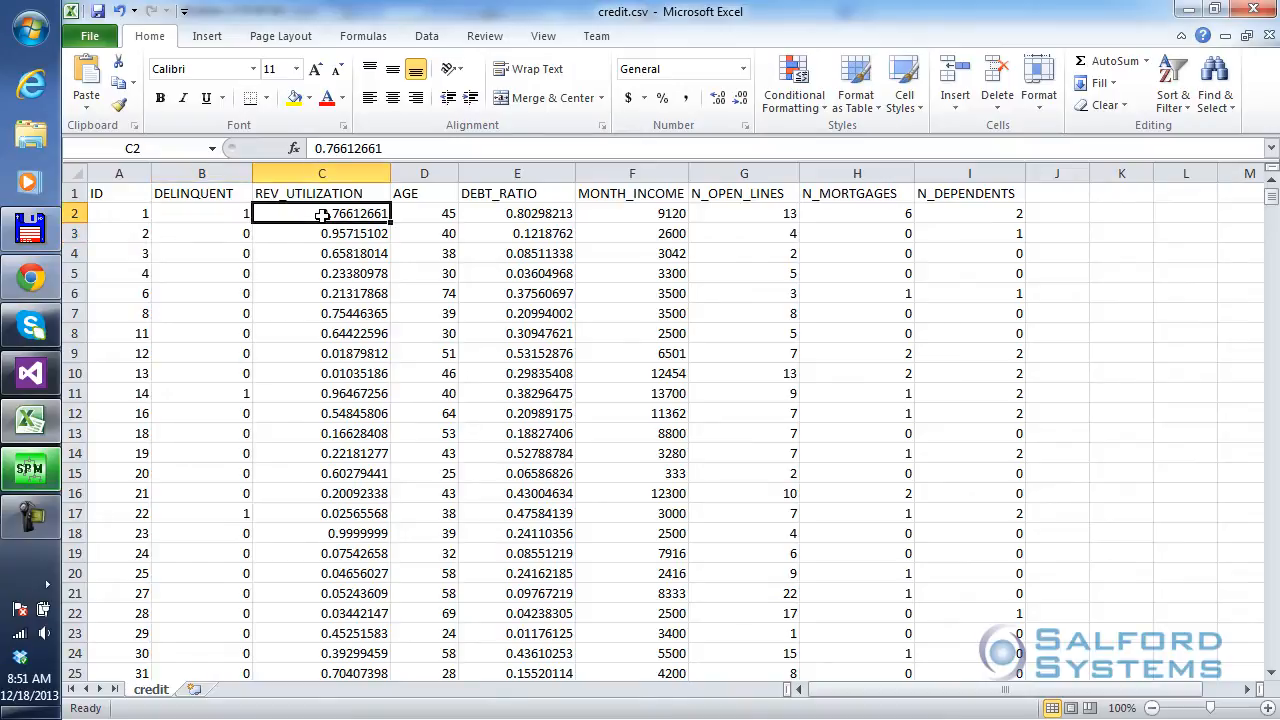
click(424, 212)
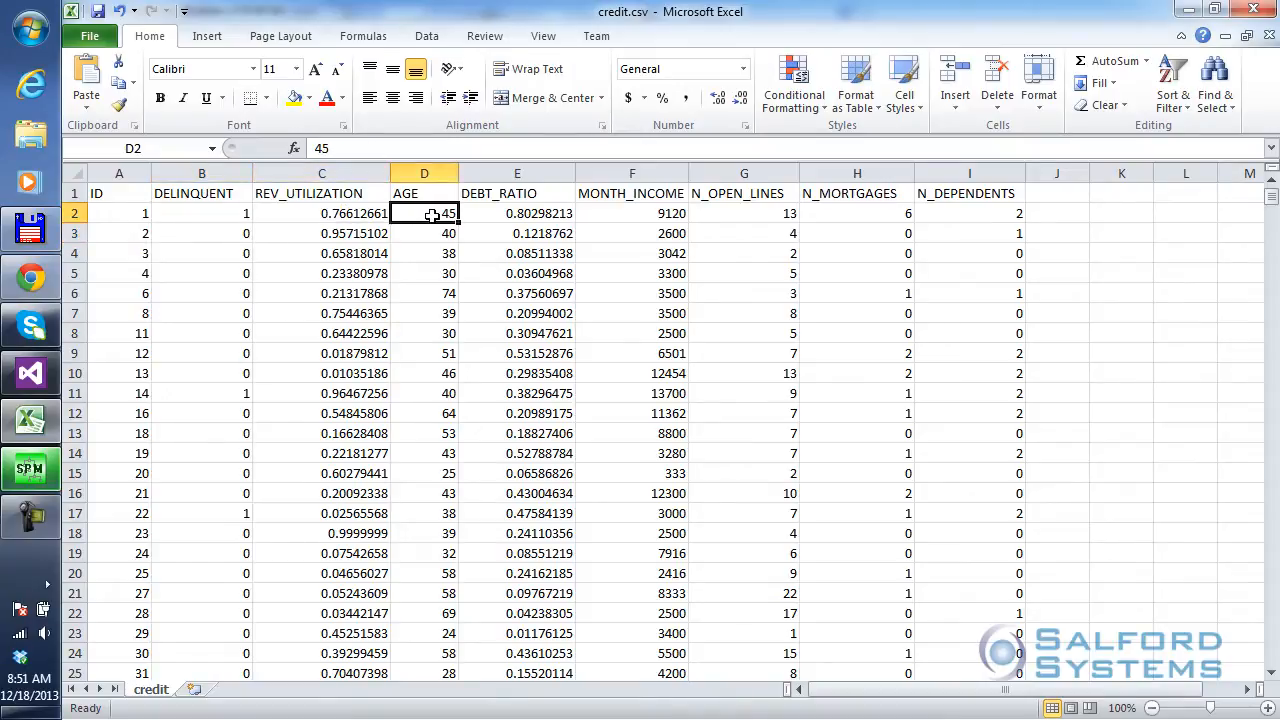
click(516, 212)
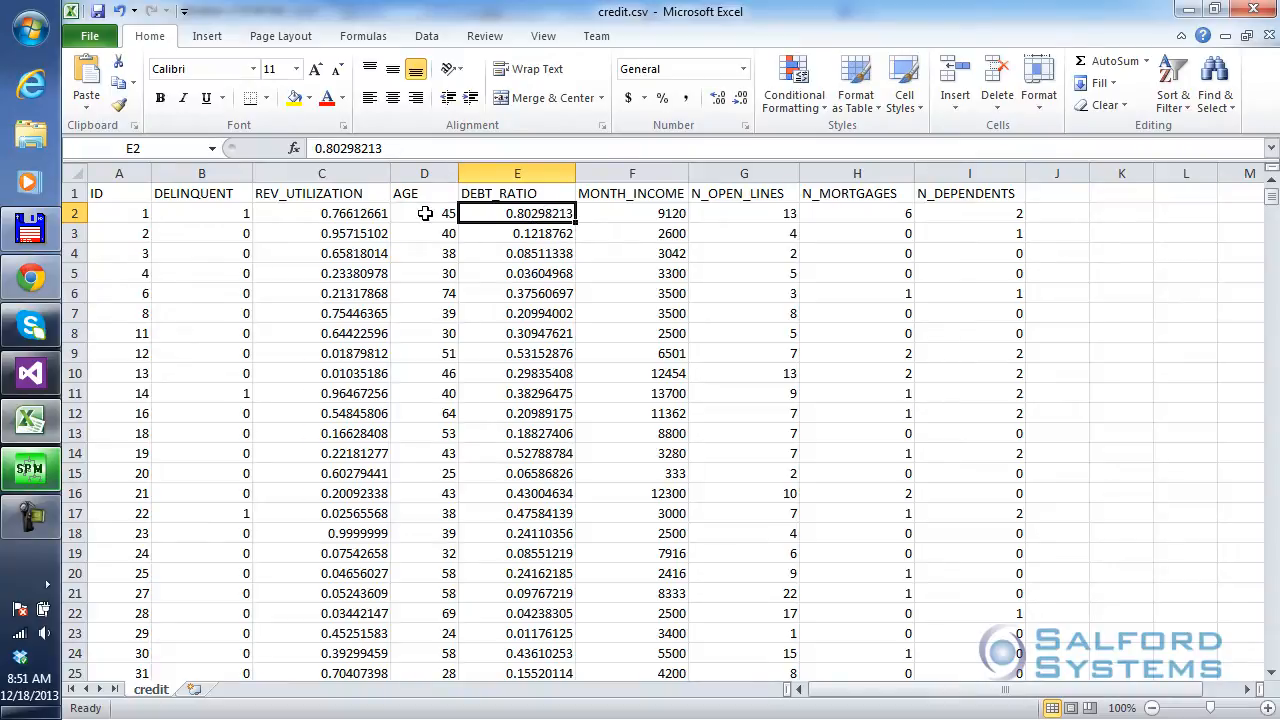
click(632, 212)
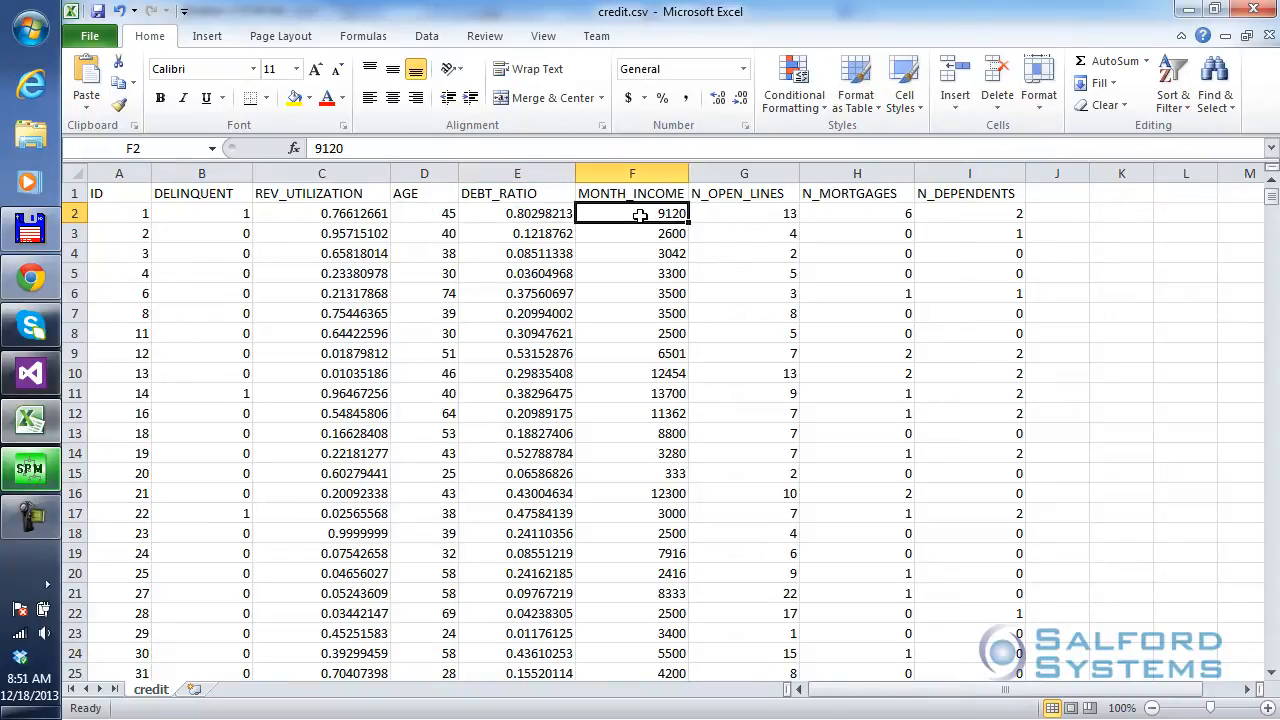
mouse_move(728, 270)
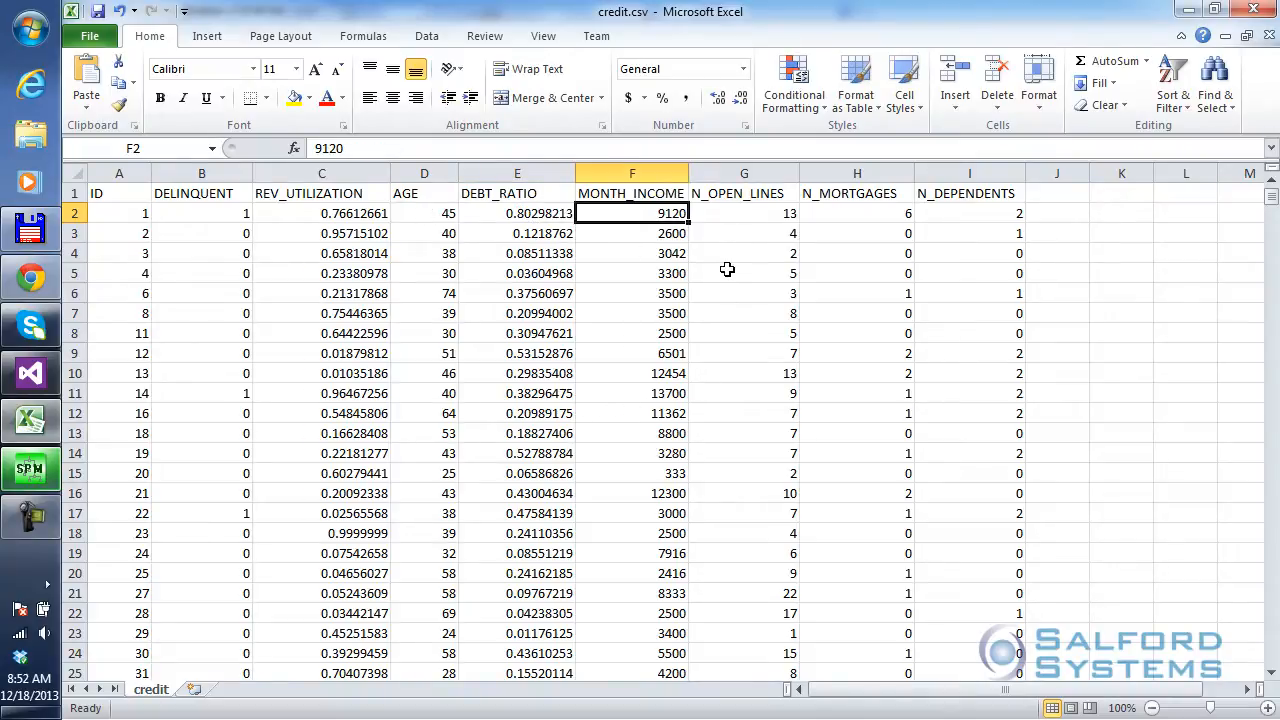
click(744, 212)
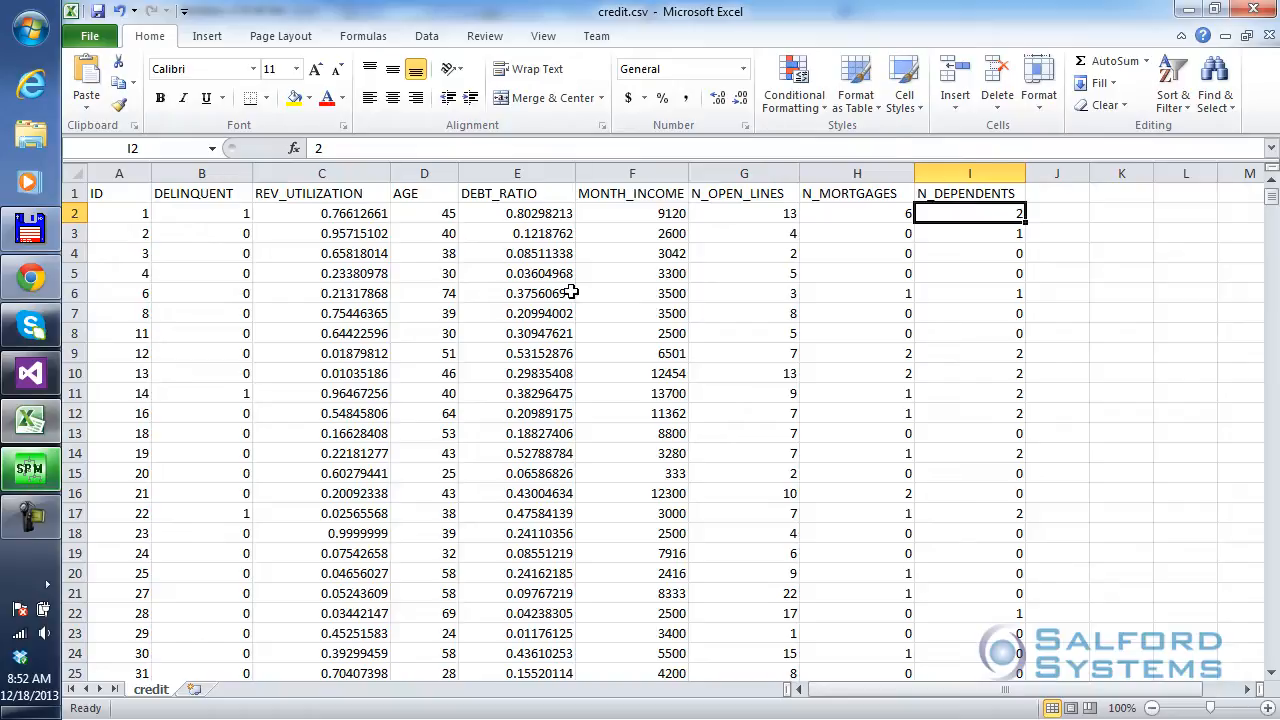
mouse_move(356, 700)
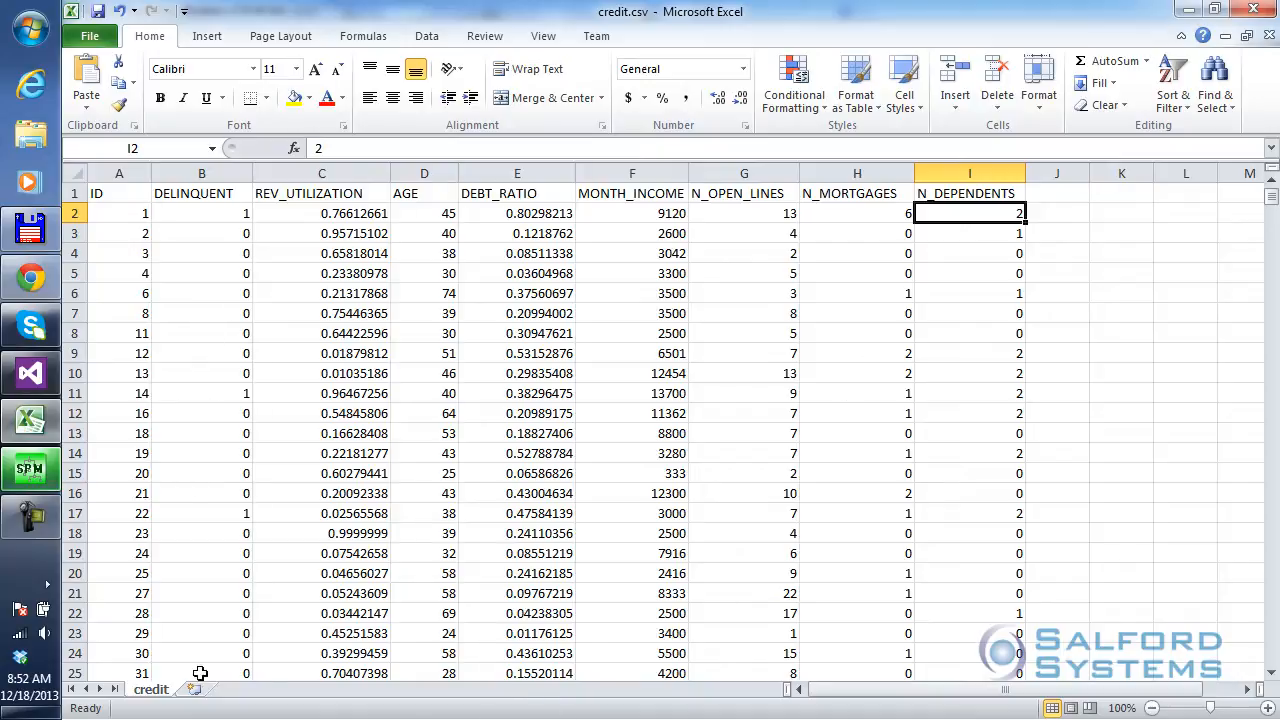
mouse_move(148, 700)
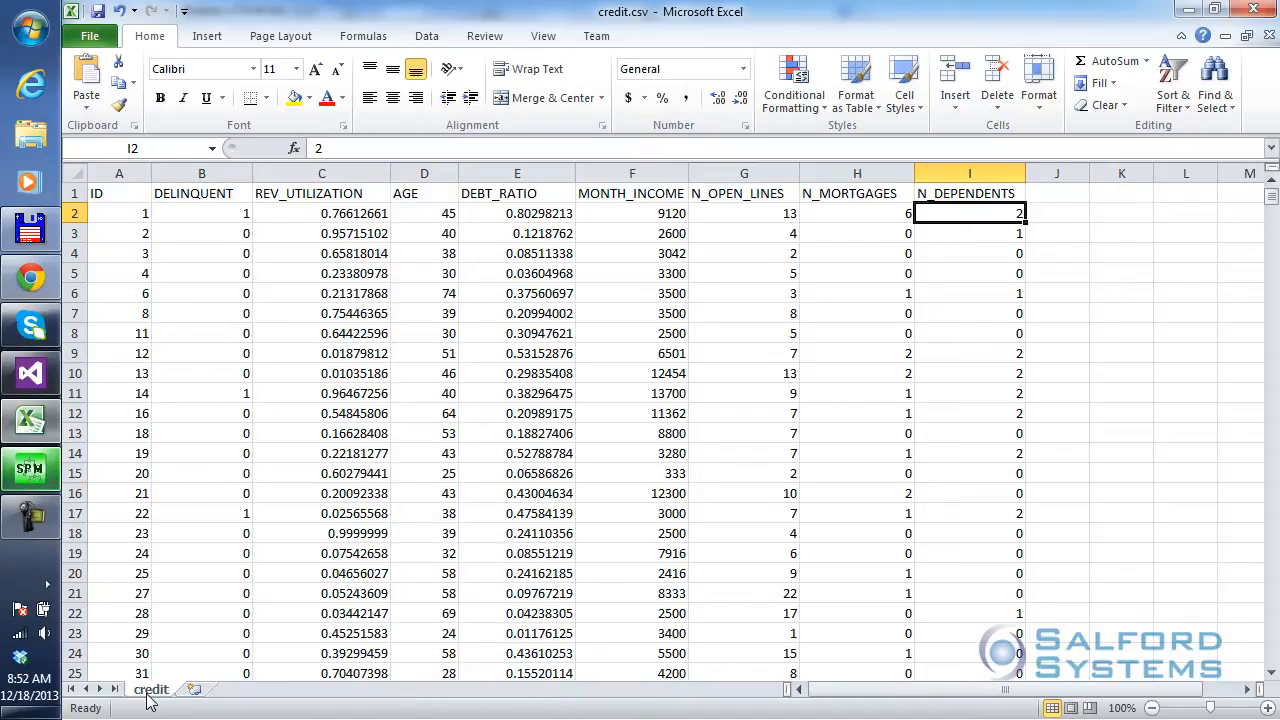
mouse_move(92, 216)
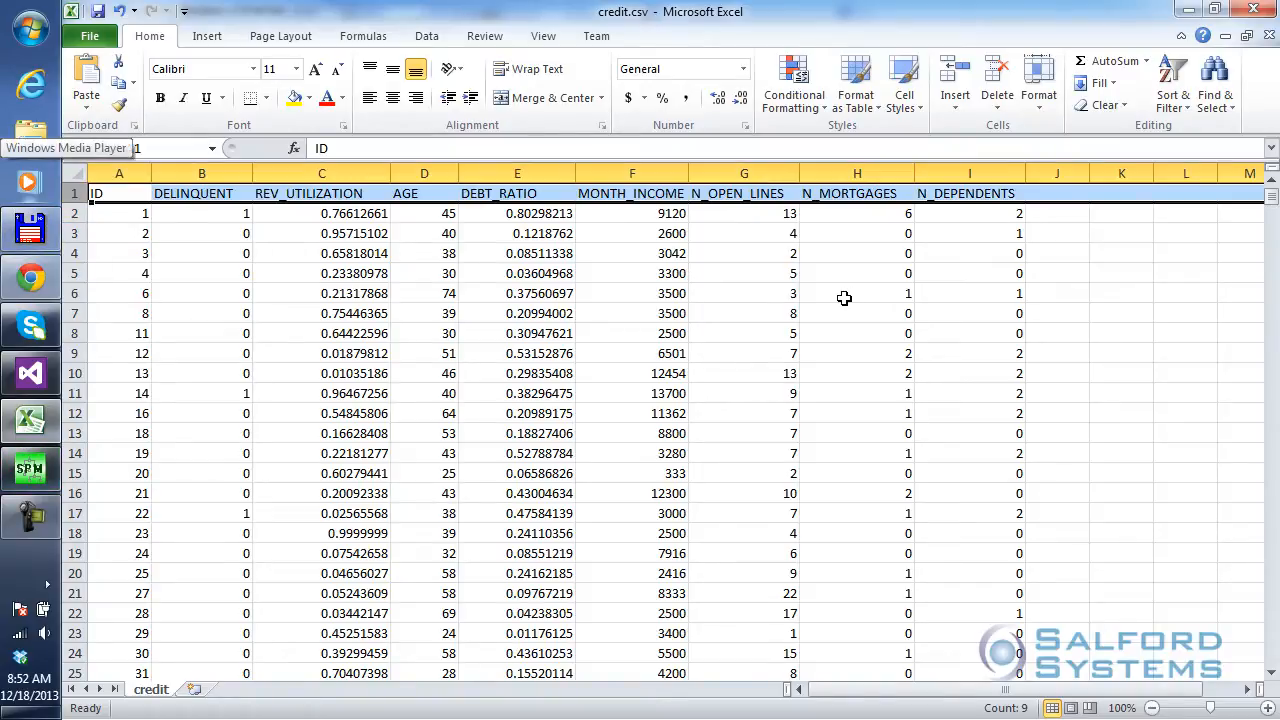
click(200, 272)
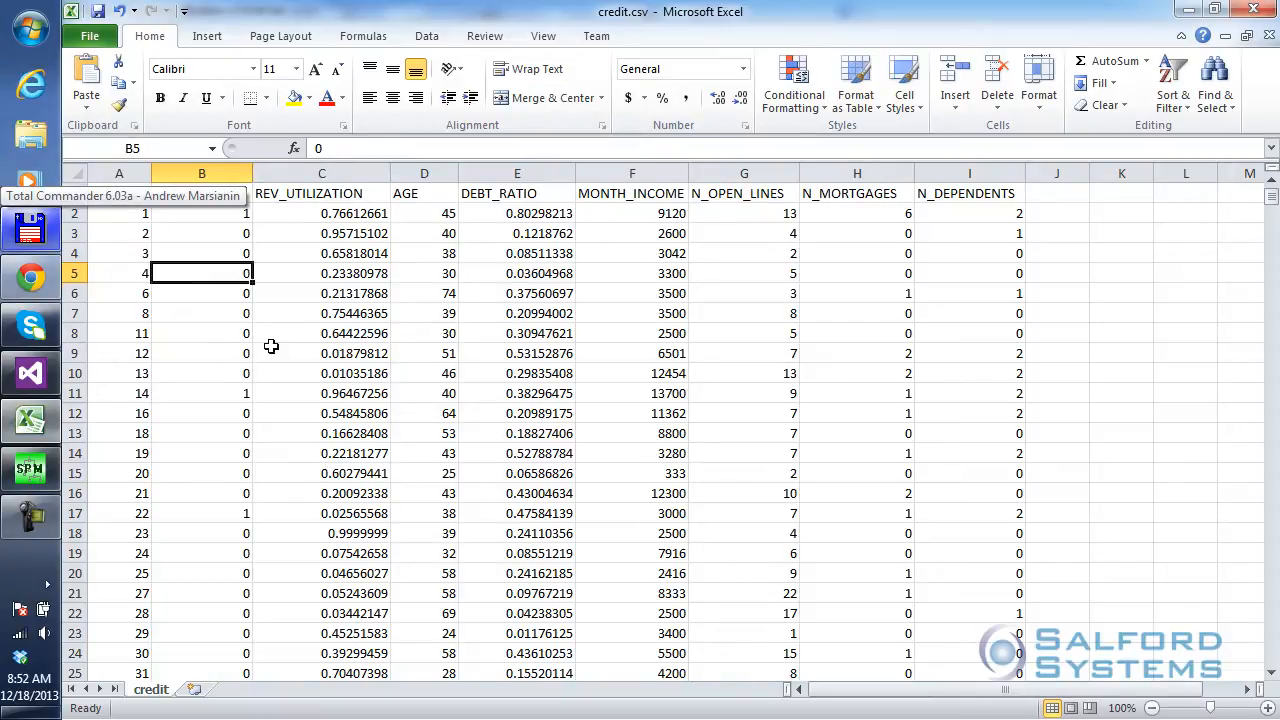
Bring up Excel's save-as options for credit.csv and show the SPM7 install folder in Total Commander
click(88, 36)
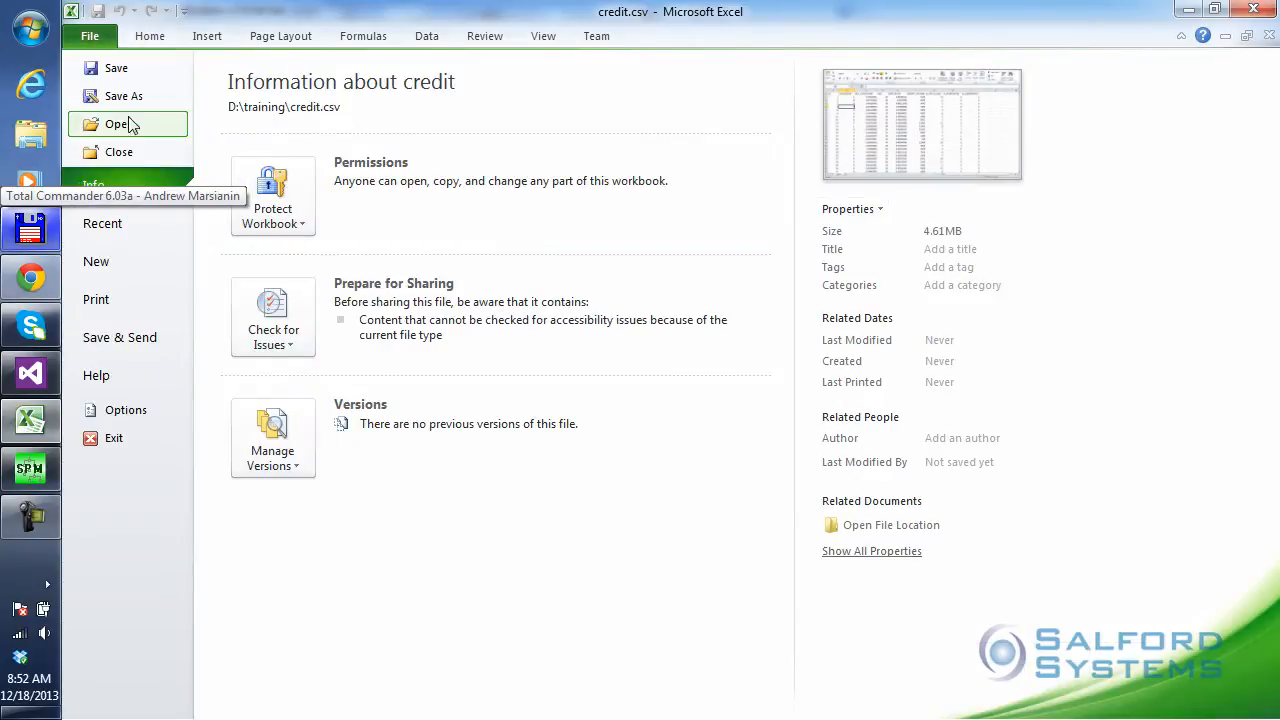
click(124, 96)
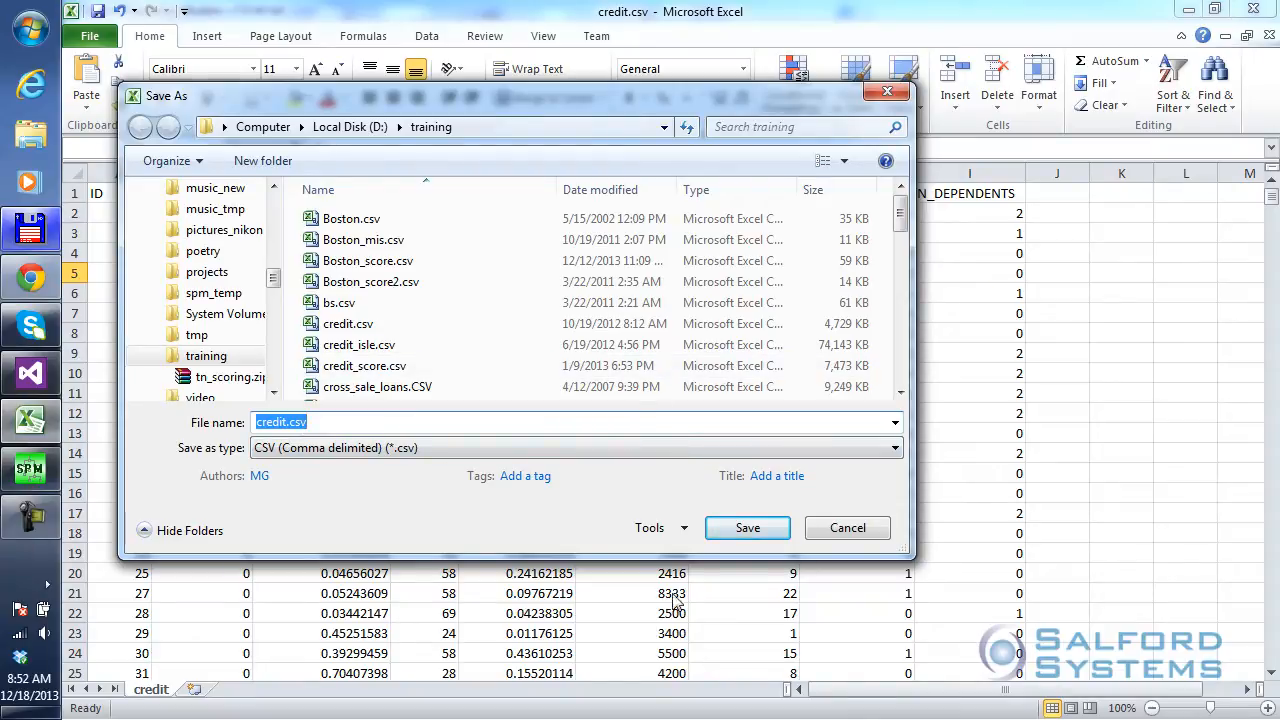
click(748, 528)
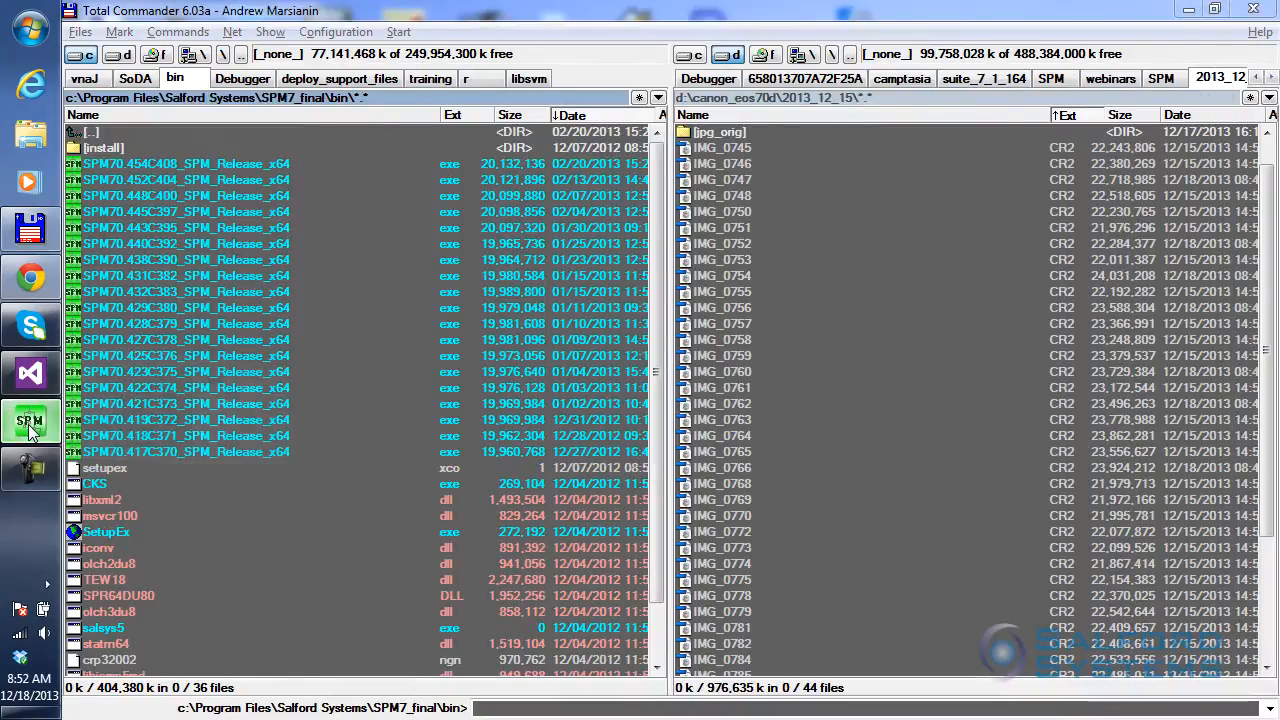
Launch Salford Predictive Modeler and reposition its Classic Output log of default settings
click(30, 420)
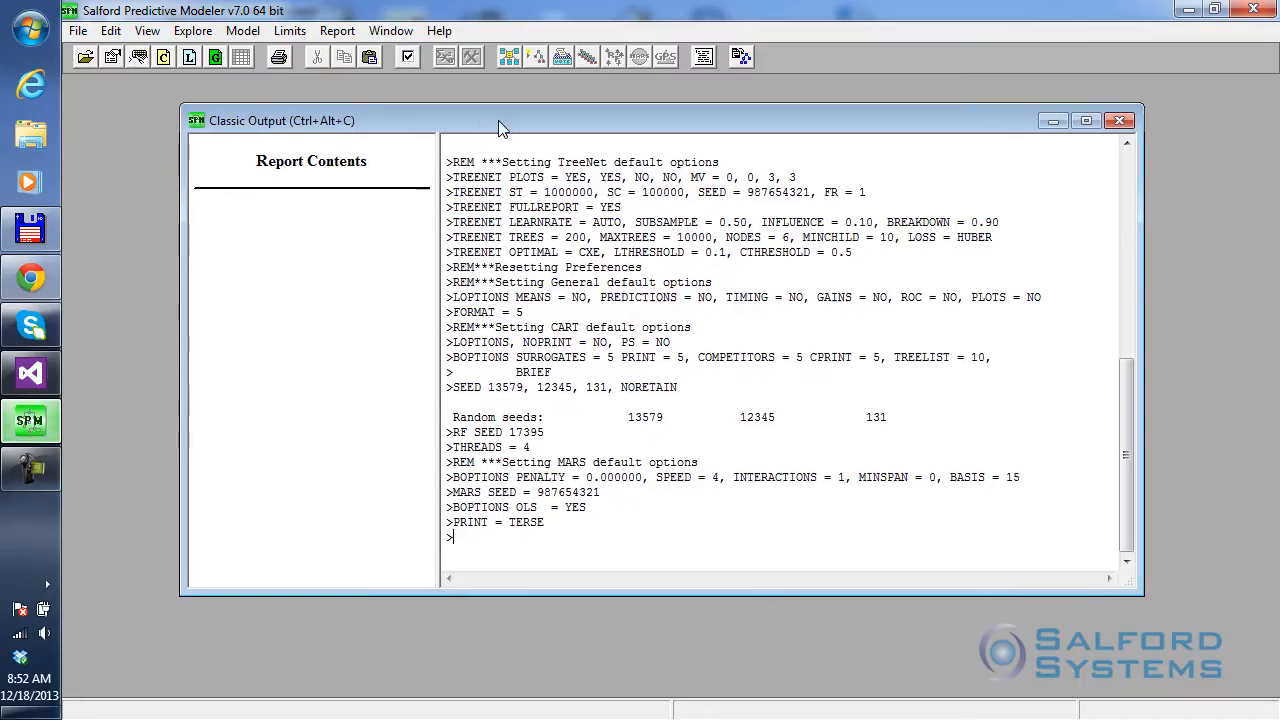
drag(500, 120, 480, 138)
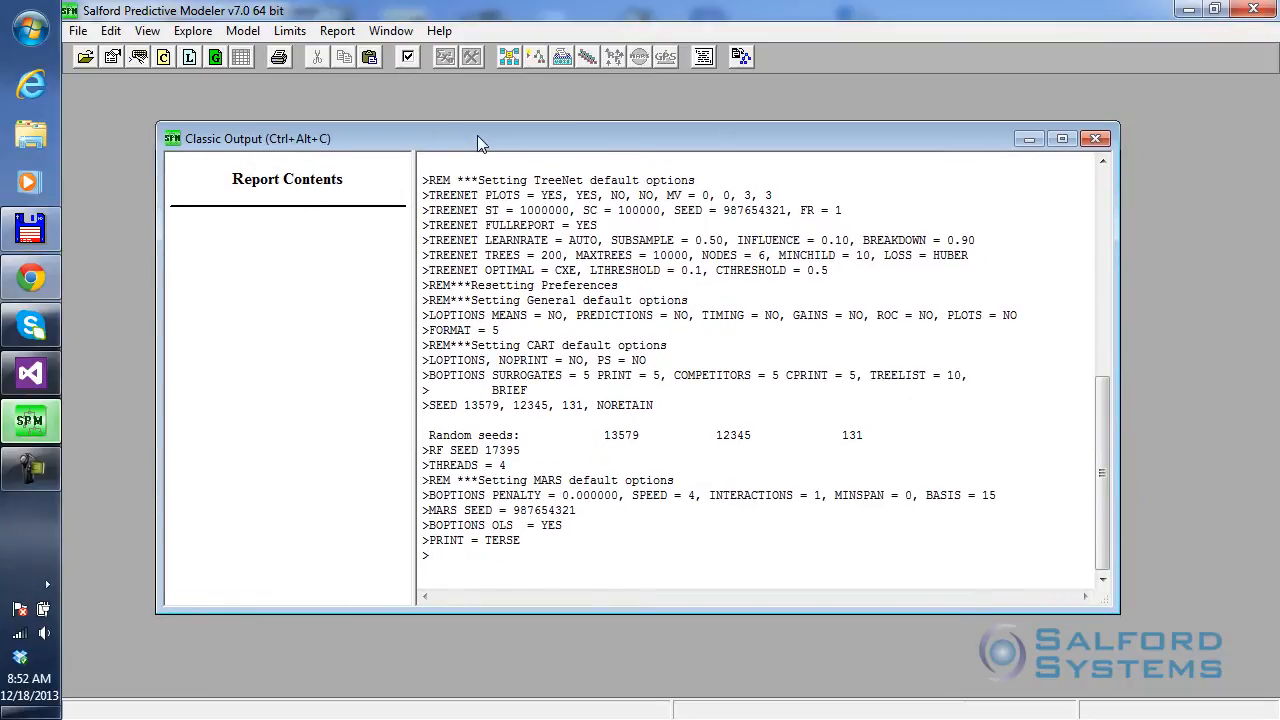
mouse_move(238, 436)
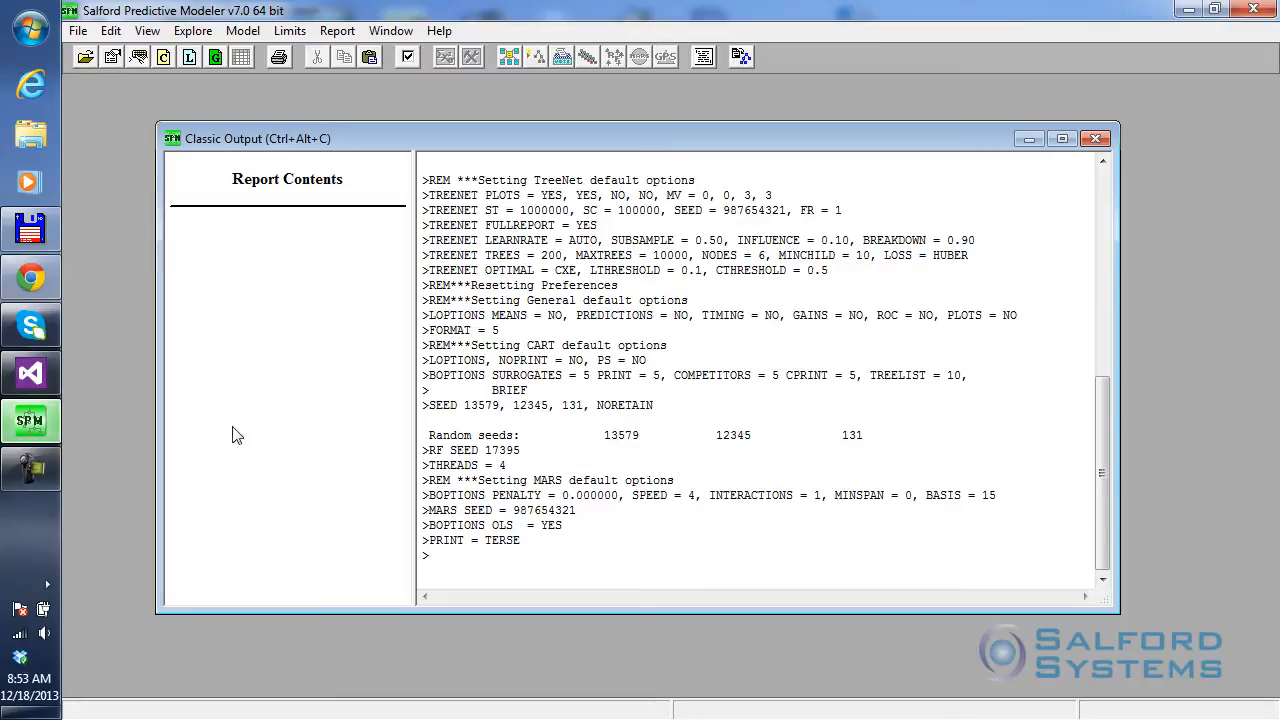
mouse_move(332, 478)
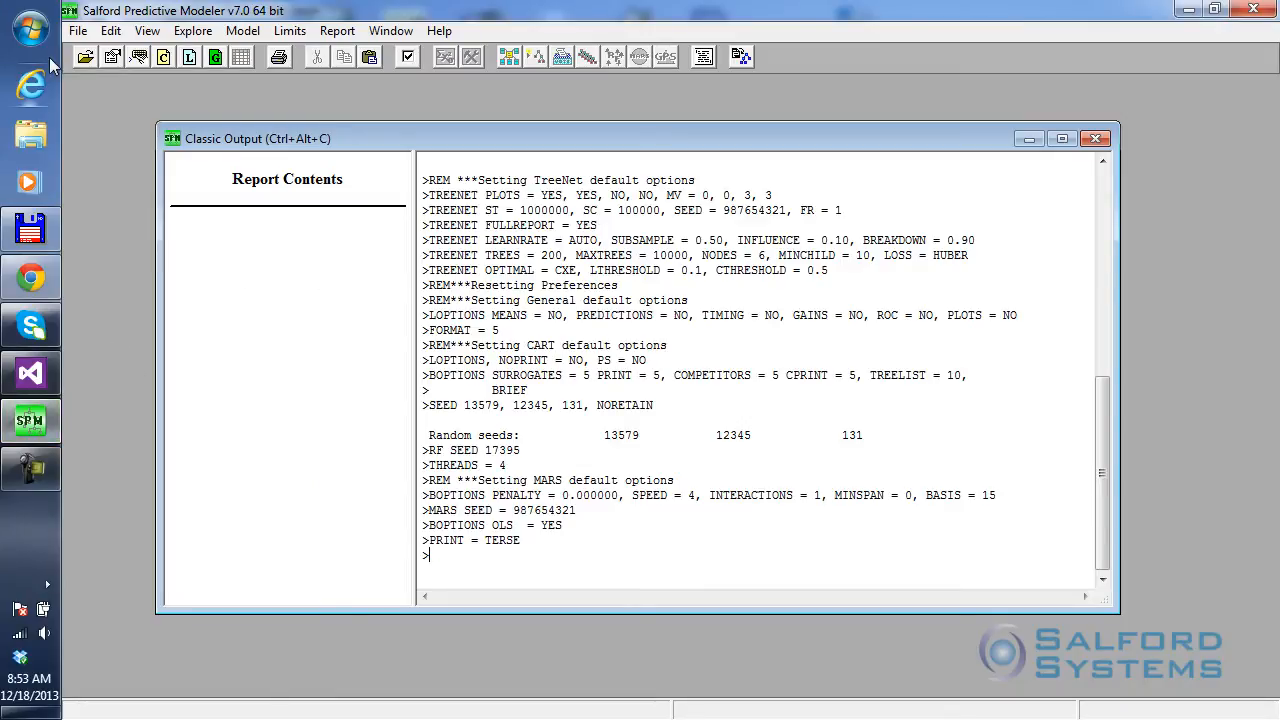
click(76, 30)
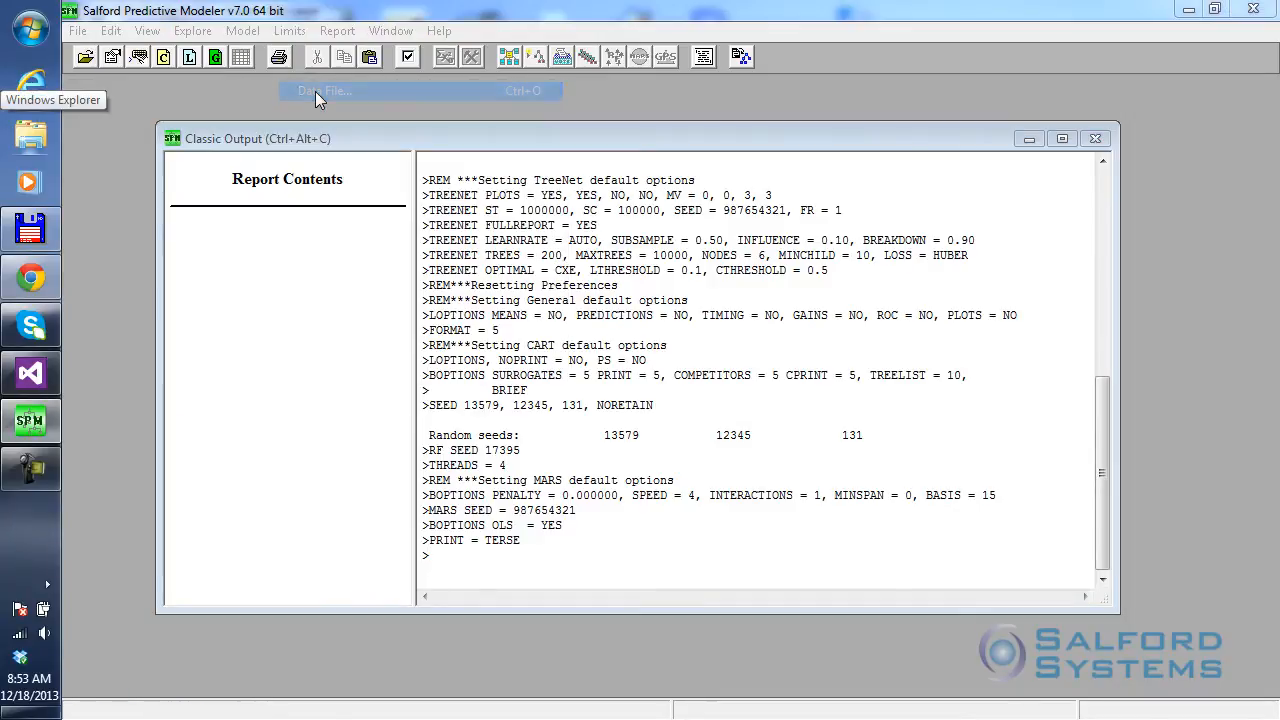
Open credit.csv from the training folder as the data file, checking the accepted file types
click(324, 92)
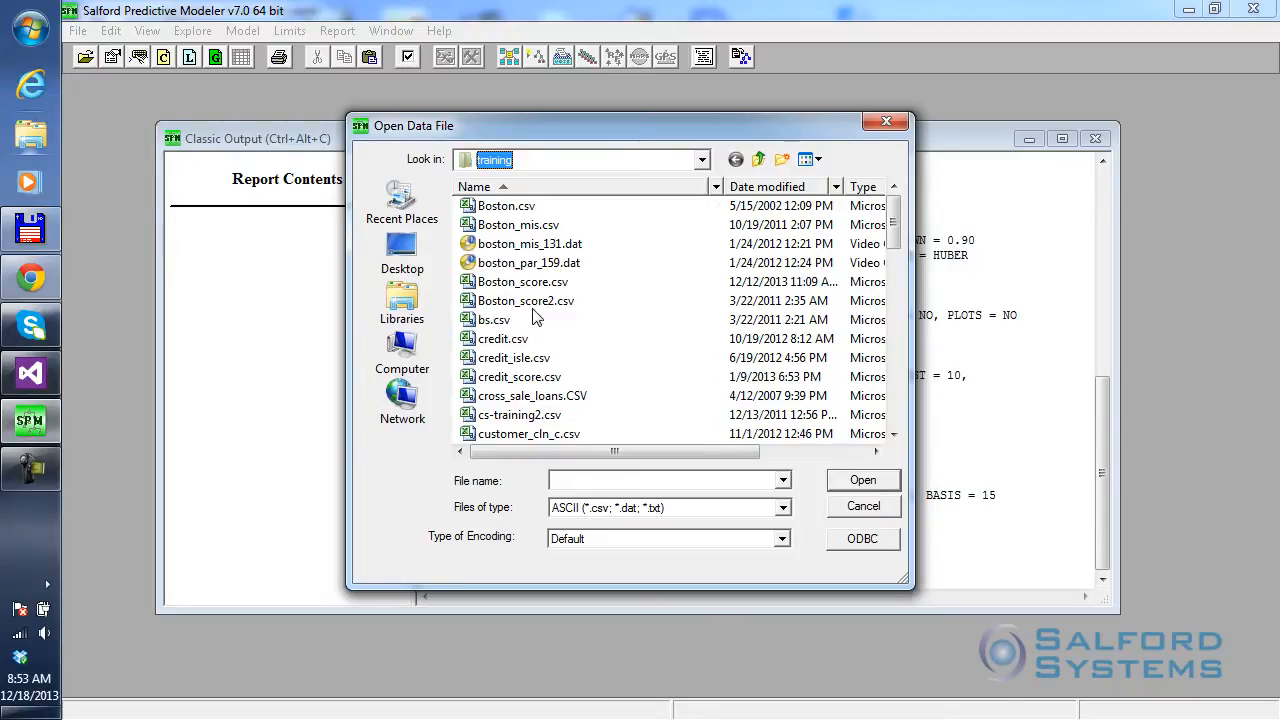
mouse_move(464, 520)
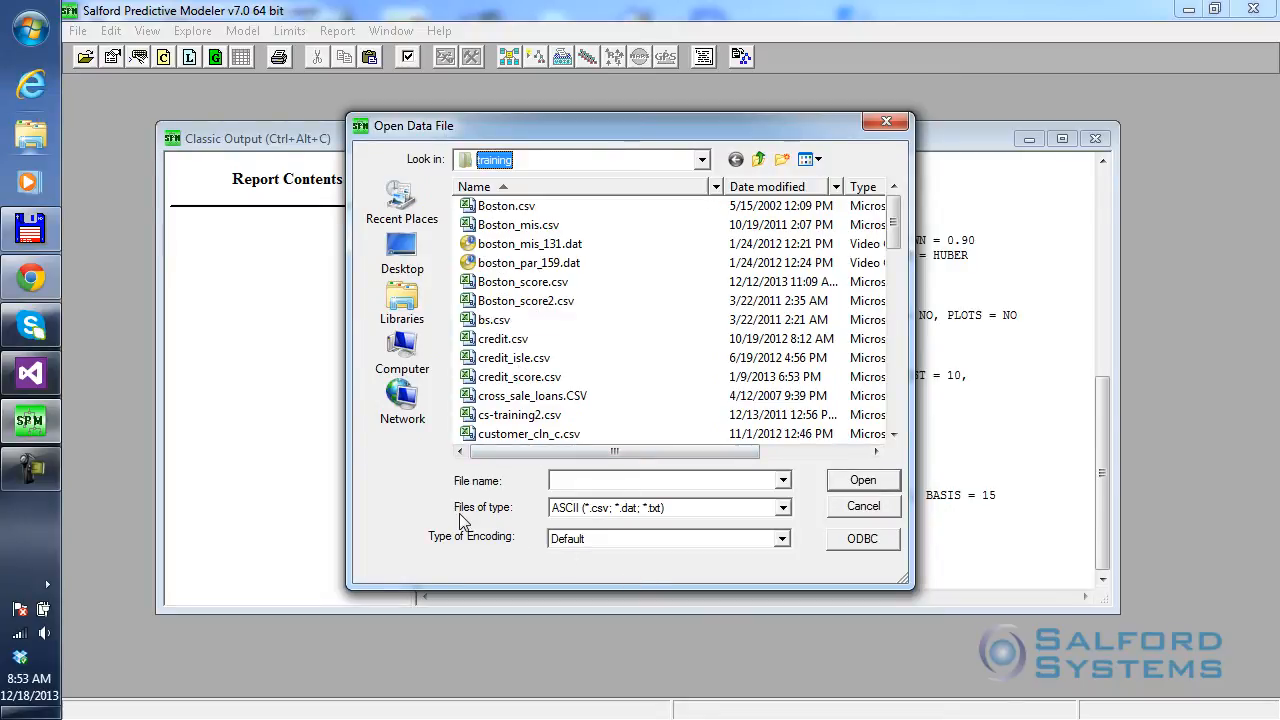
mouse_move(570, 524)
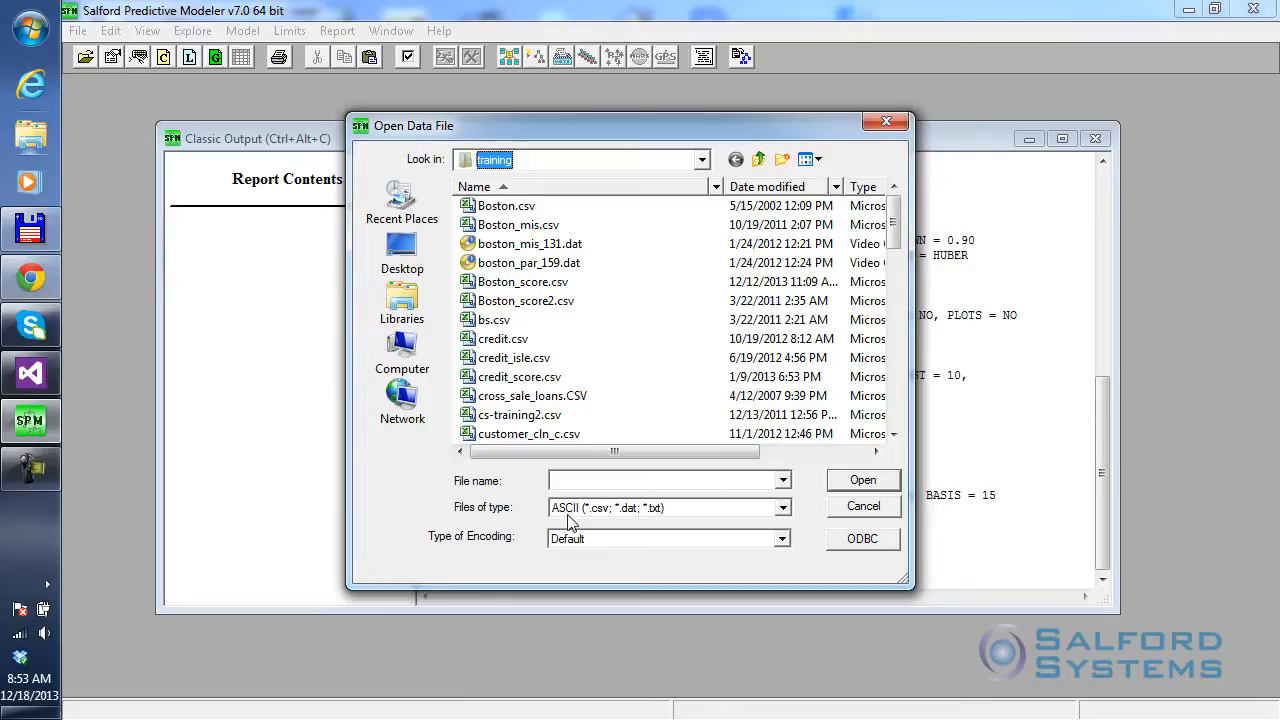
click(784, 508)
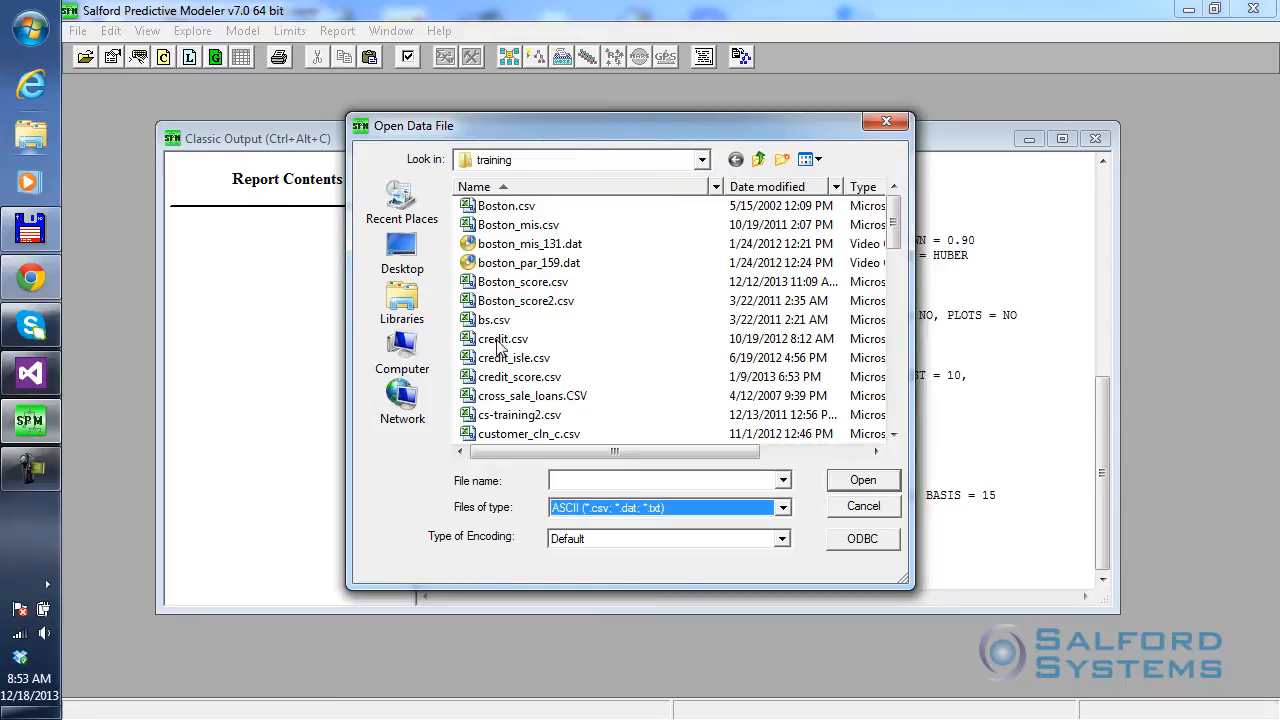
click(502, 338)
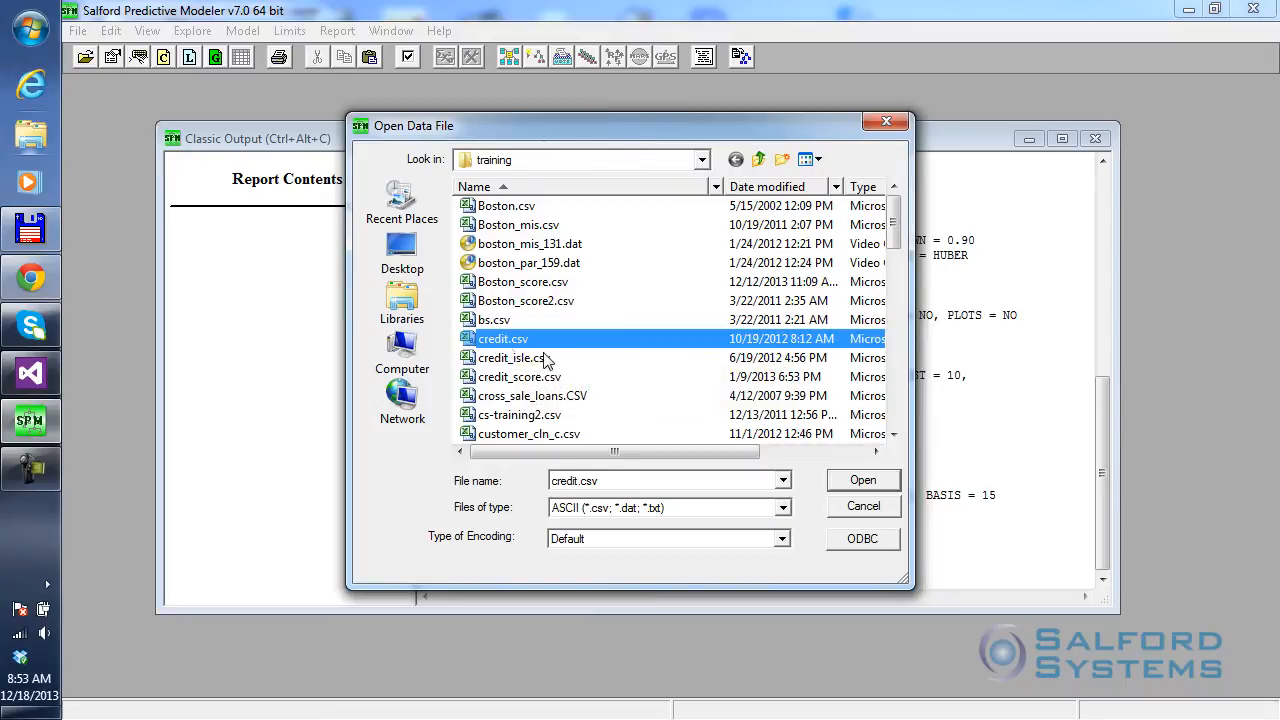
click(862, 480)
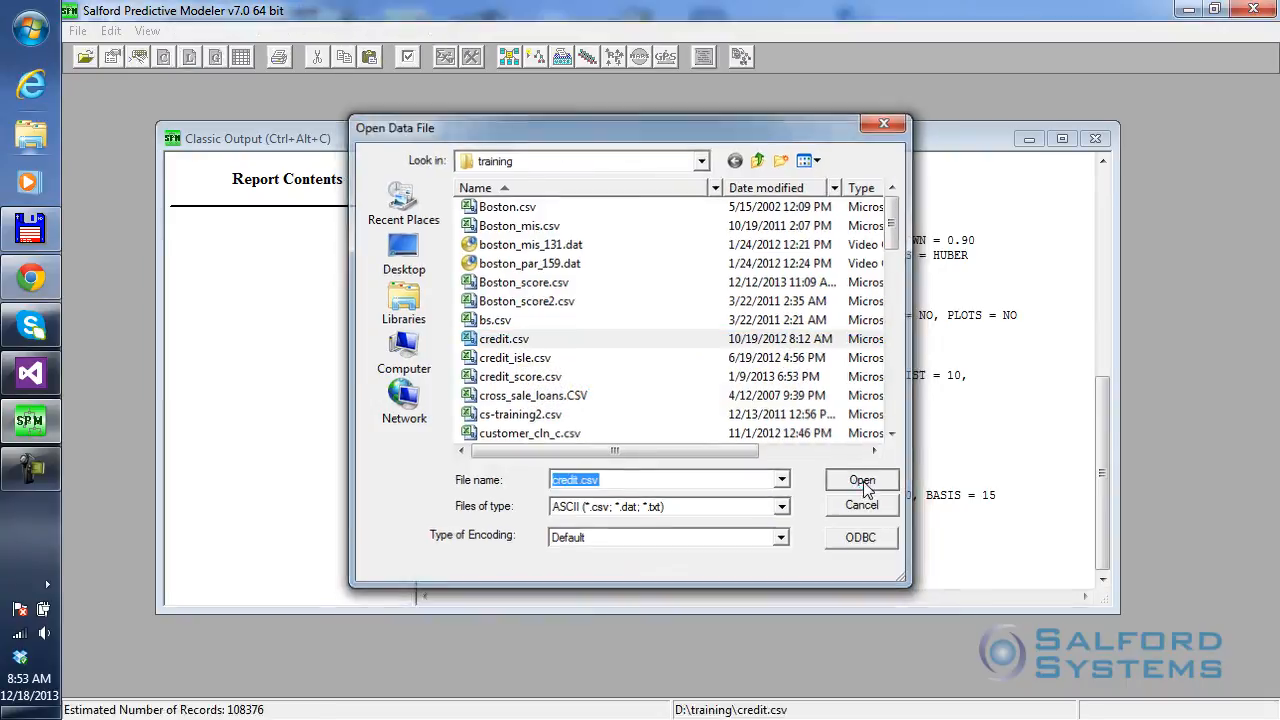
click(862, 480)
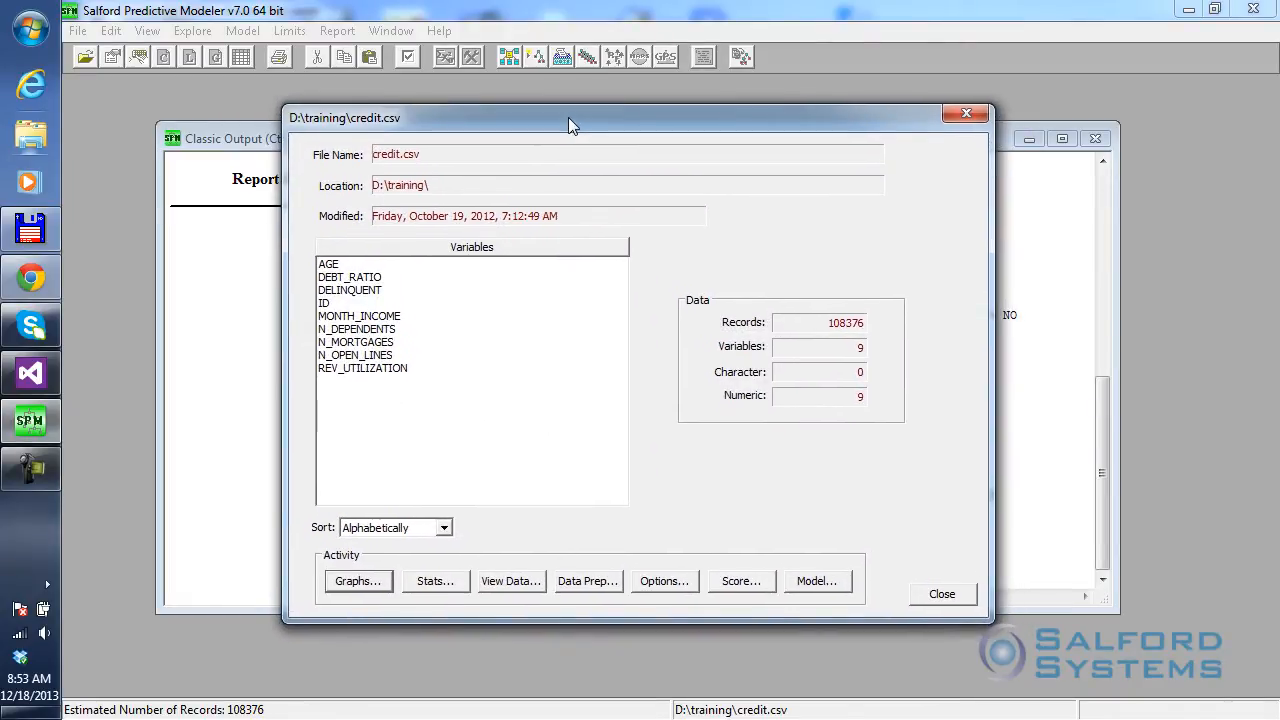
mouse_move(392, 562)
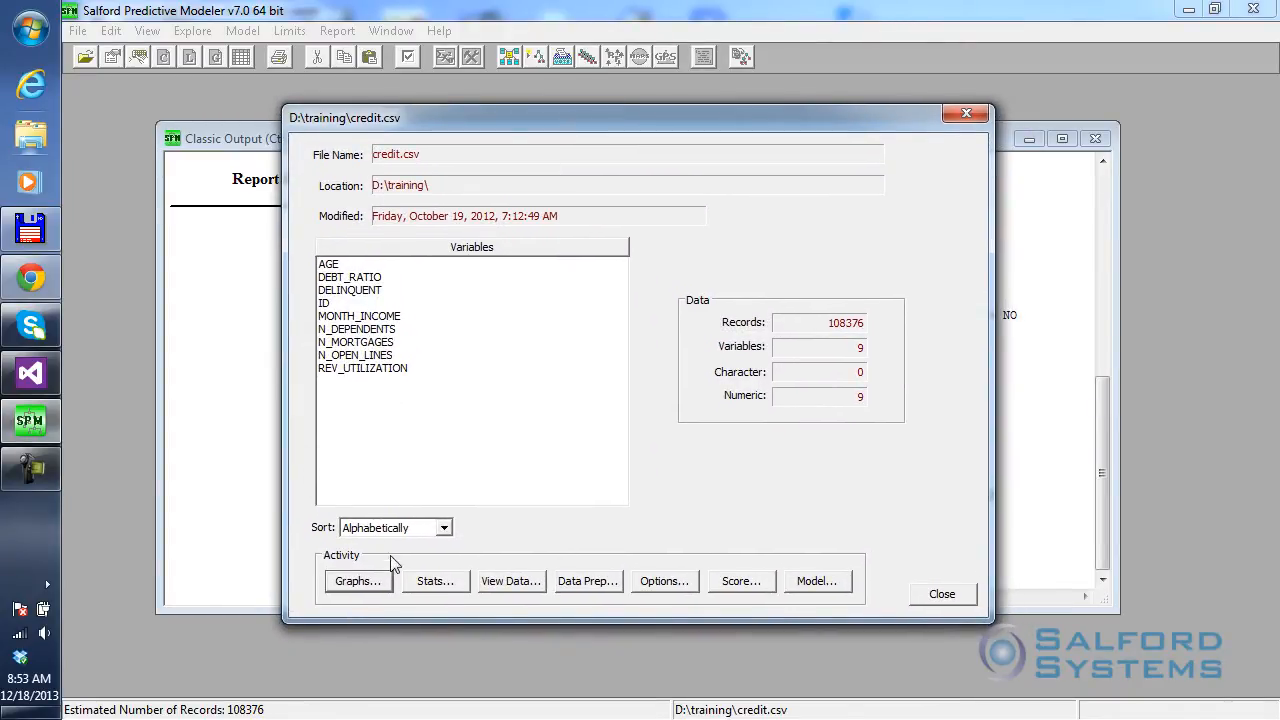
mouse_move(390, 456)
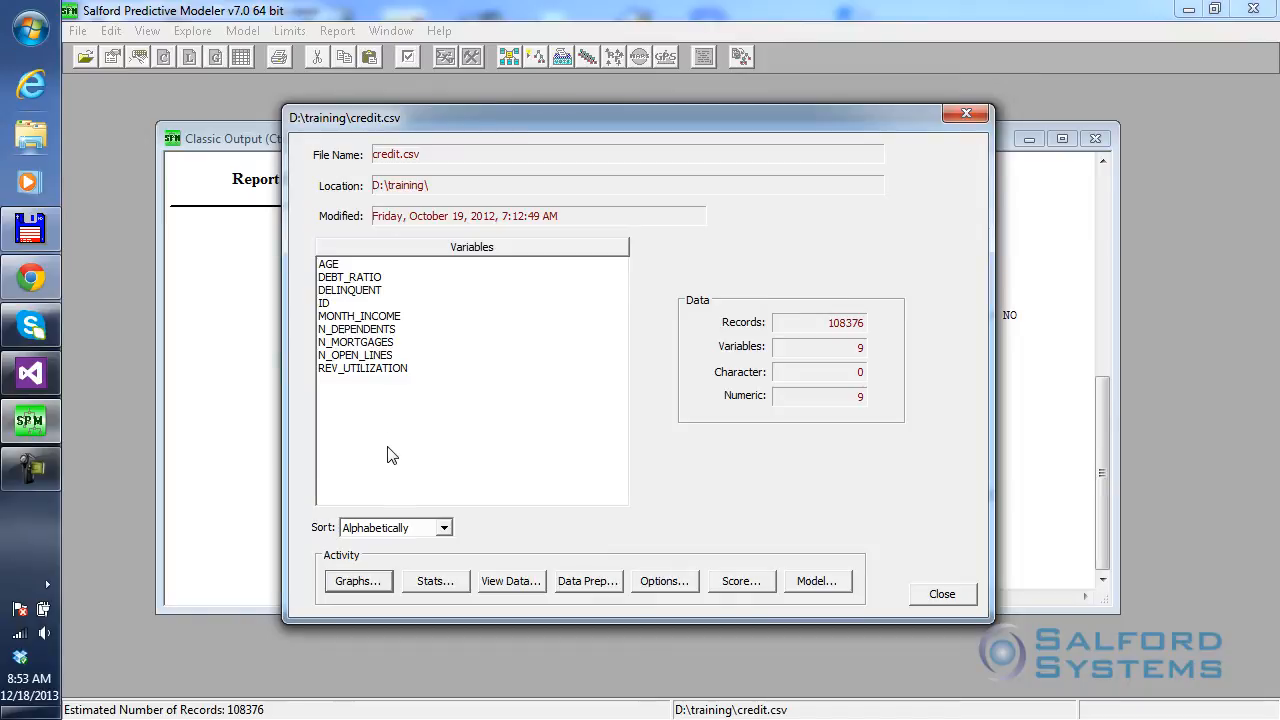
mouse_move(968, 476)
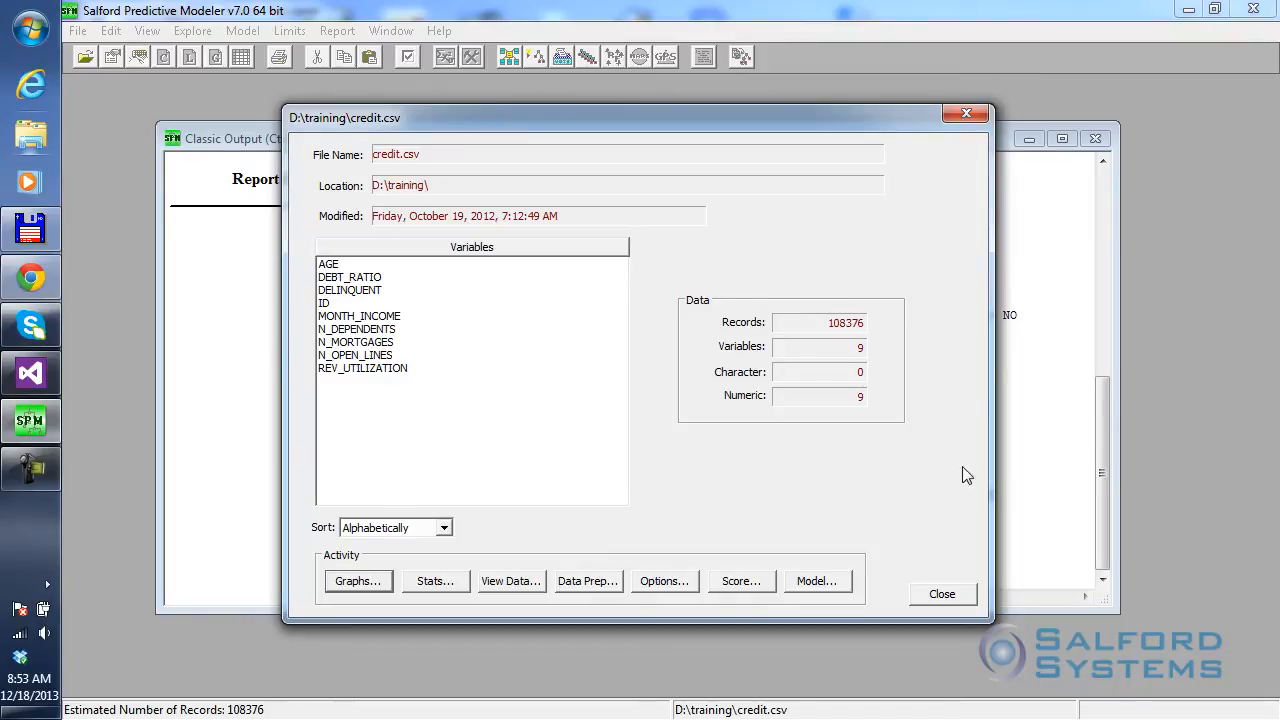
mouse_move(830, 336)
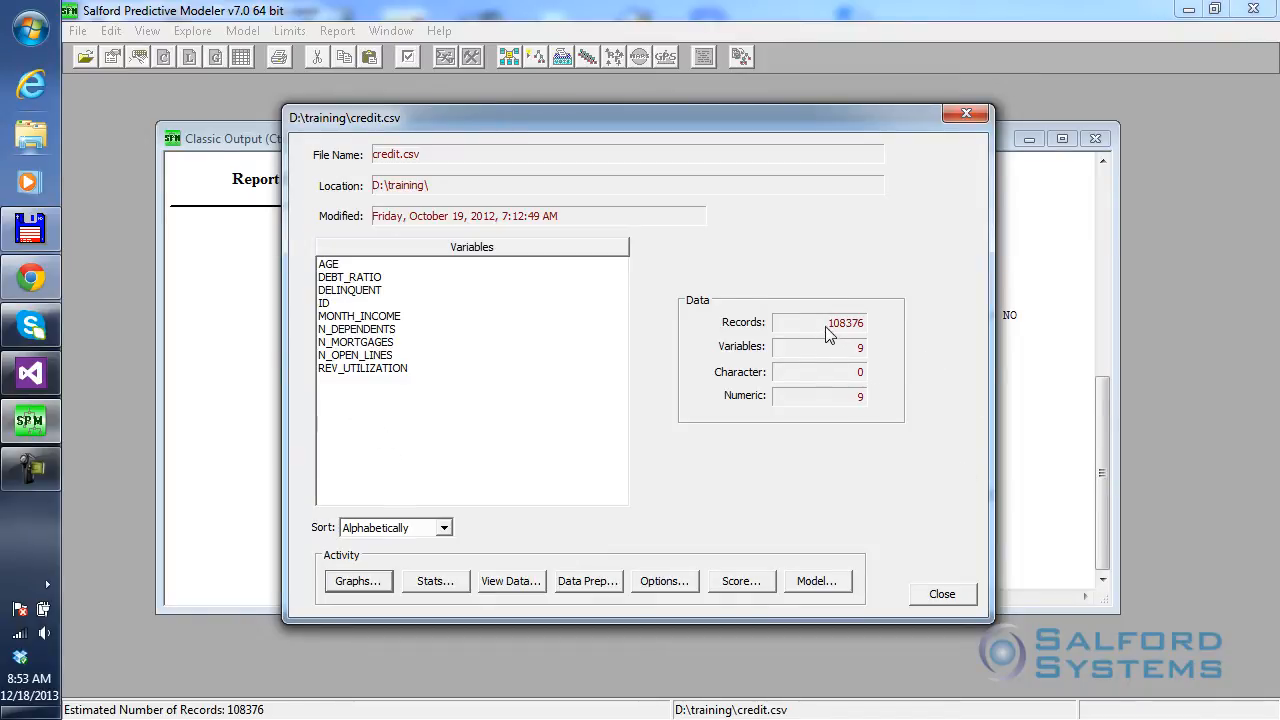
mouse_move(848, 344)
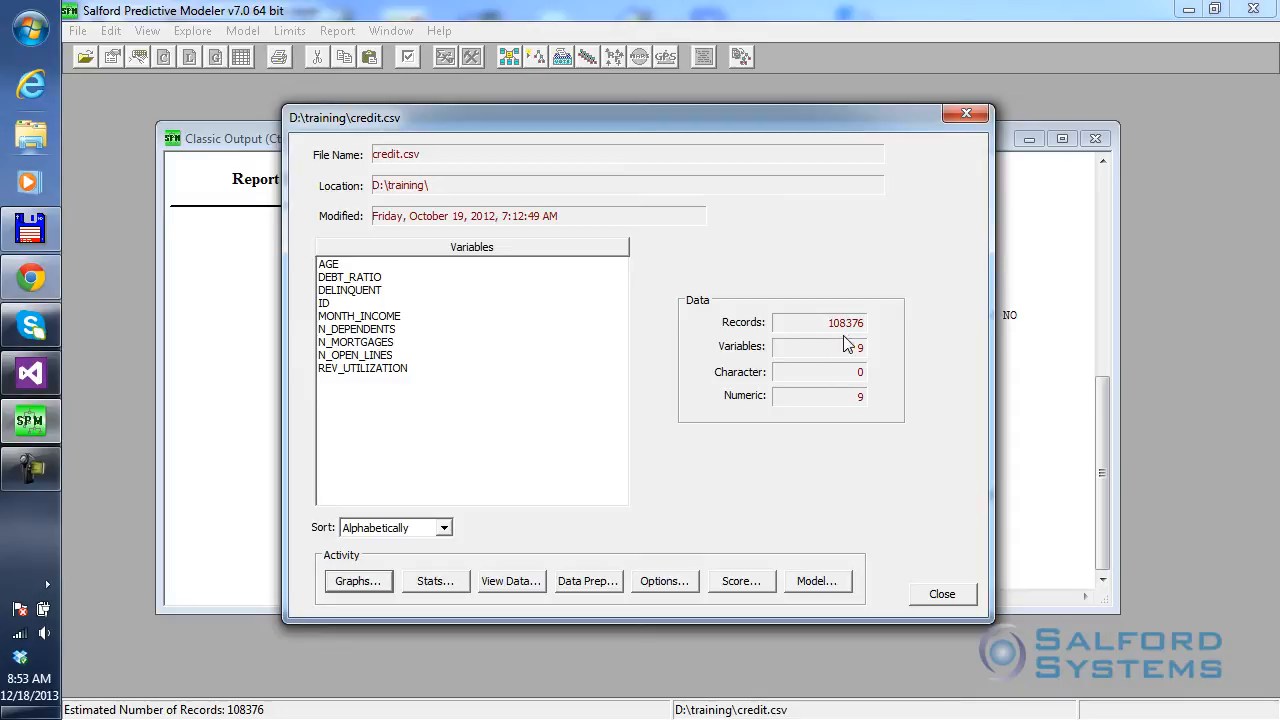
mouse_move(830, 318)
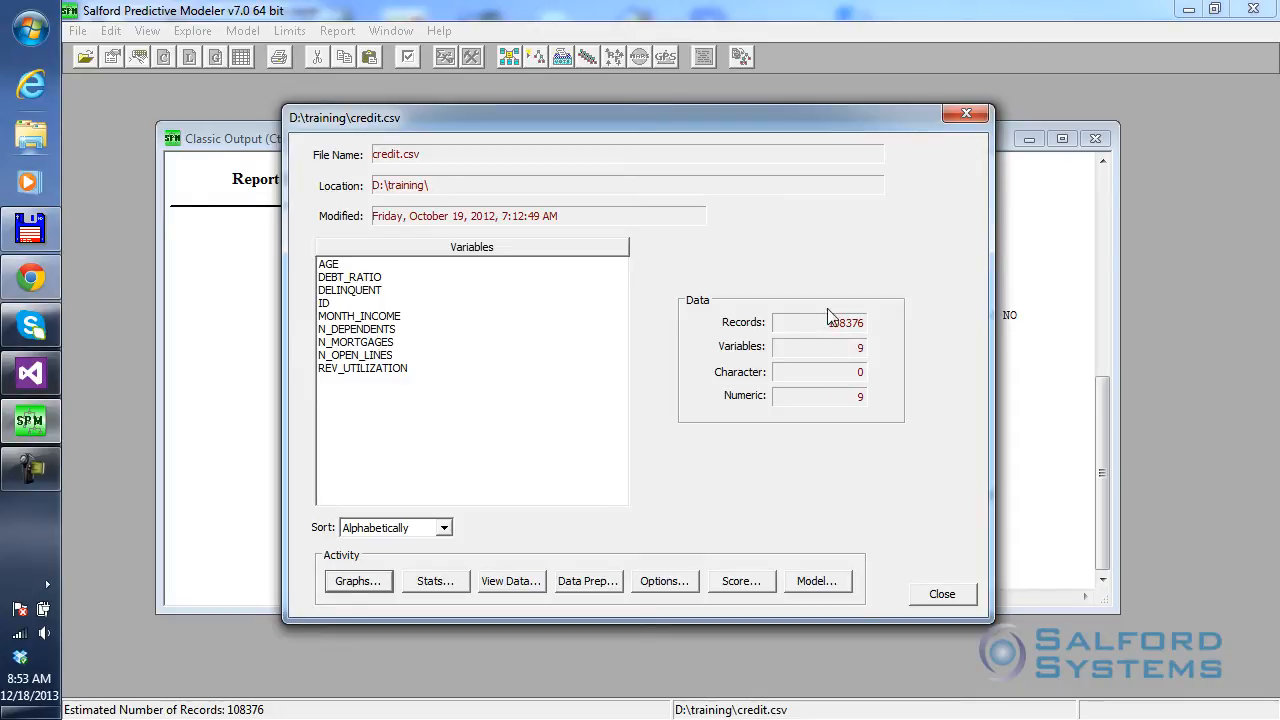
mouse_move(872, 362)
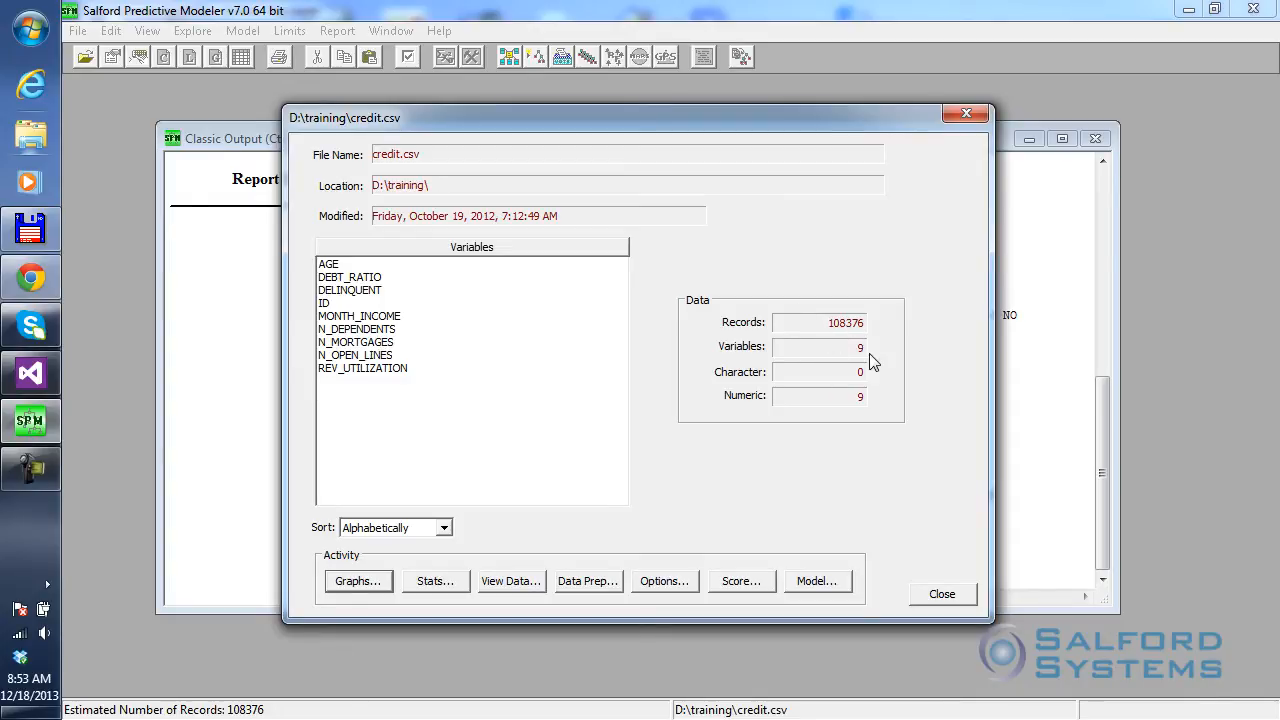
mouse_move(504, 560)
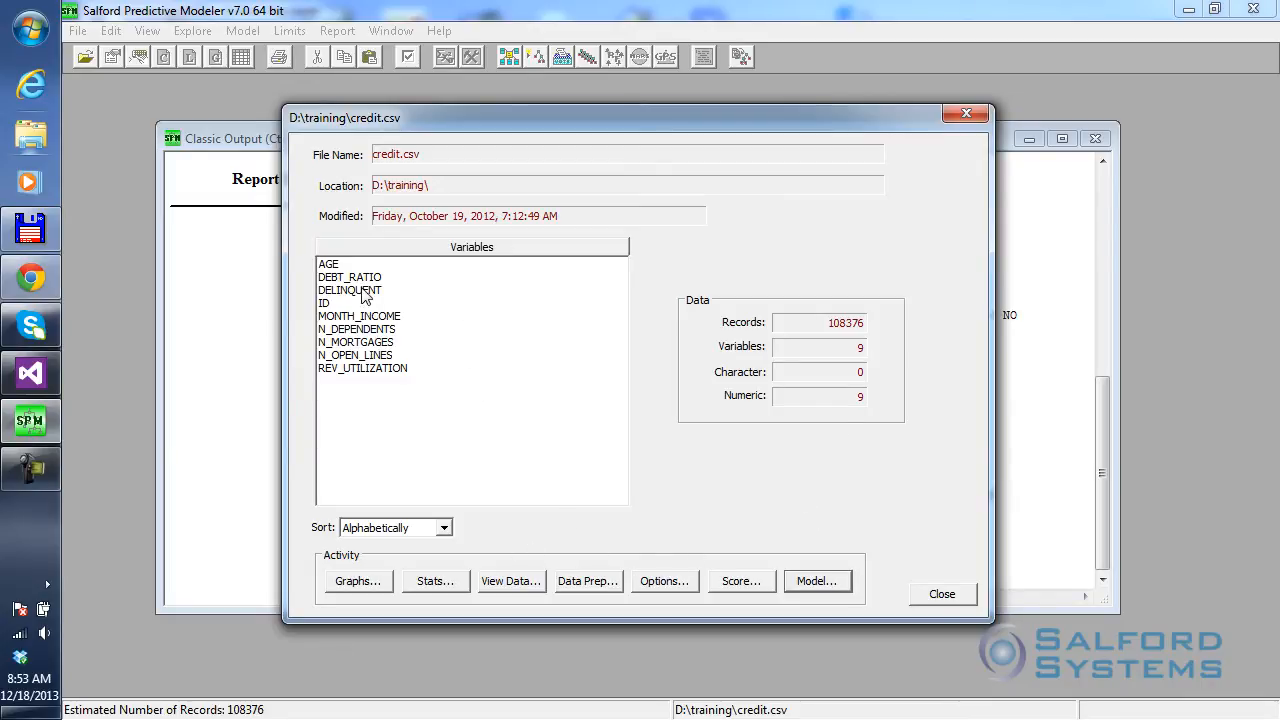
mouse_move(408, 488)
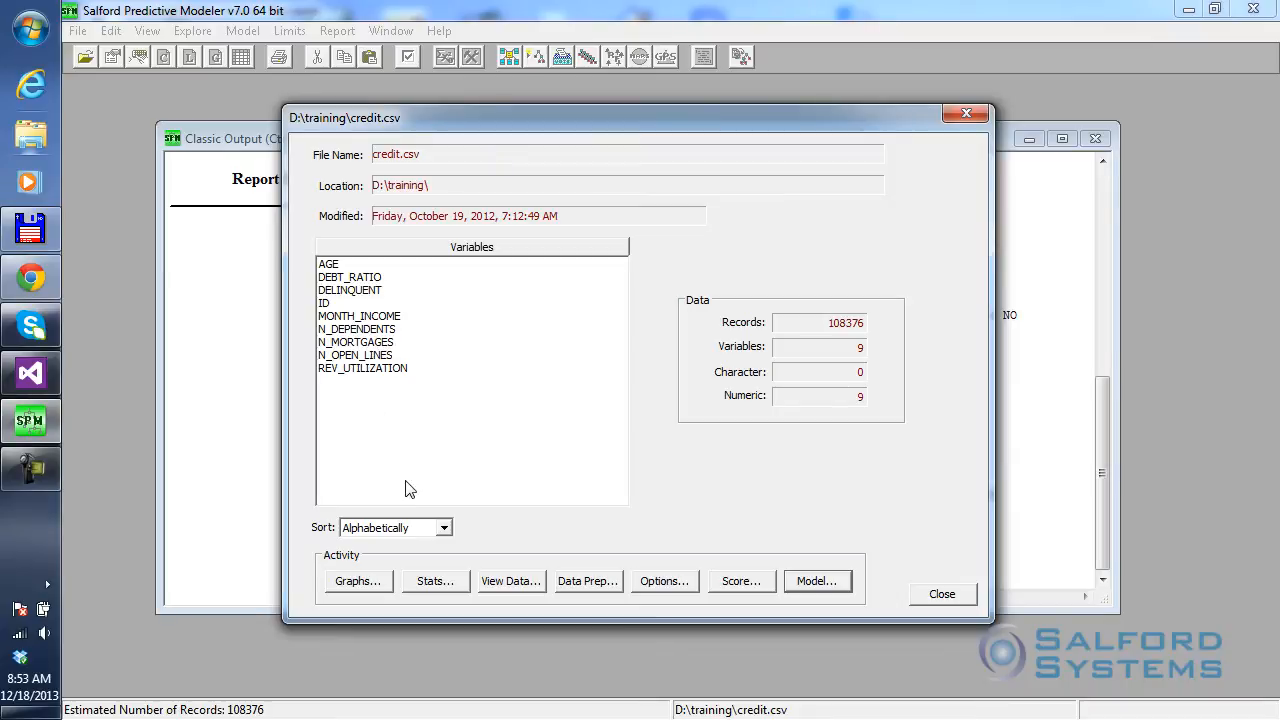
mouse_move(332, 308)
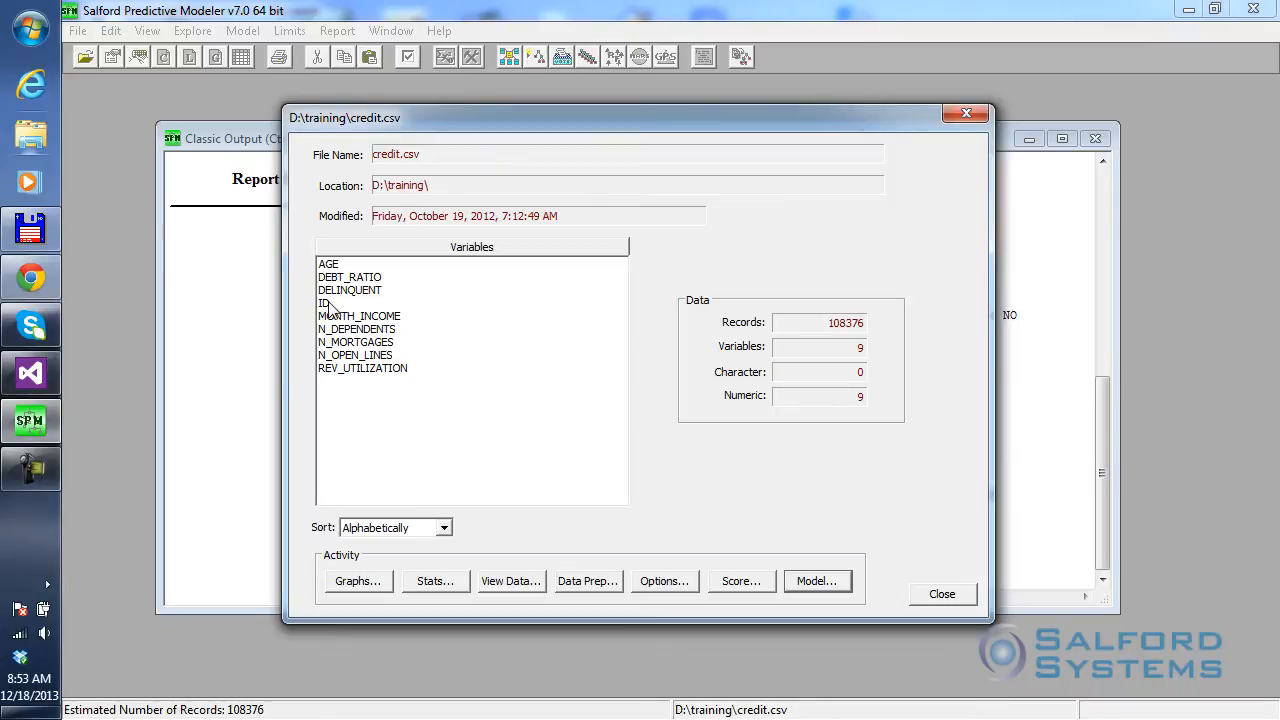
mouse_move(224, 668)
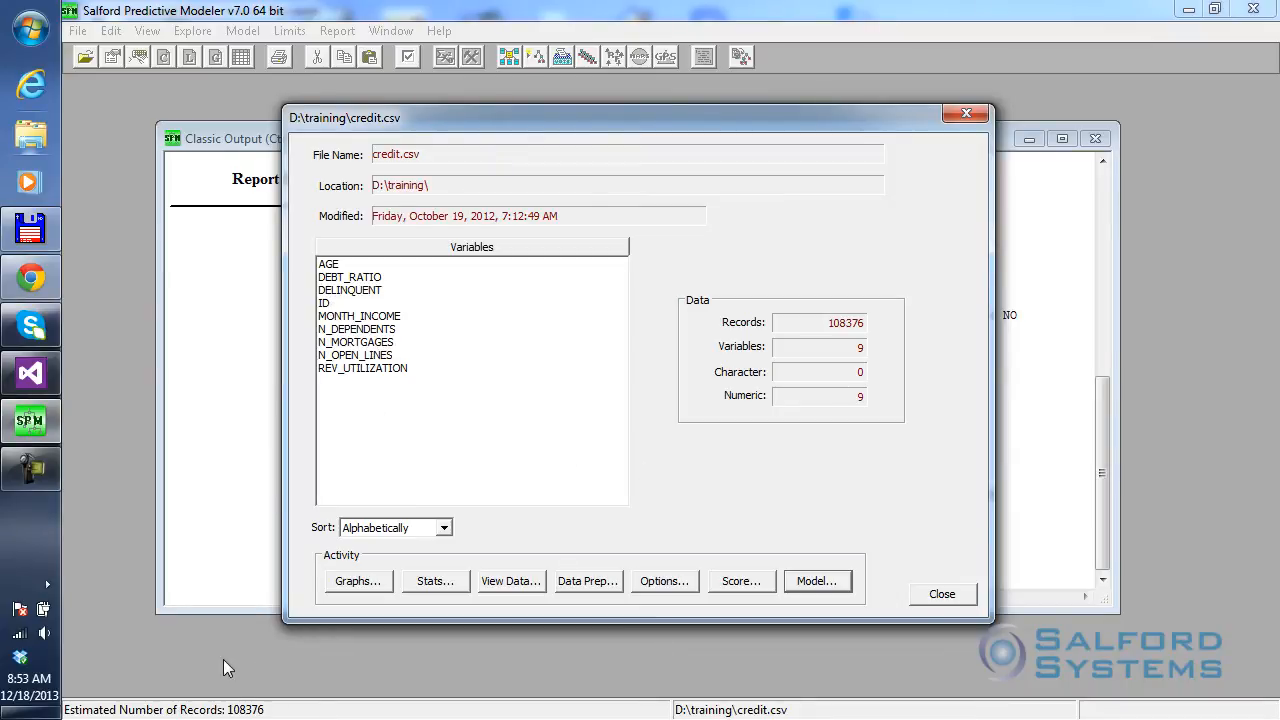
mouse_move(632, 132)
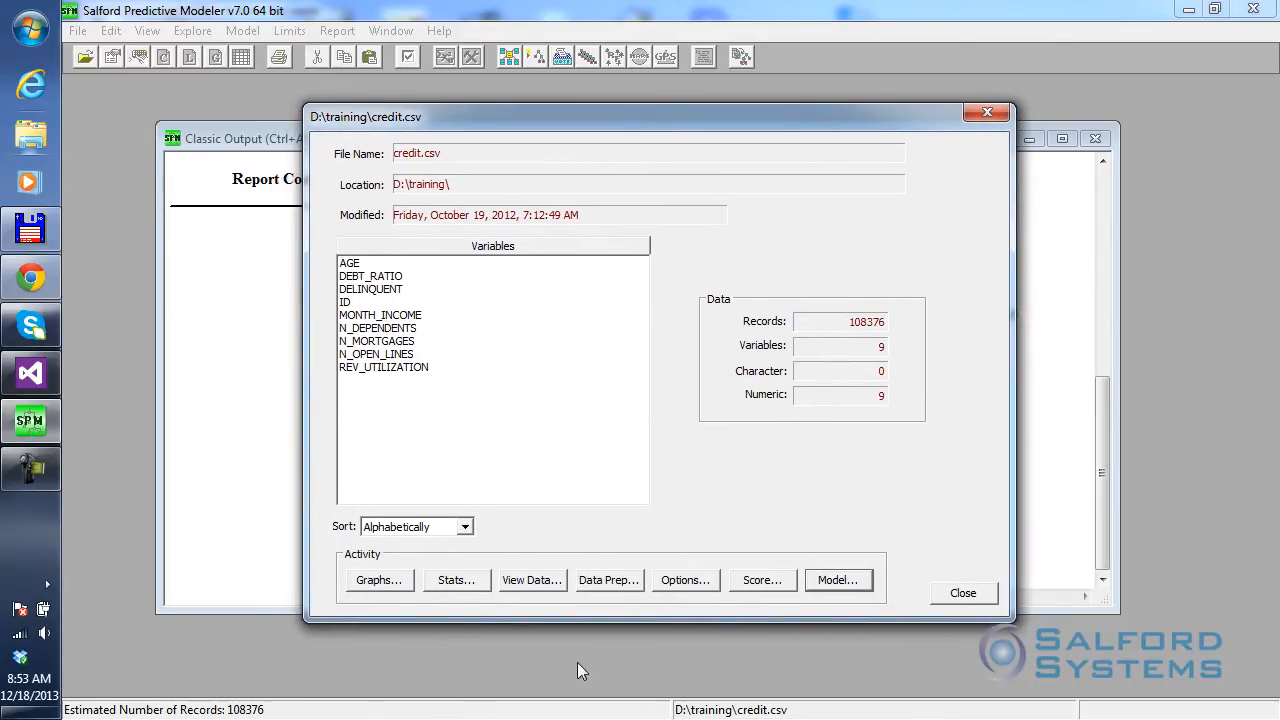
mouse_move(756, 476)
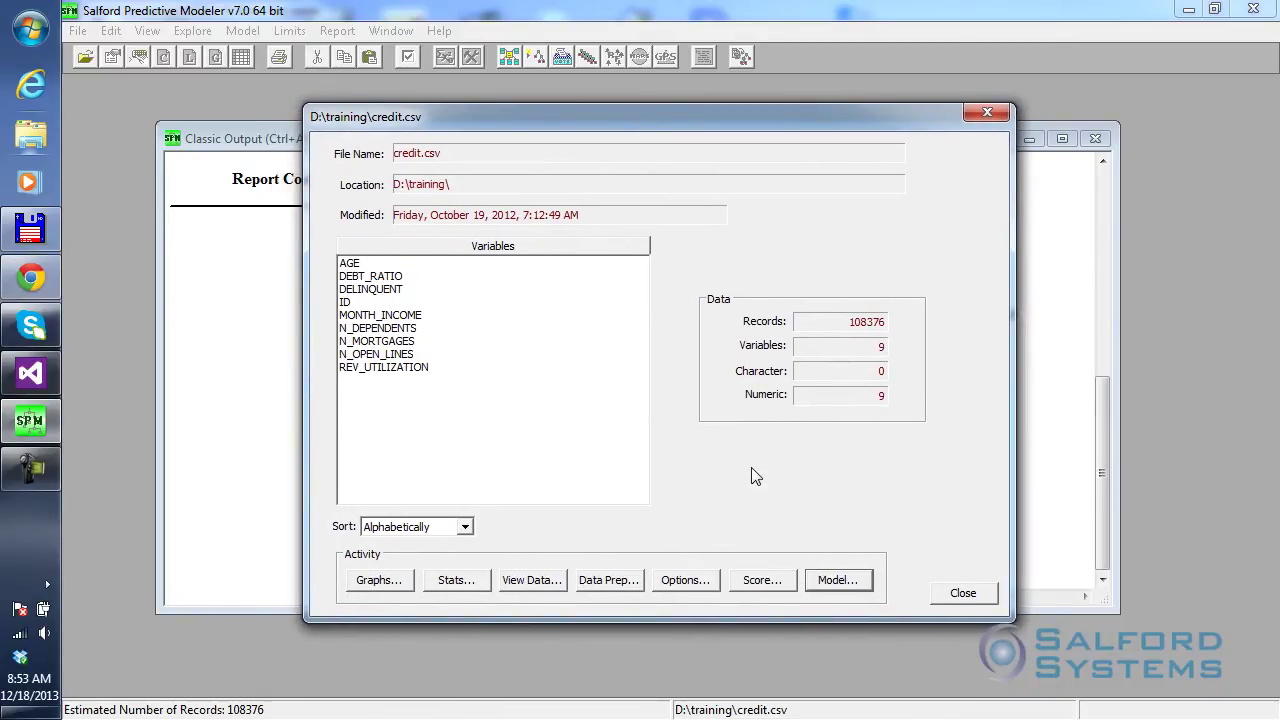
mouse_move(480, 656)
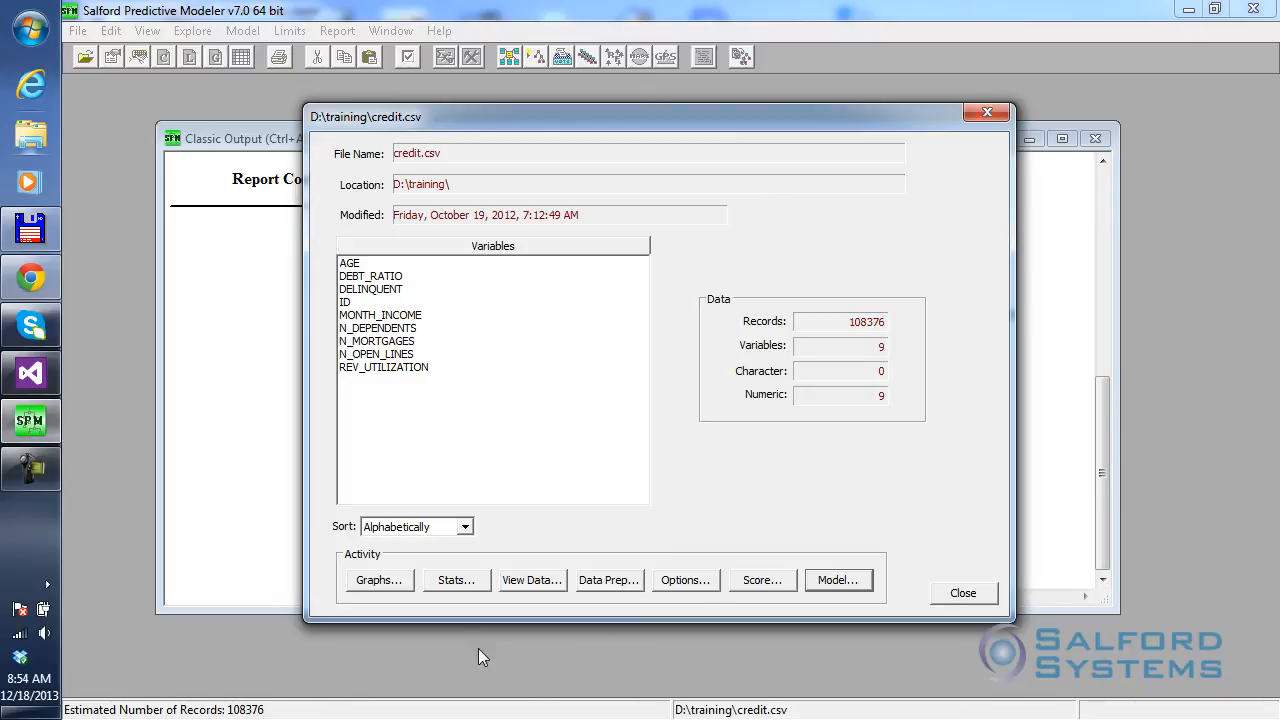
mouse_move(528, 592)
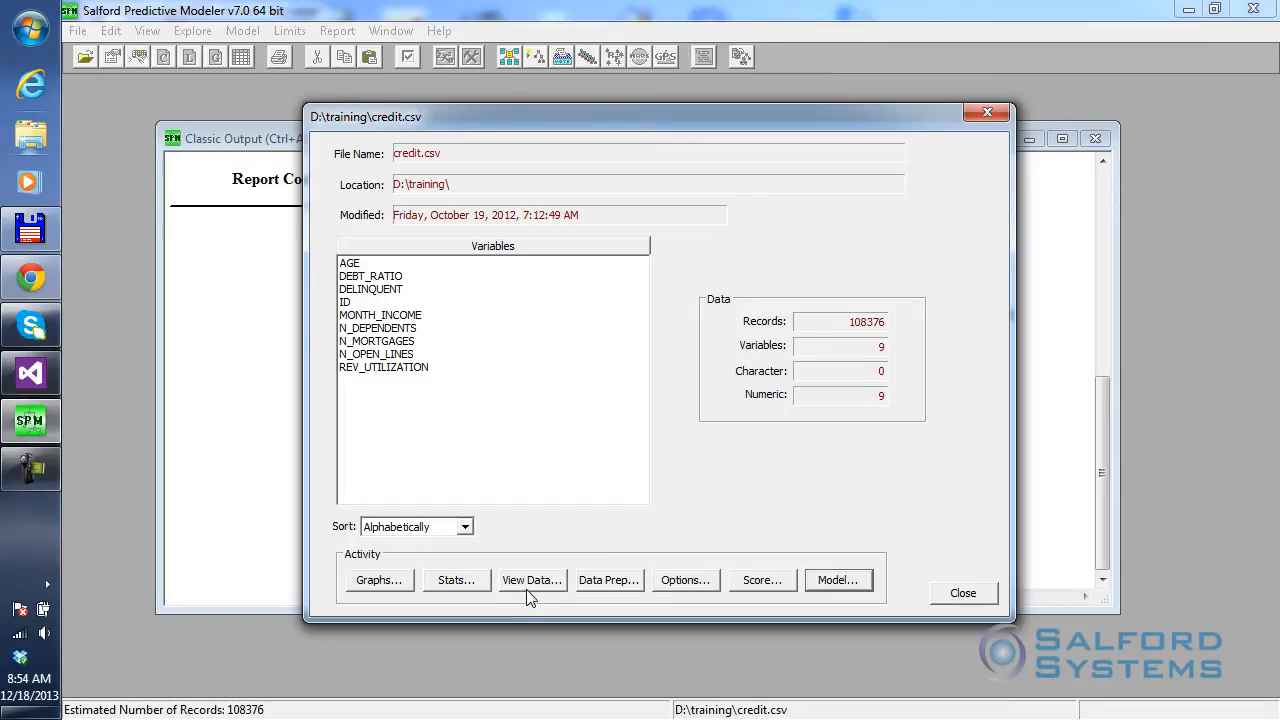
mouse_move(530, 588)
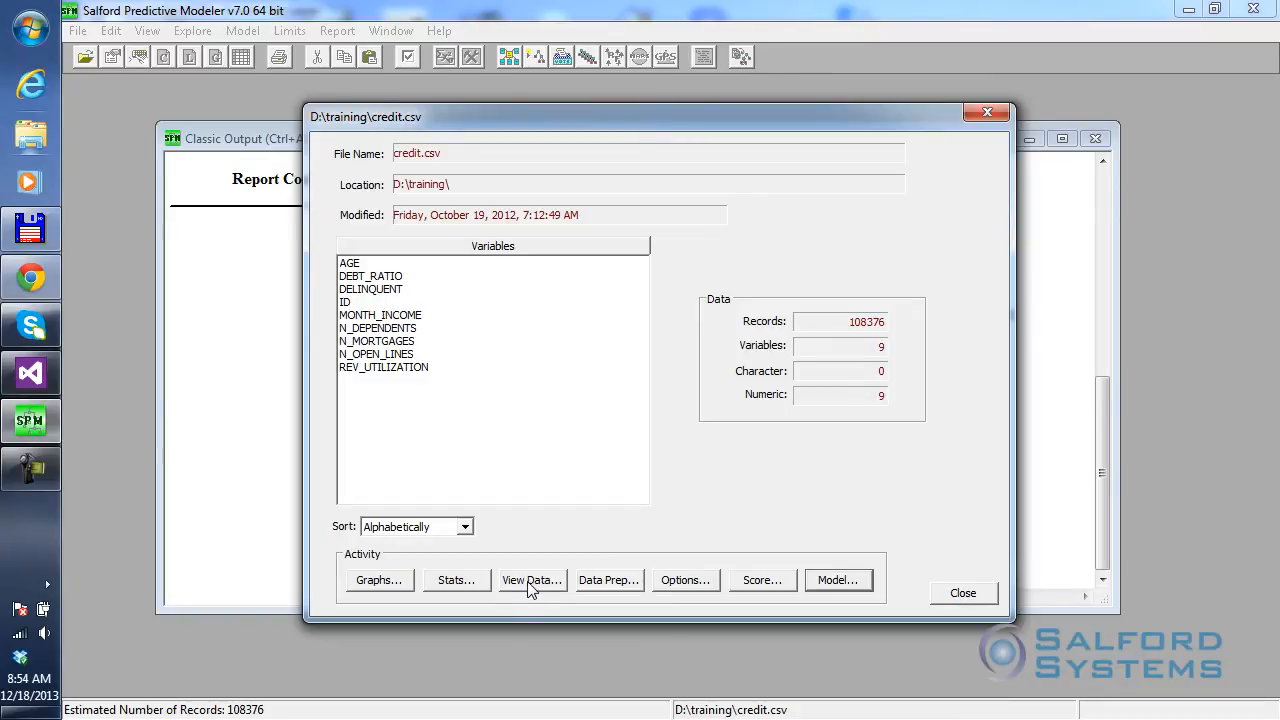
View credit.csv's raw records in the data grid and scroll down to around record 48
click(532, 580)
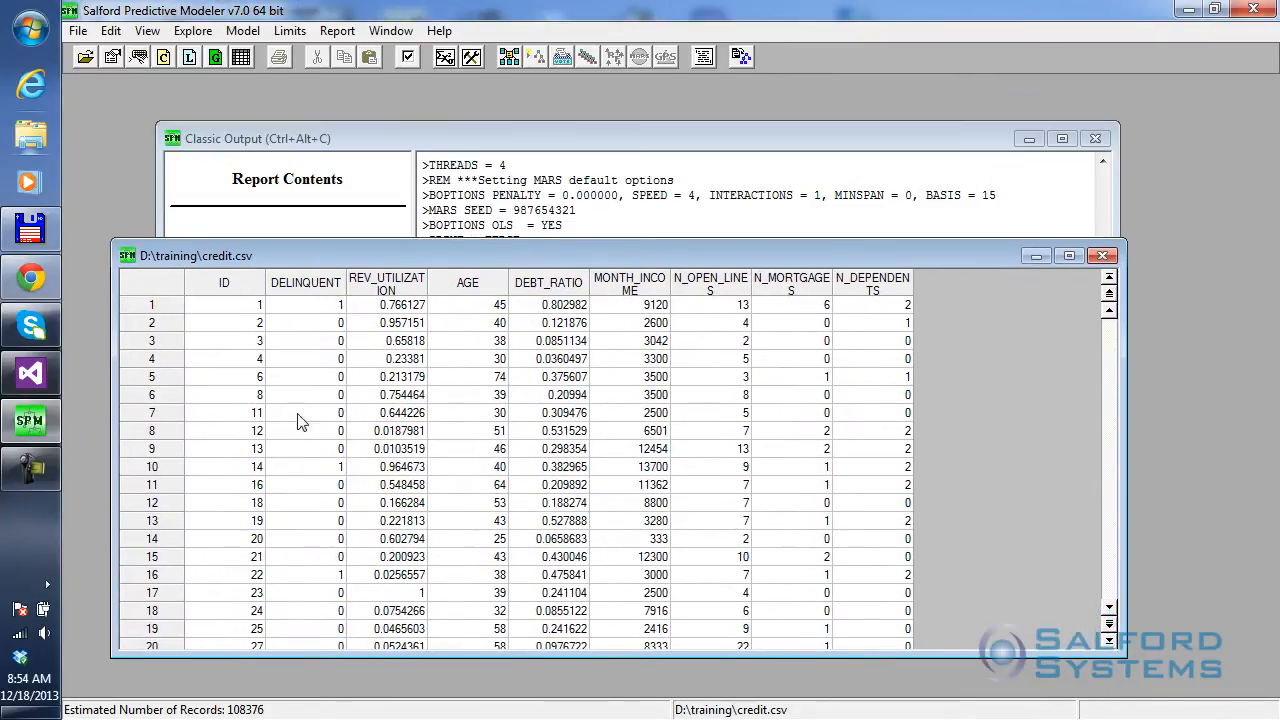
scroll(down, 3)
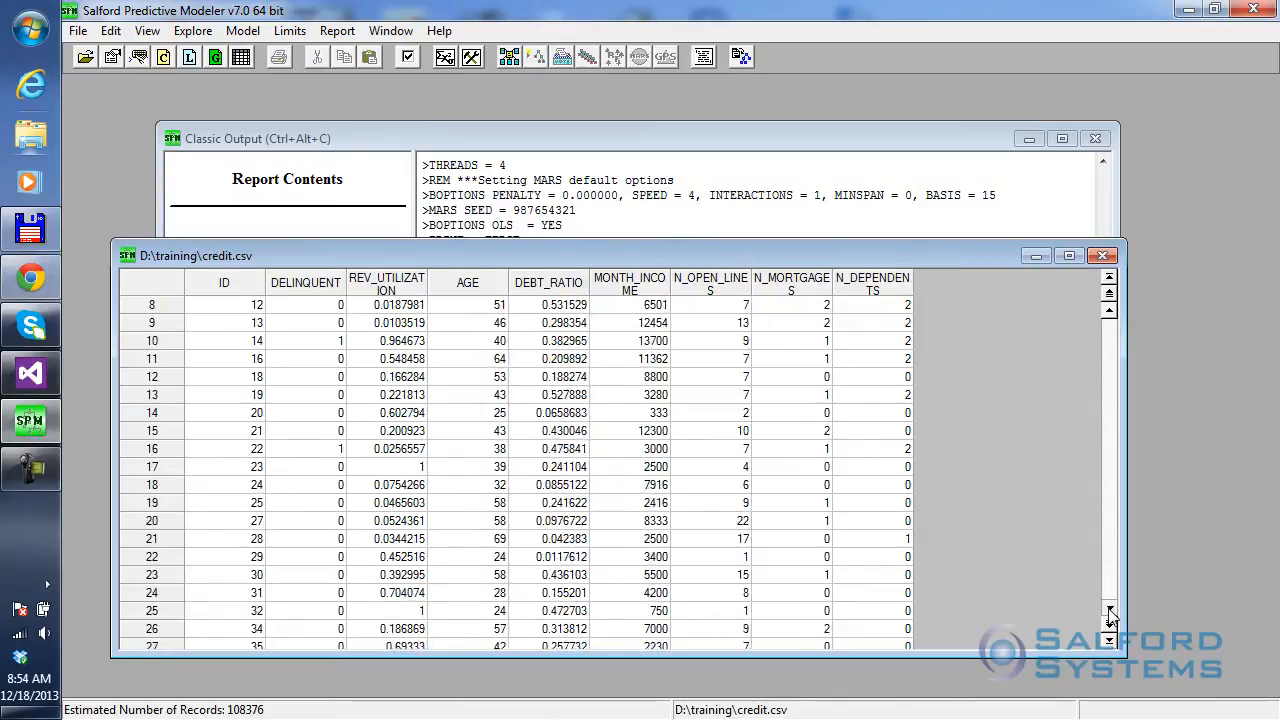
scroll(down, 3)
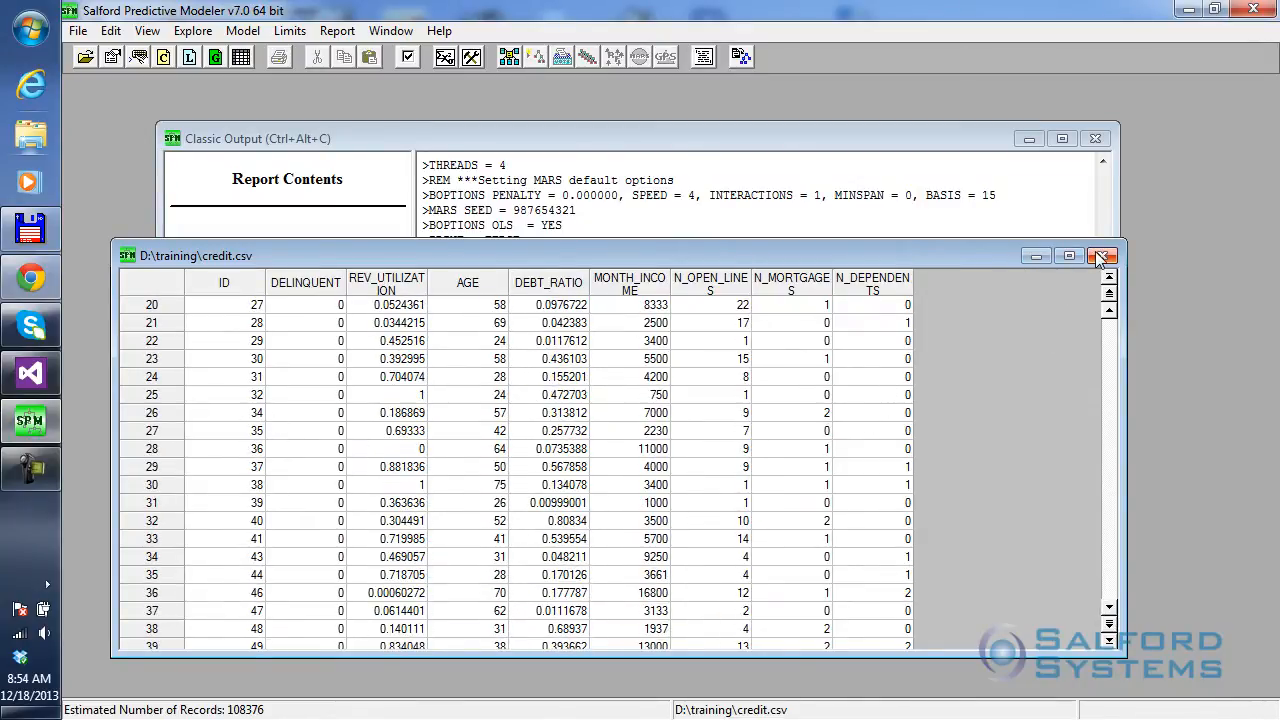
Close the data grid and reopen the credit.csv Activity Window via the View menu
click(1104, 256)
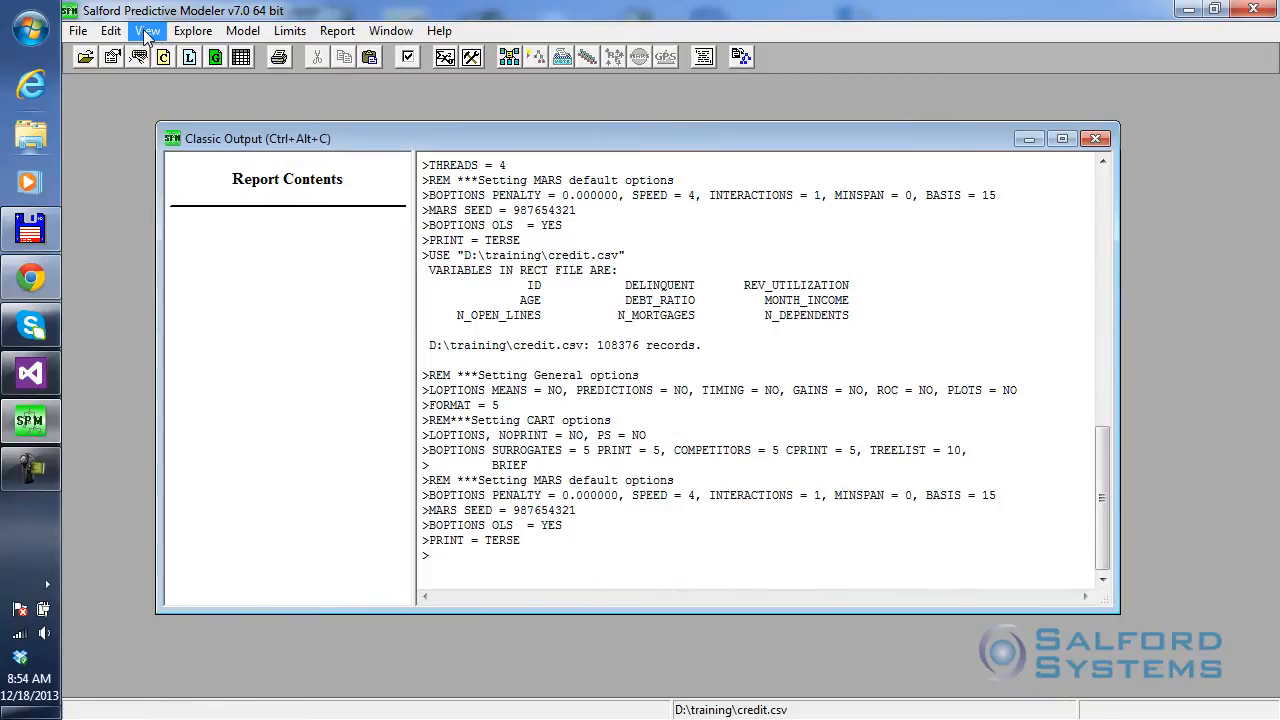
click(148, 30)
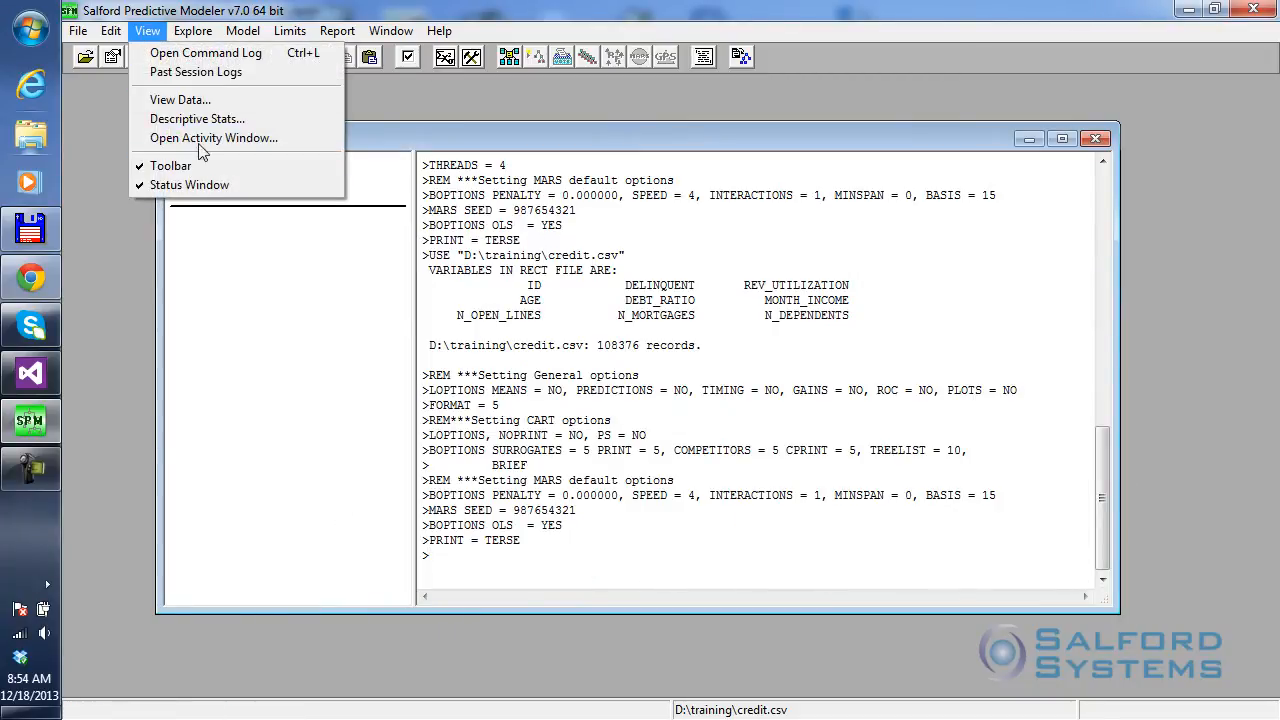
click(214, 136)
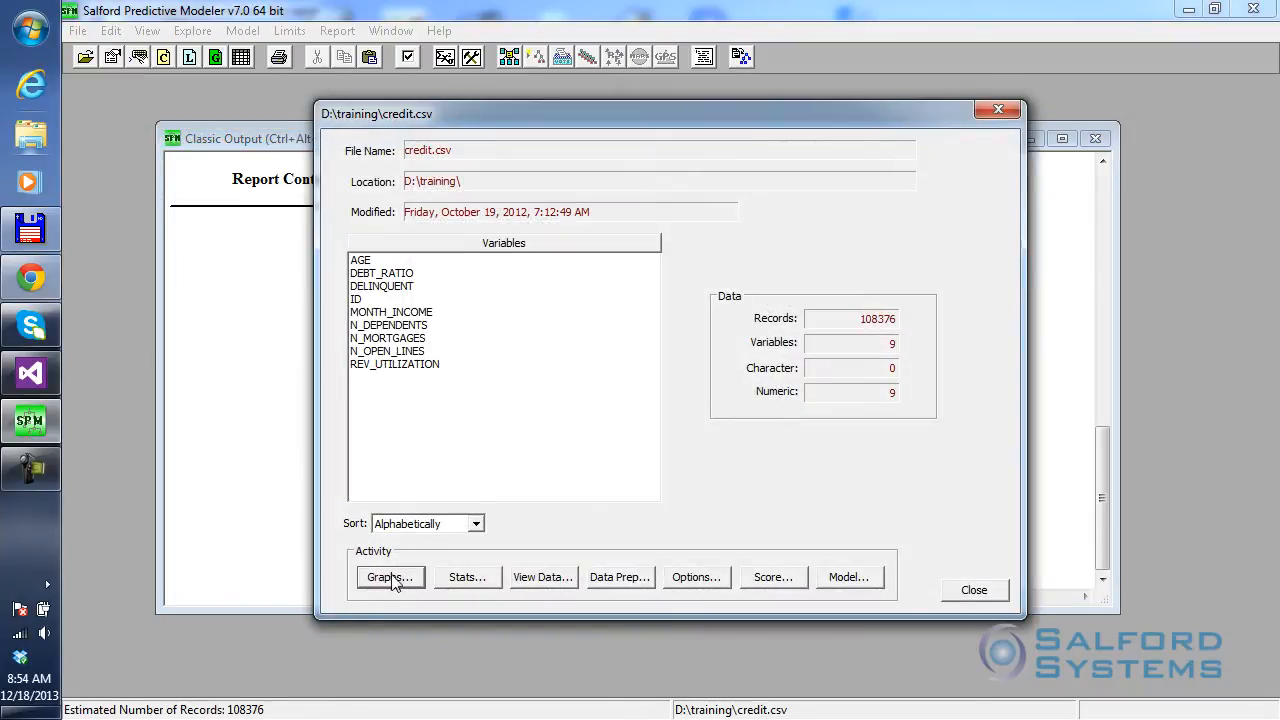
mouse_move(484, 604)
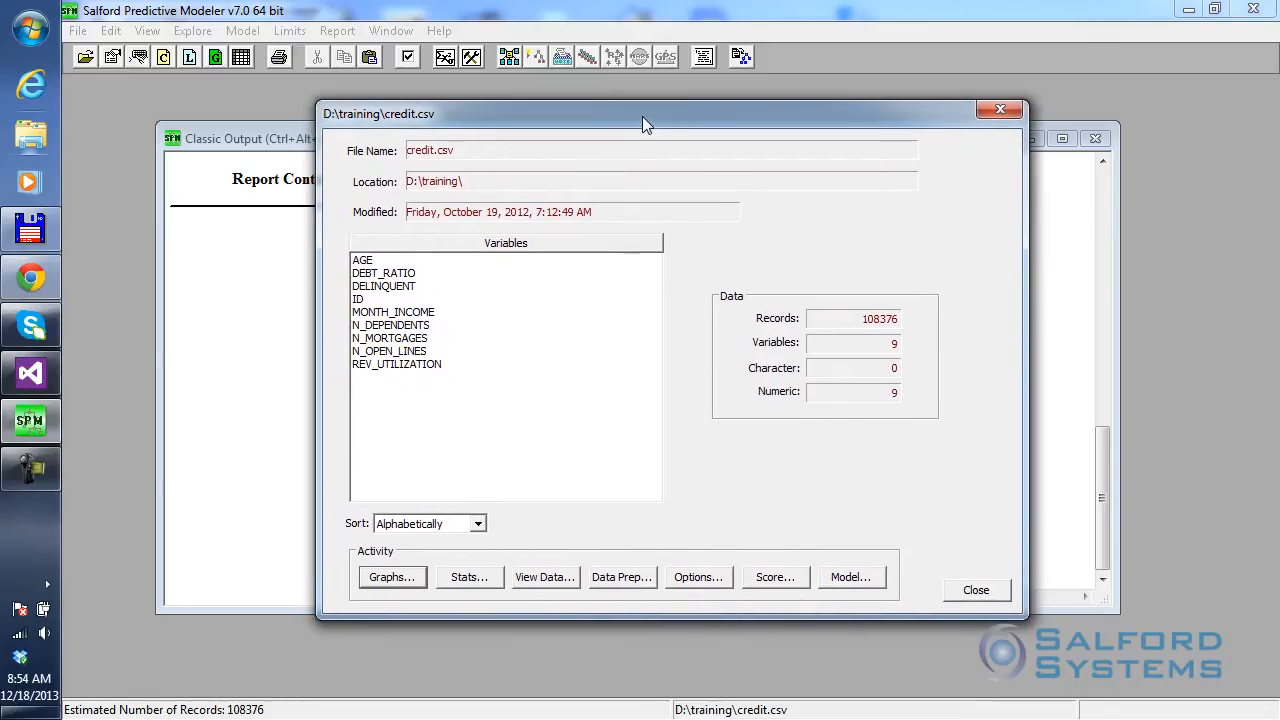
mouse_move(392, 584)
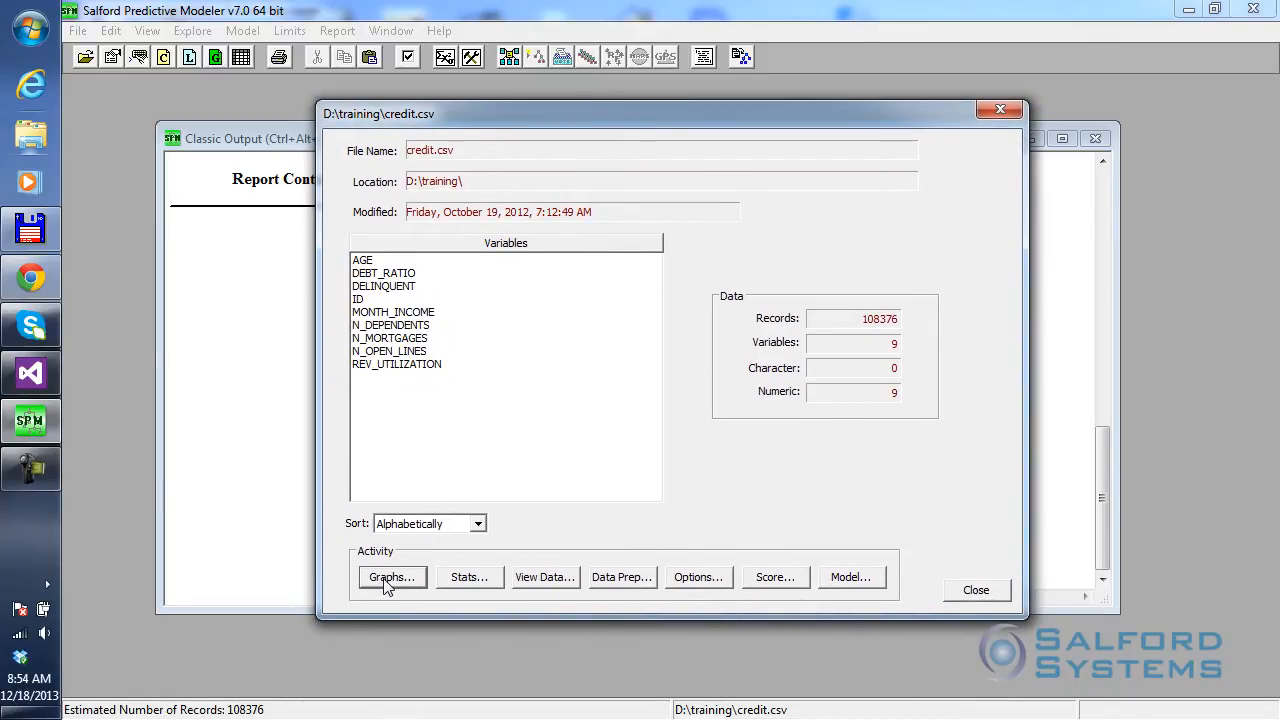
In Generate Charts, select all credit.csv variables then untick ID
click(392, 576)
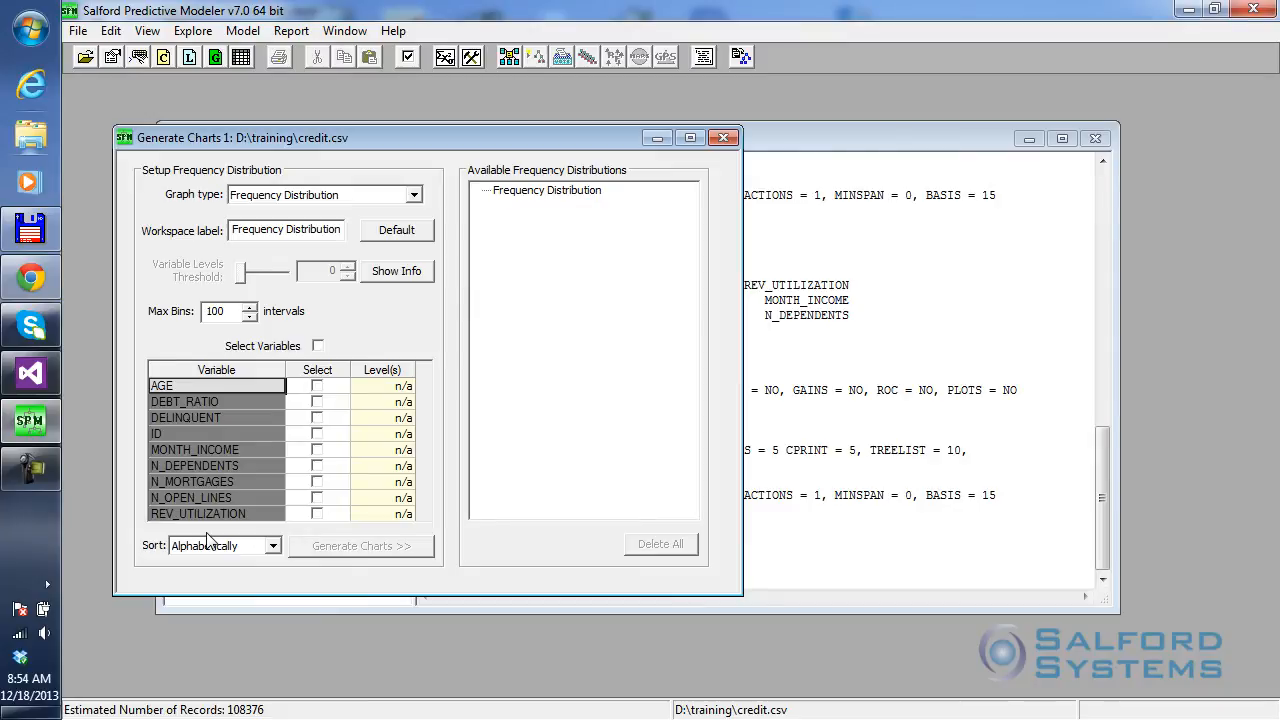
mouse_move(322, 352)
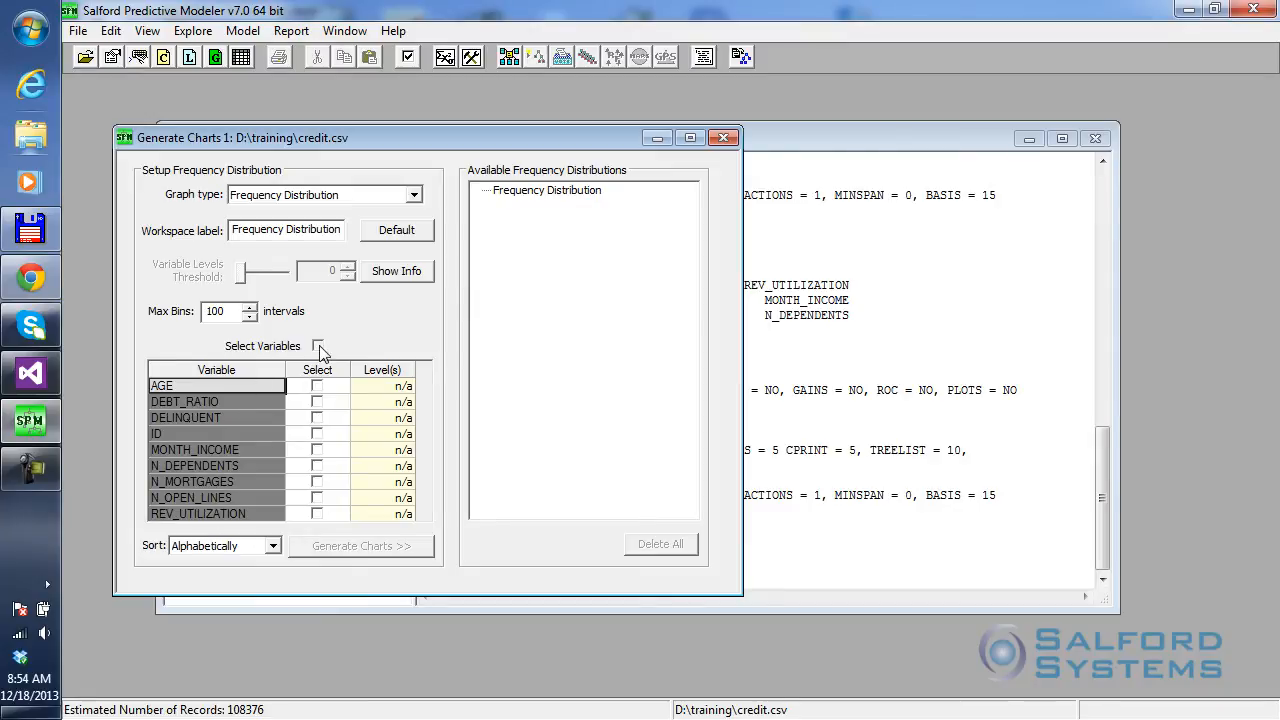
click(318, 344)
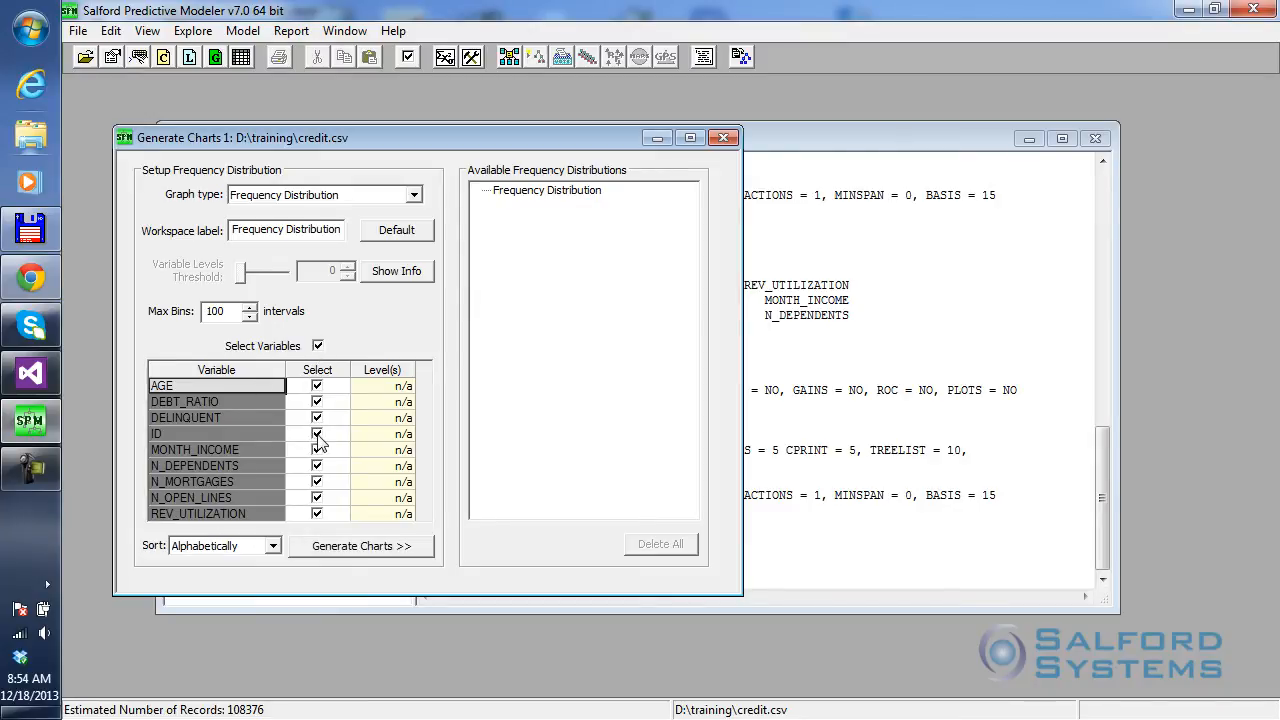
click(316, 432)
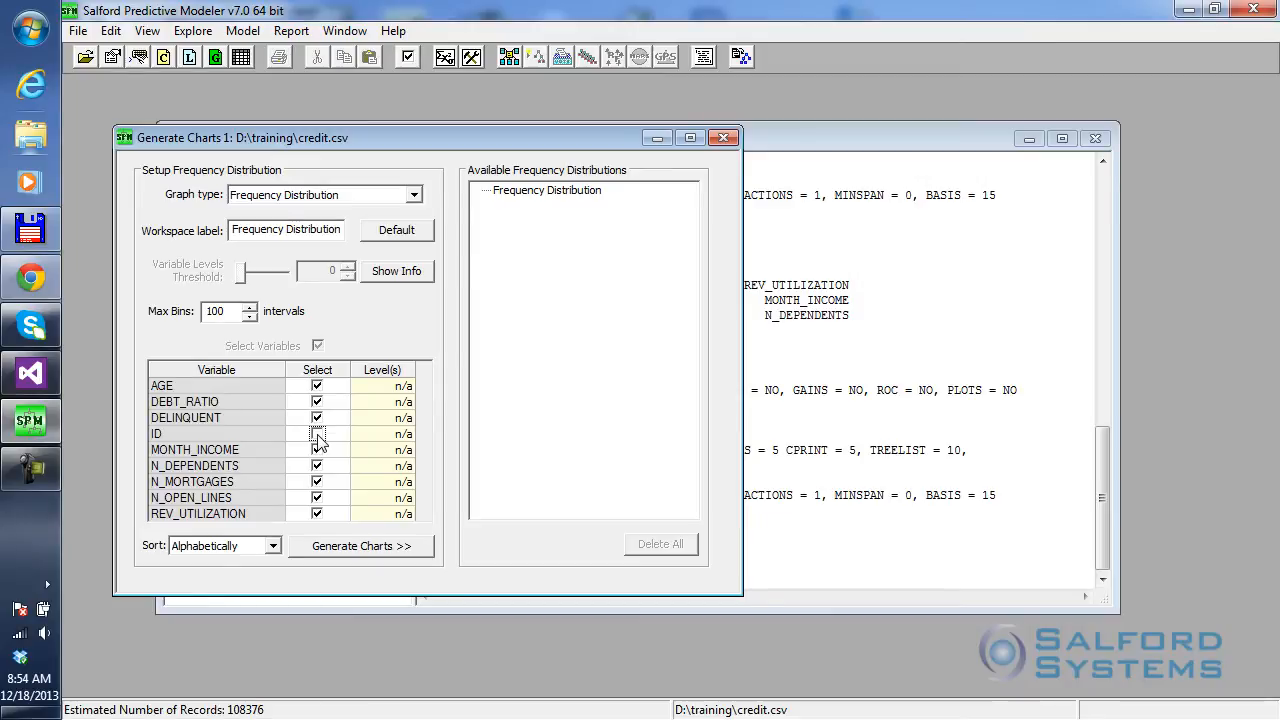
mouse_move(490, 482)
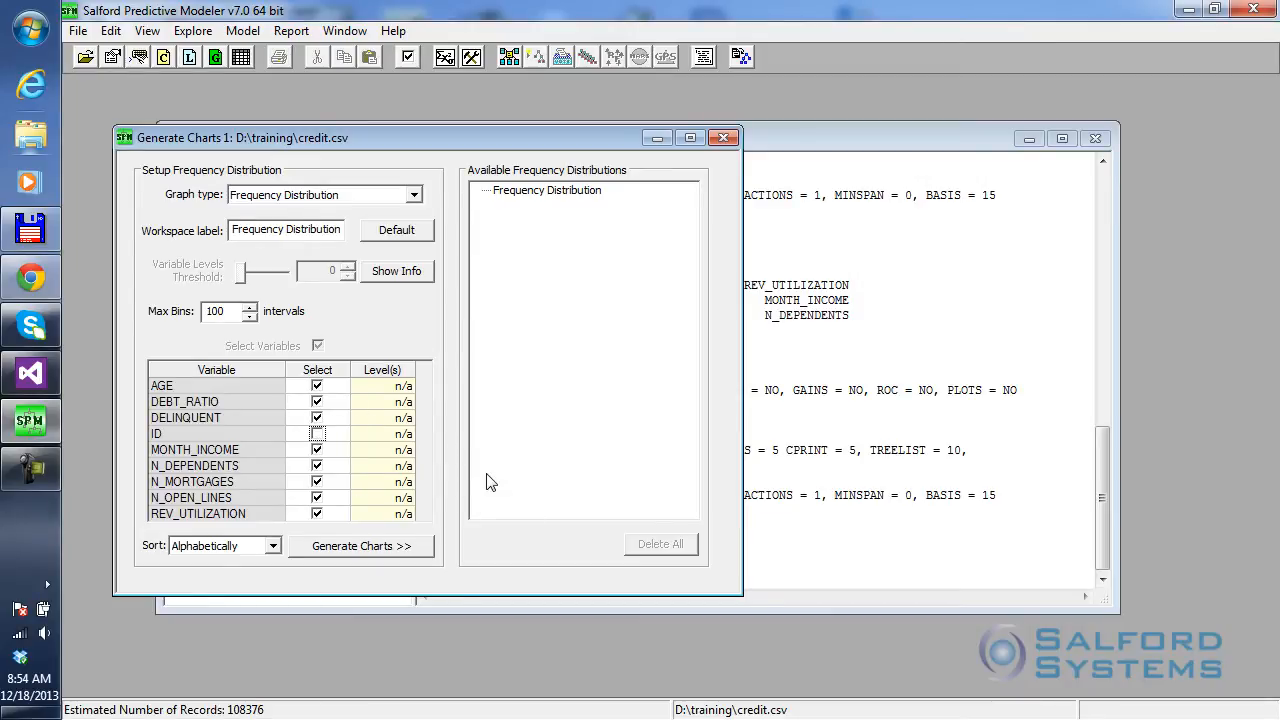
mouse_move(212, 304)
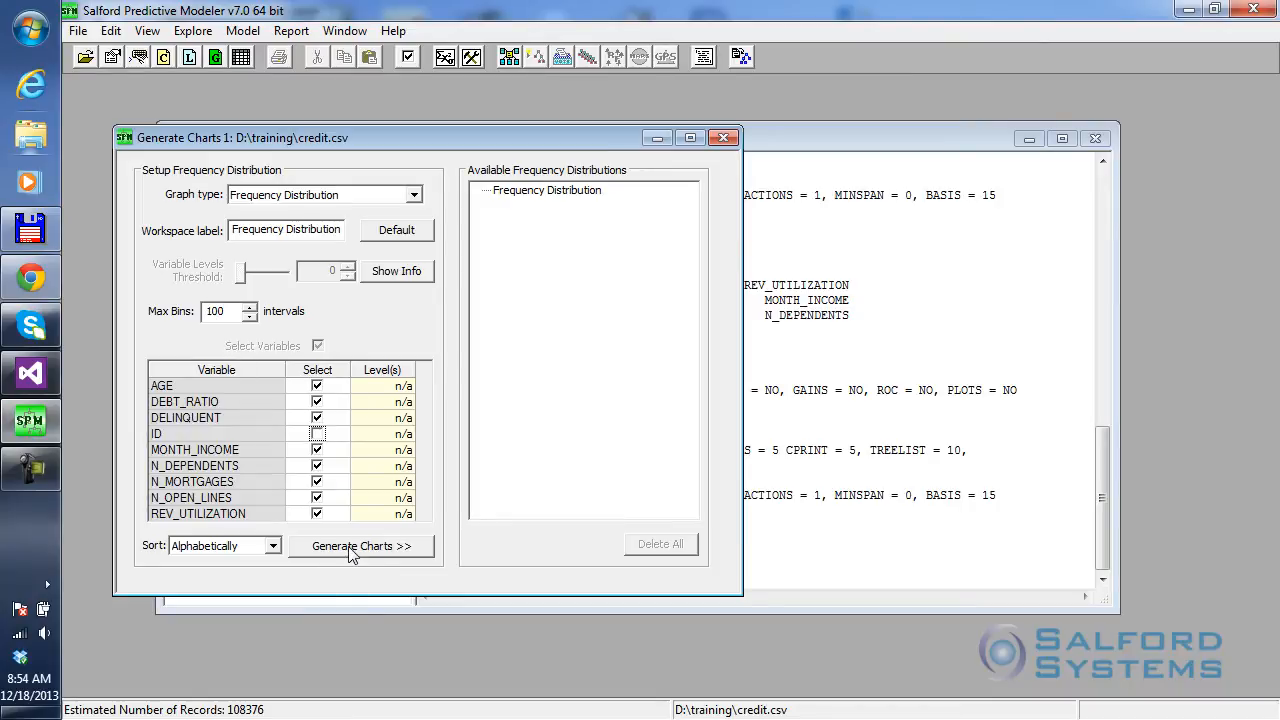
click(352, 544)
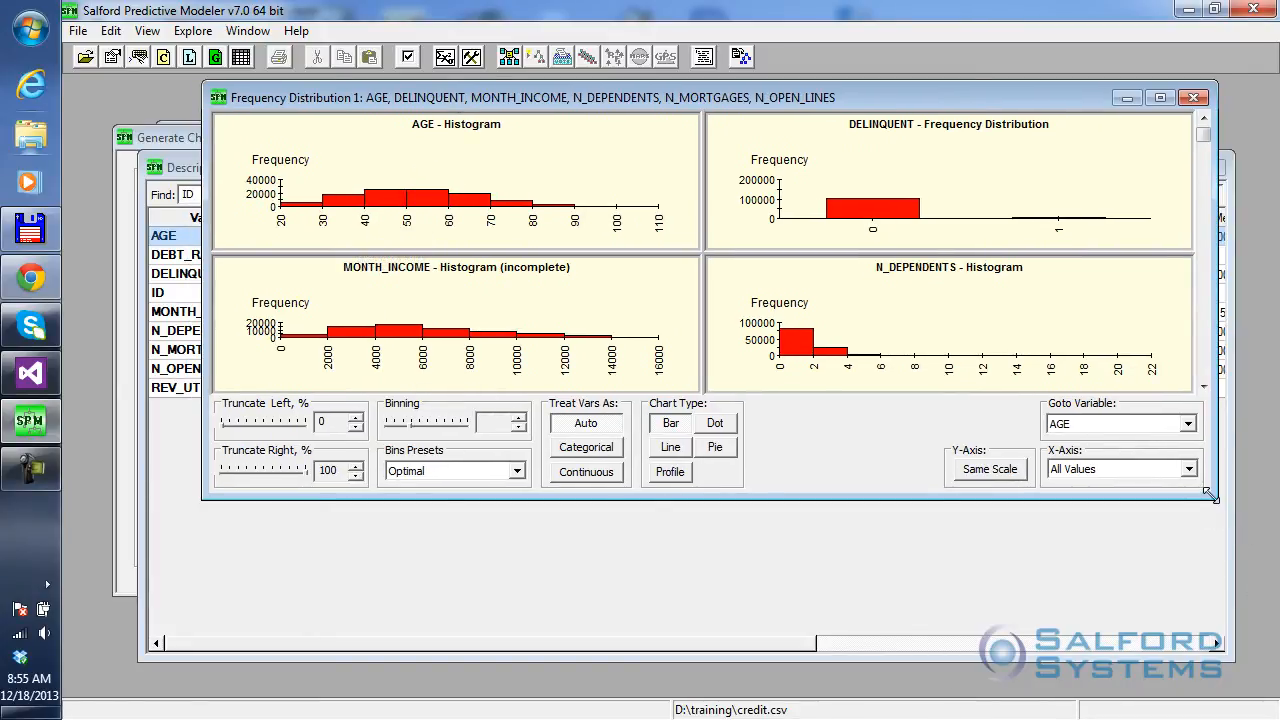
drag(1210, 496, 1160, 676)
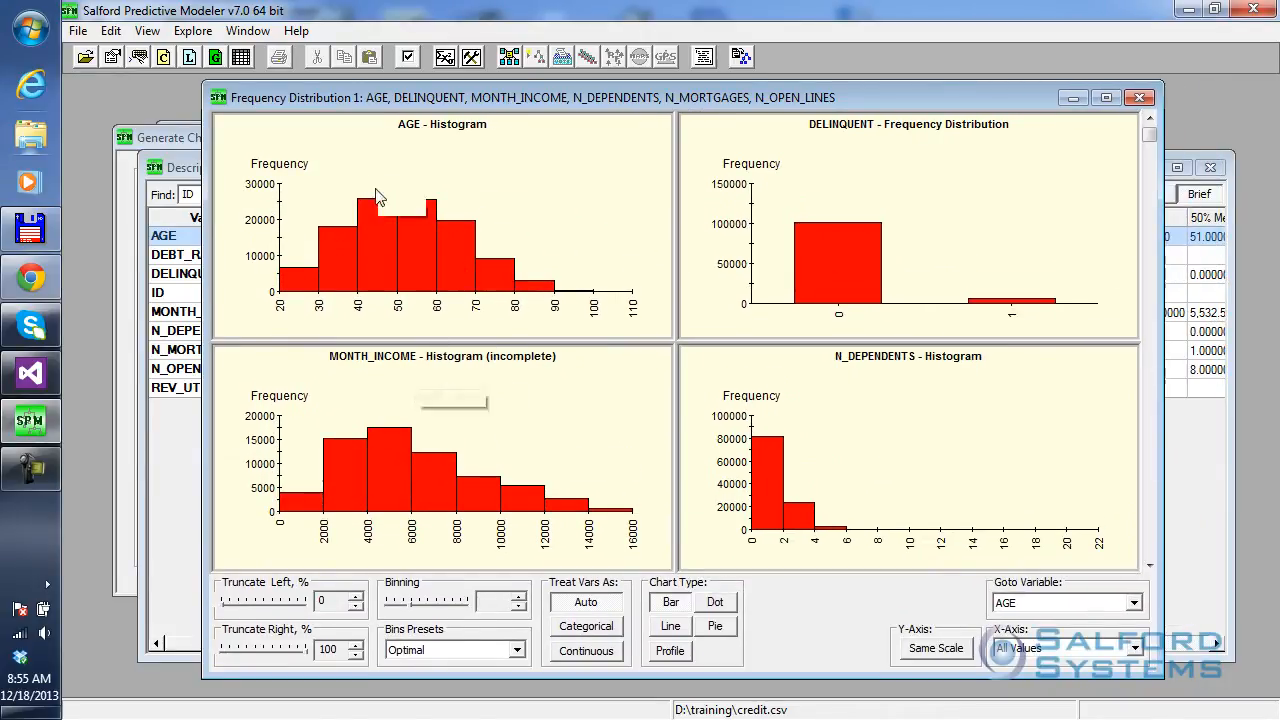
mouse_move(504, 272)
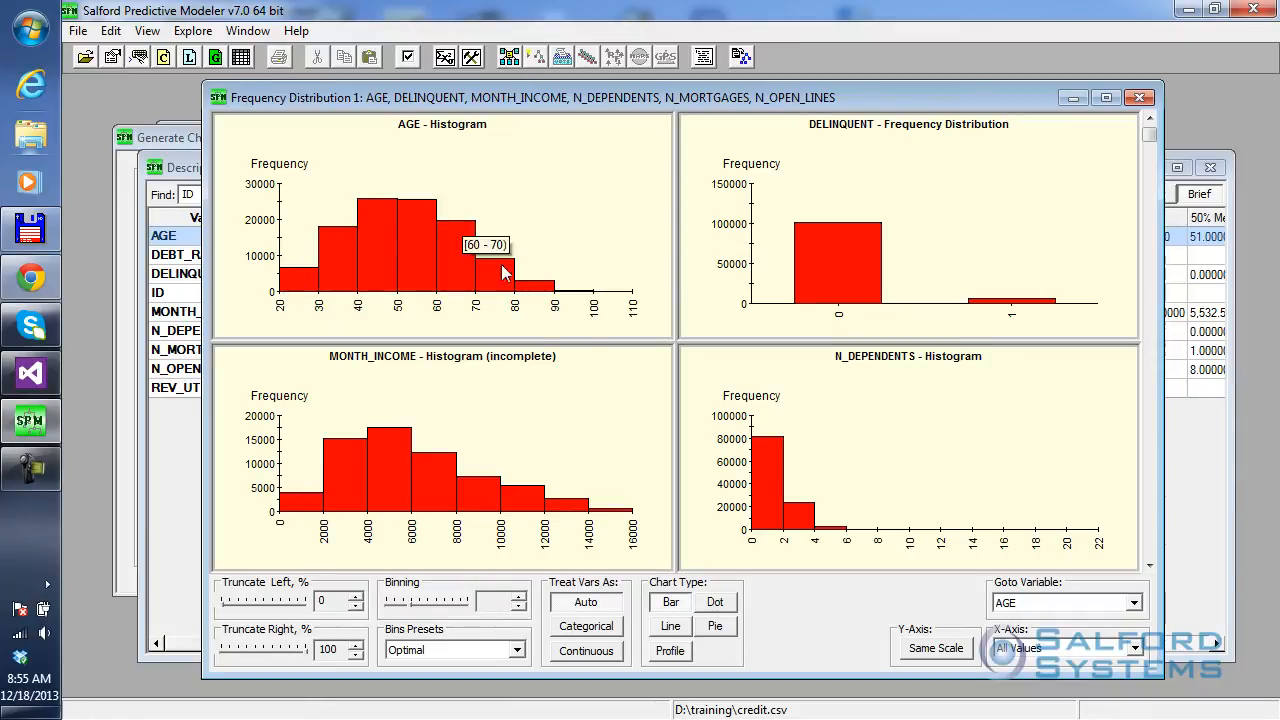
mouse_move(450, 248)
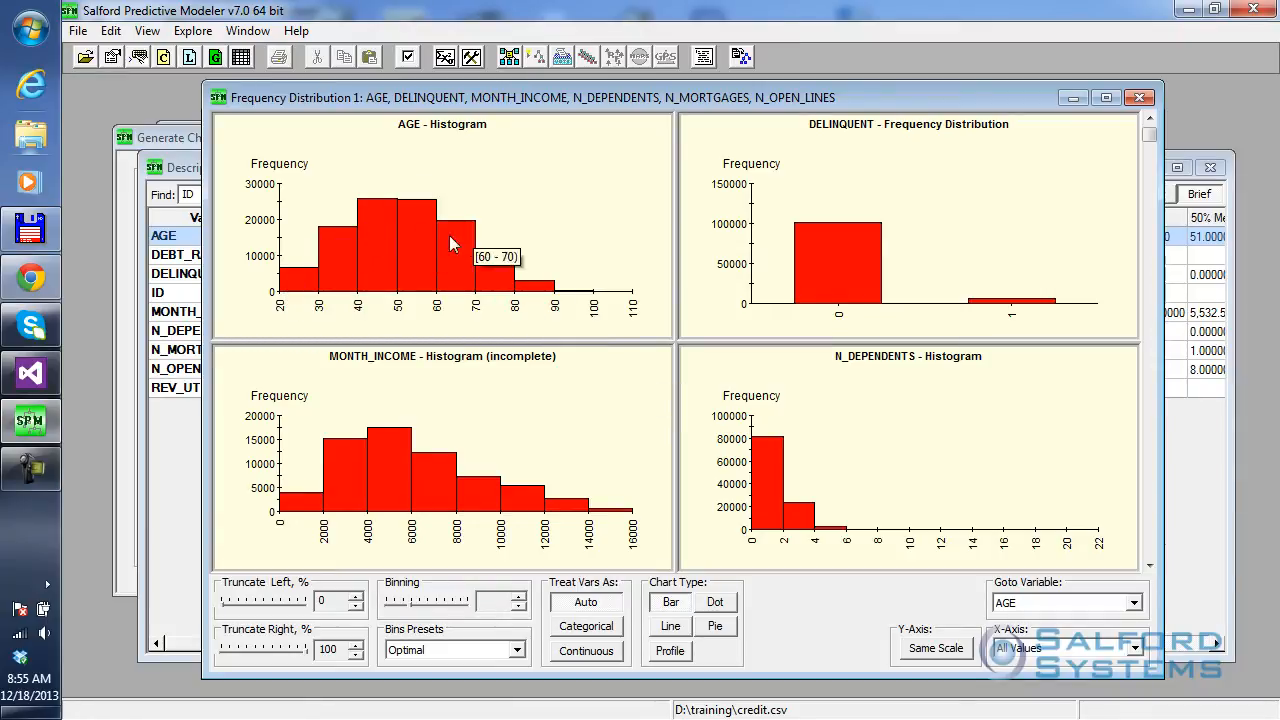
mouse_move(430, 252)
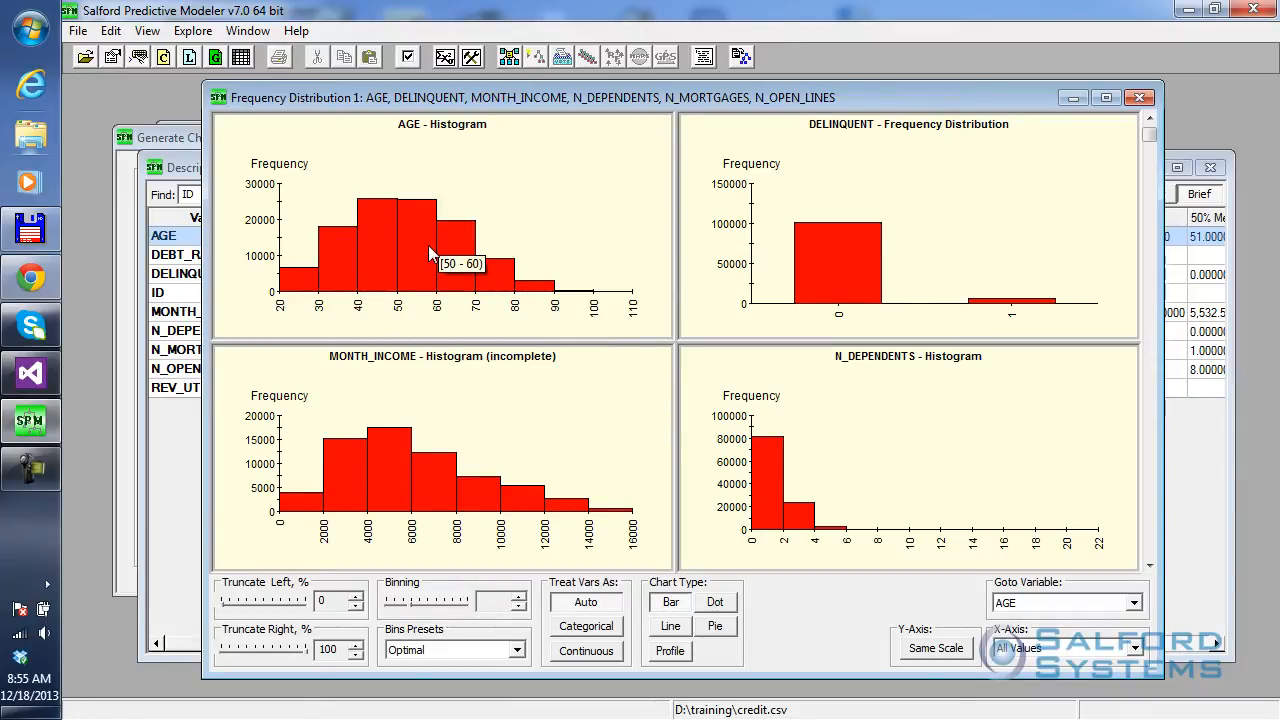
mouse_move(300, 268)
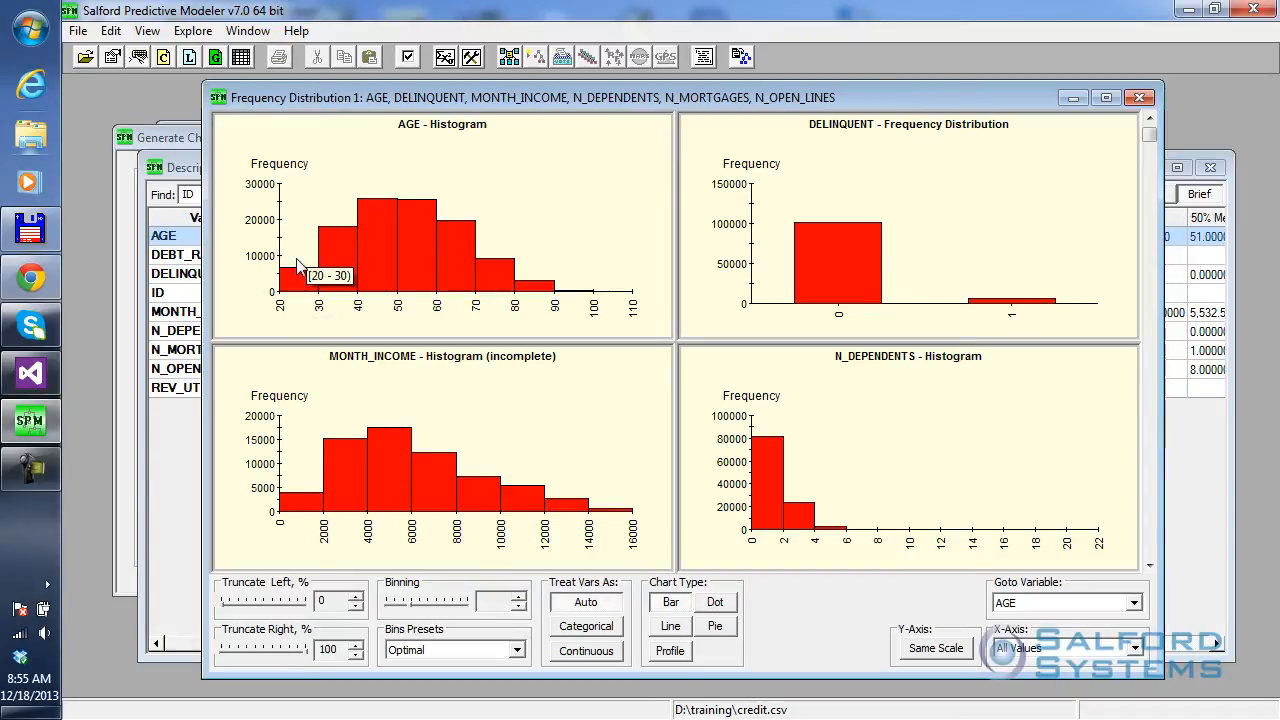
mouse_move(276, 204)
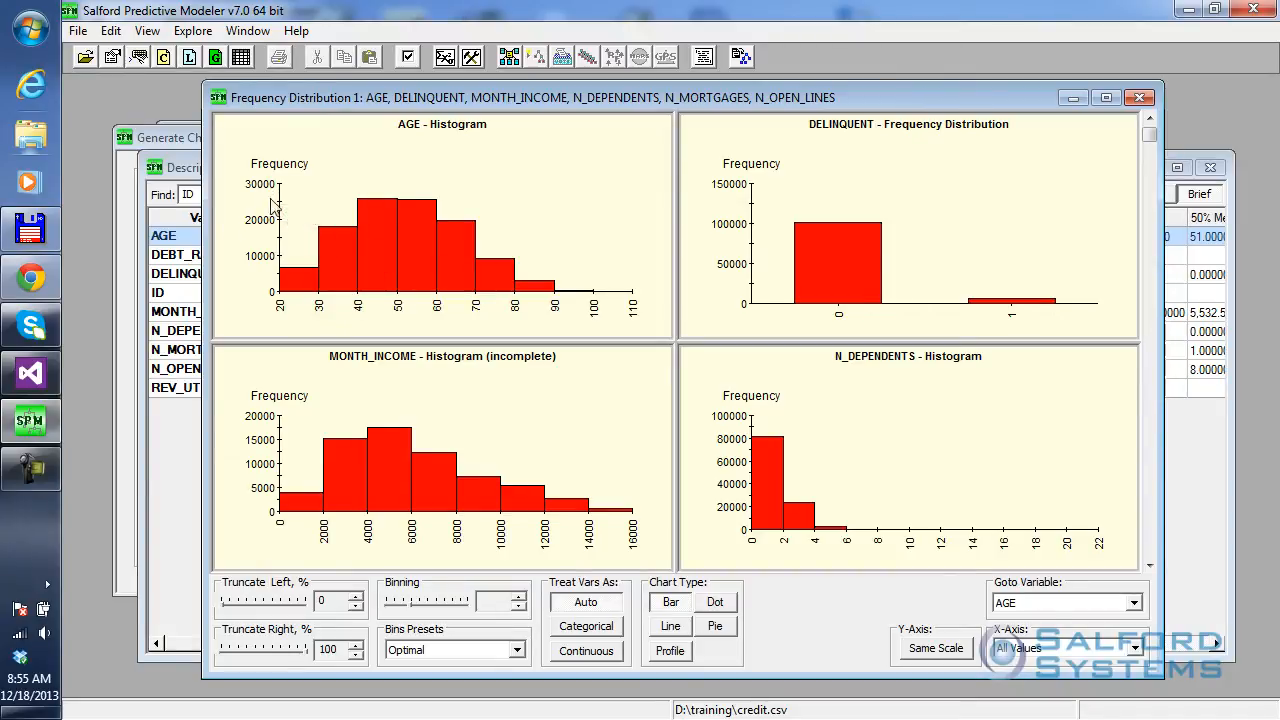
mouse_move(388, 258)
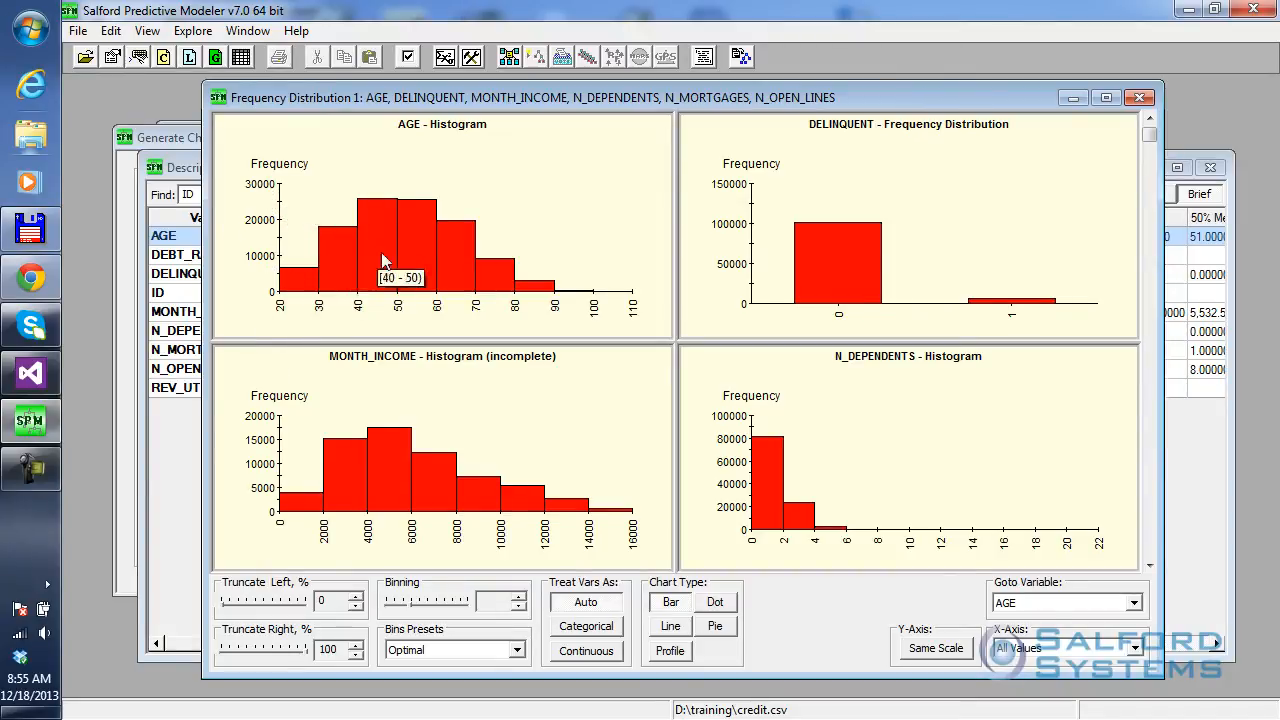
mouse_move(500, 272)
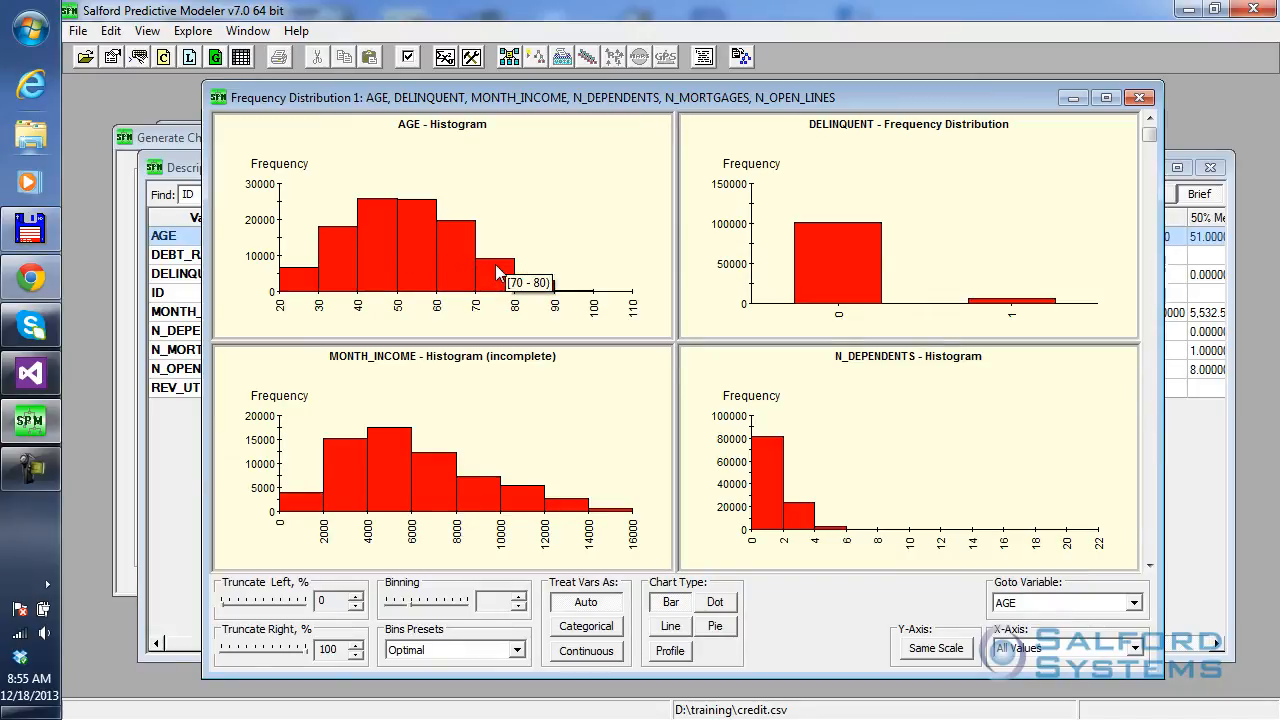
mouse_move(880, 138)
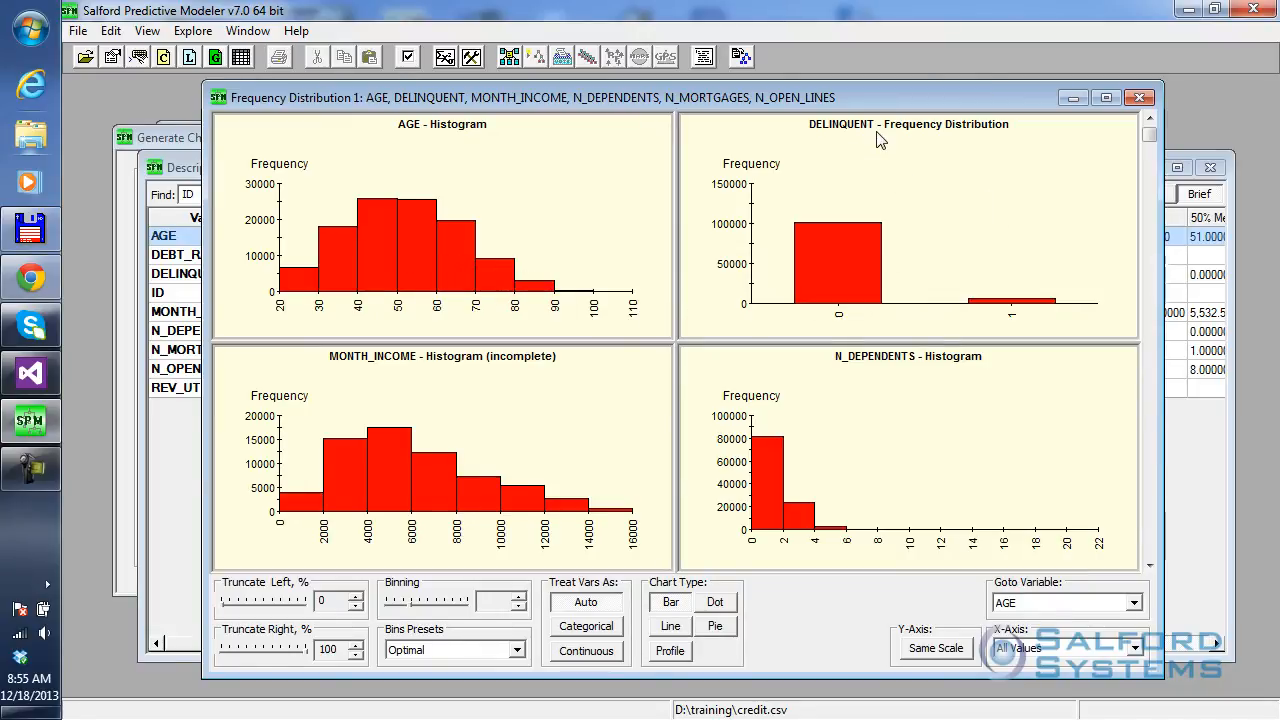
mouse_move(1000, 318)
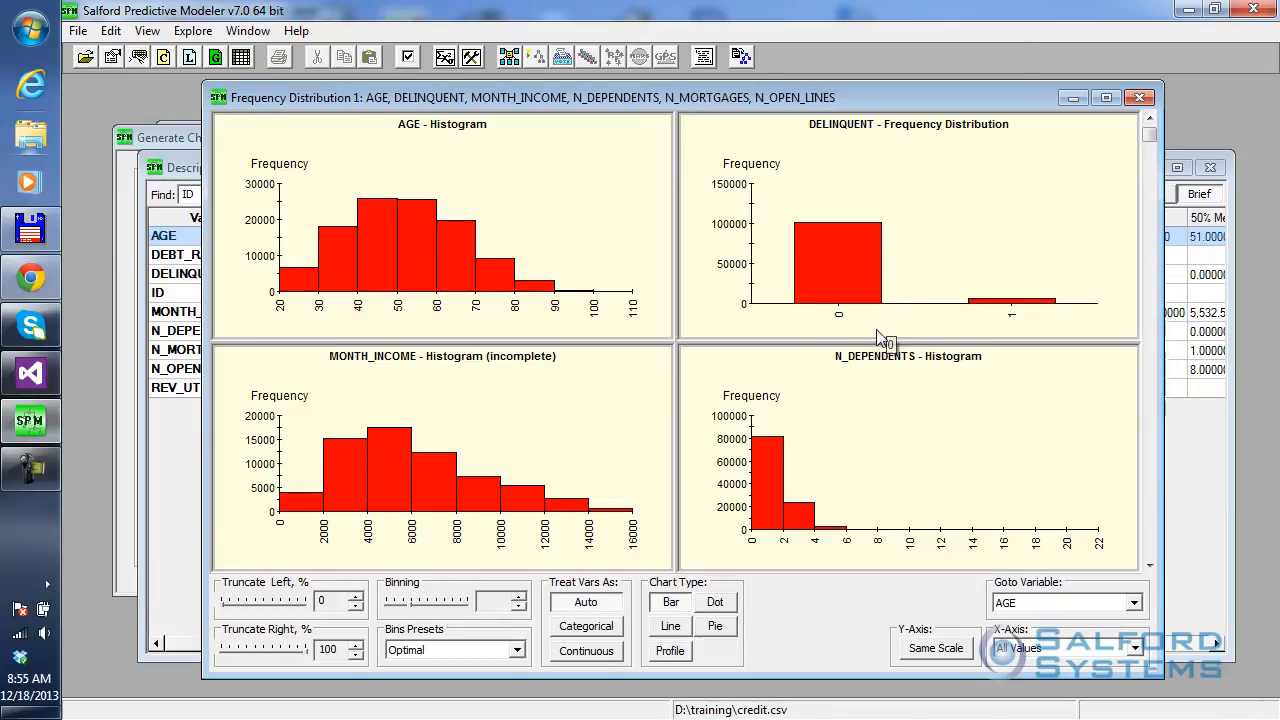
mouse_move(892, 318)
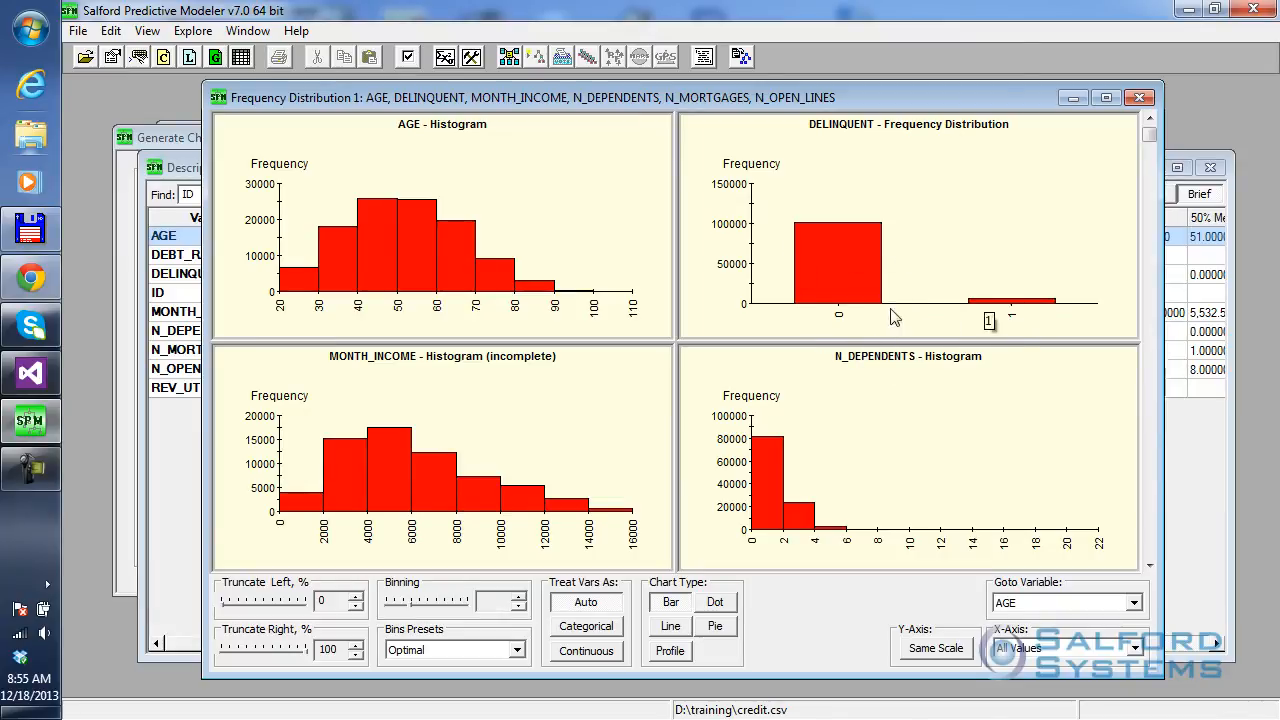
mouse_move(512, 586)
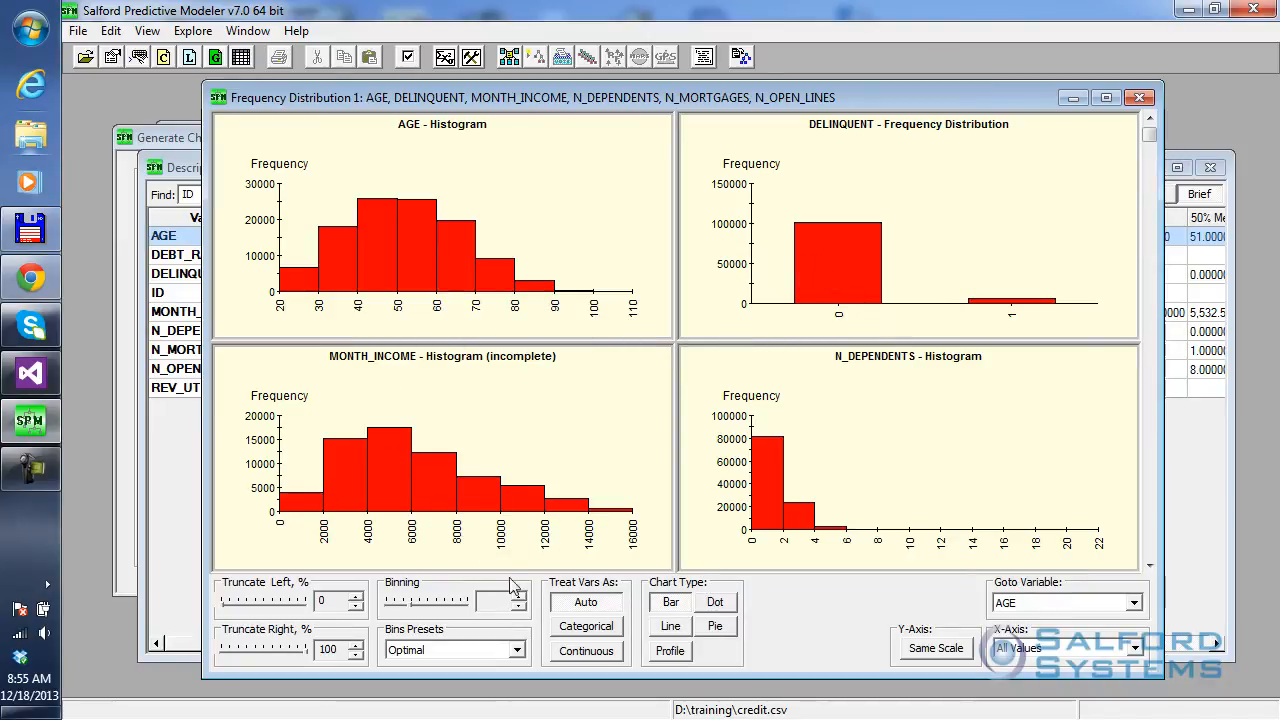
mouse_move(320, 560)
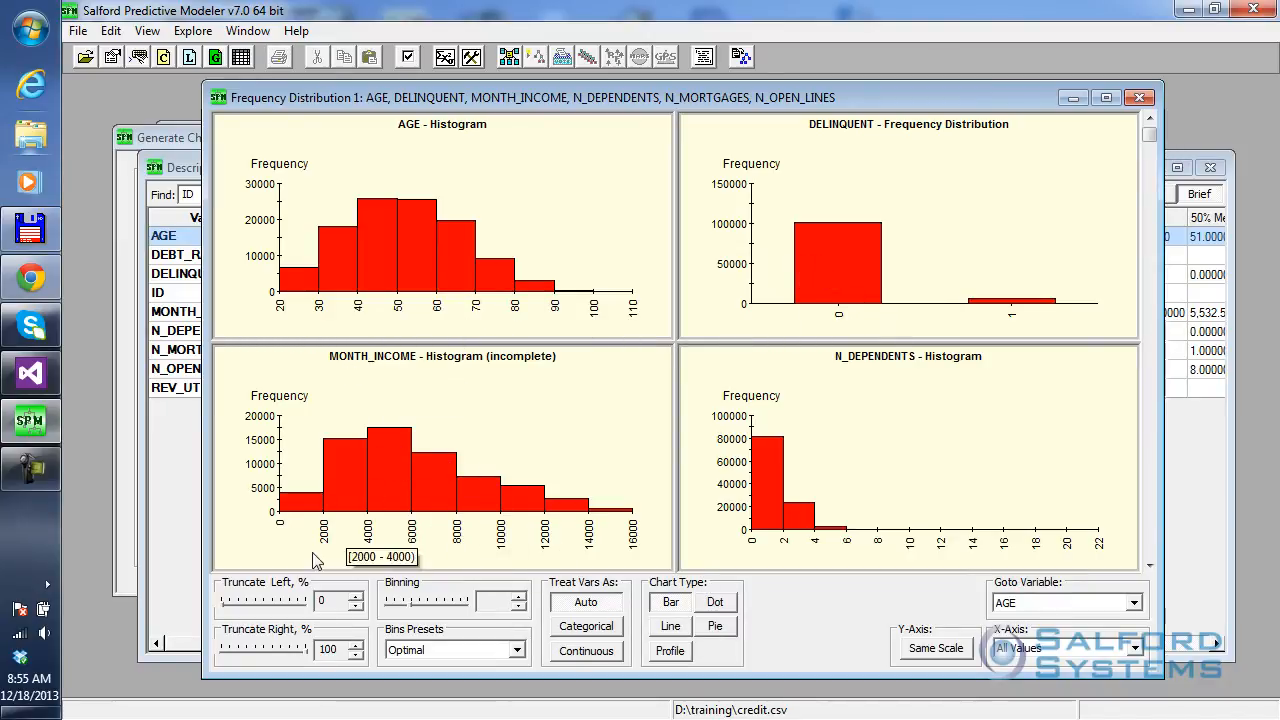
mouse_move(610, 504)
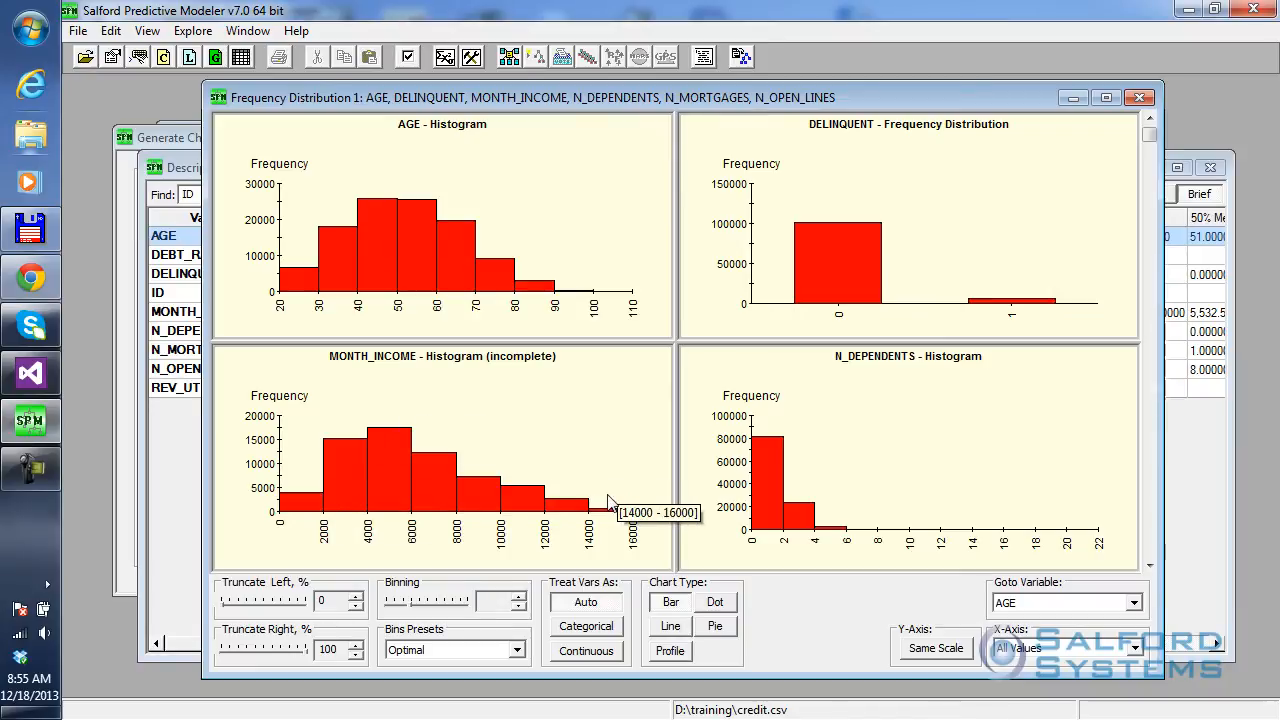
mouse_move(804, 580)
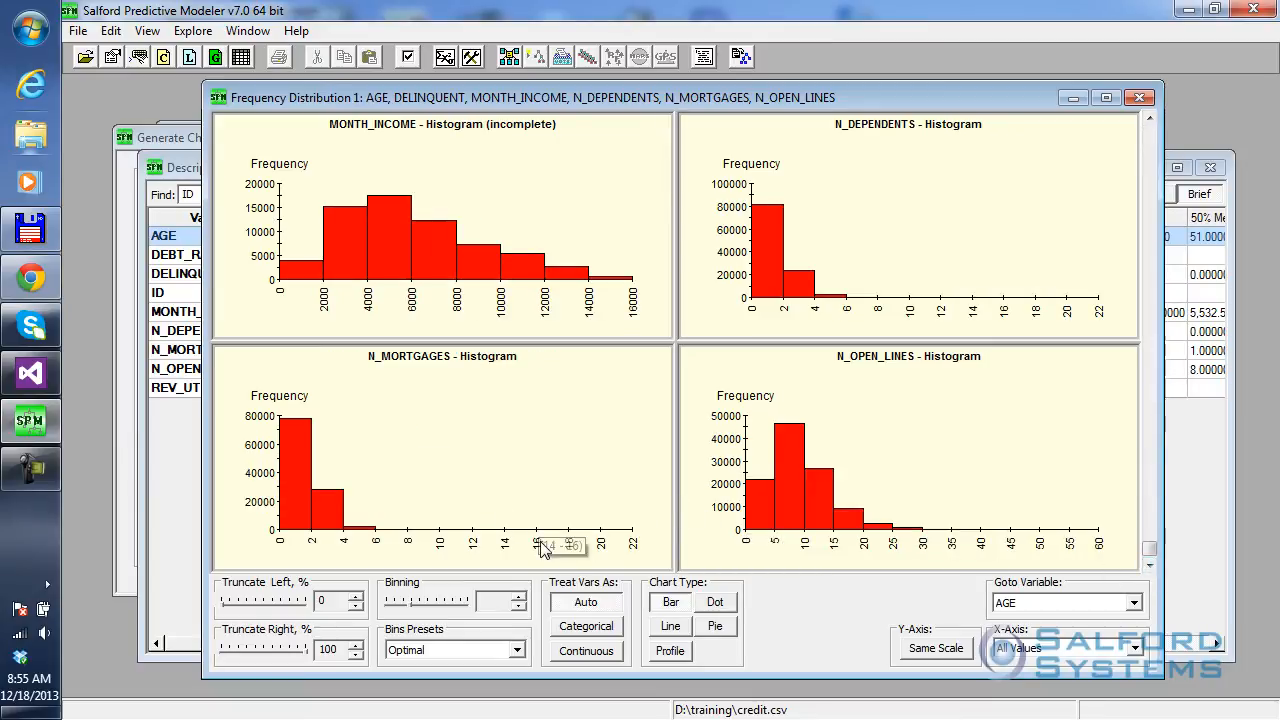
mouse_move(388, 538)
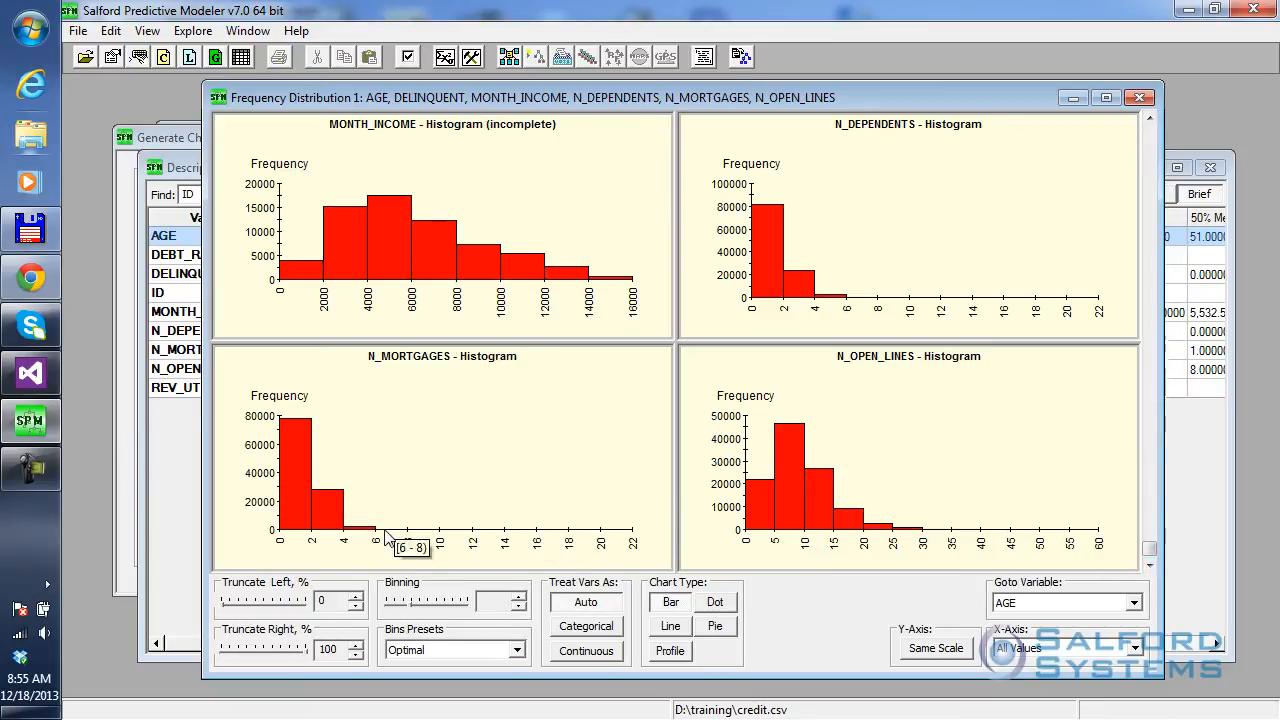
mouse_move(908, 410)
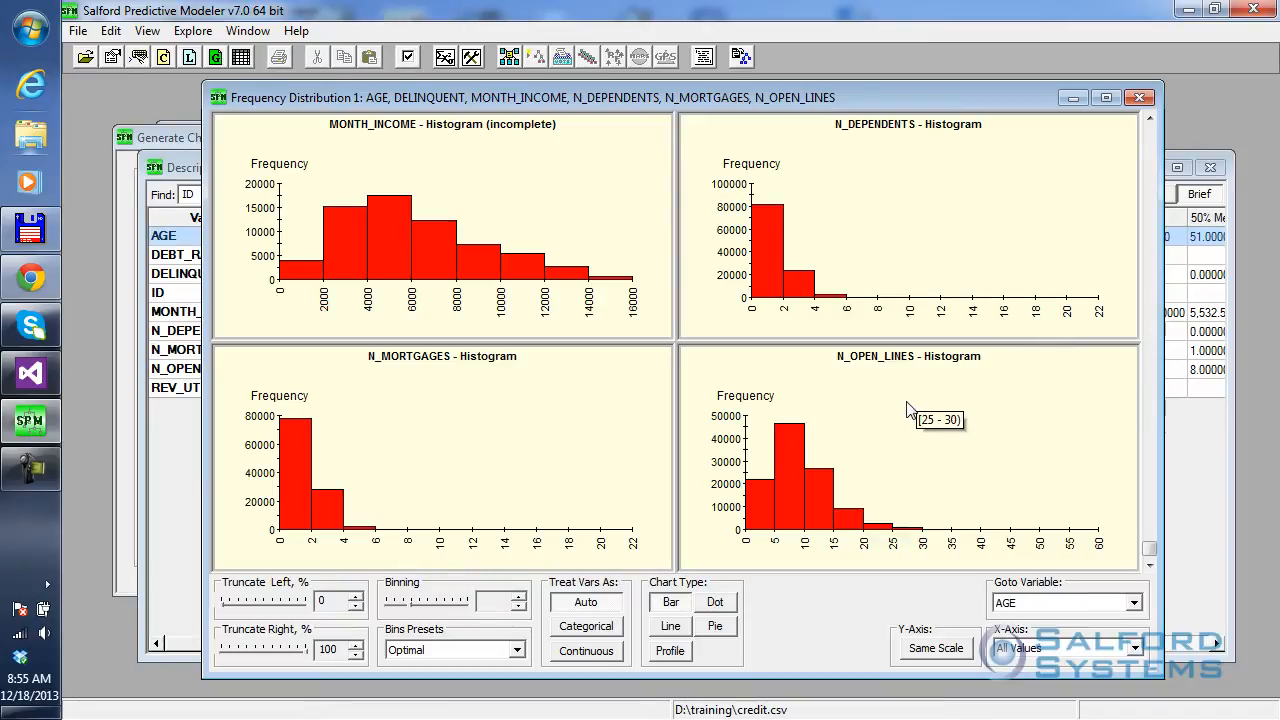
mouse_move(910, 536)
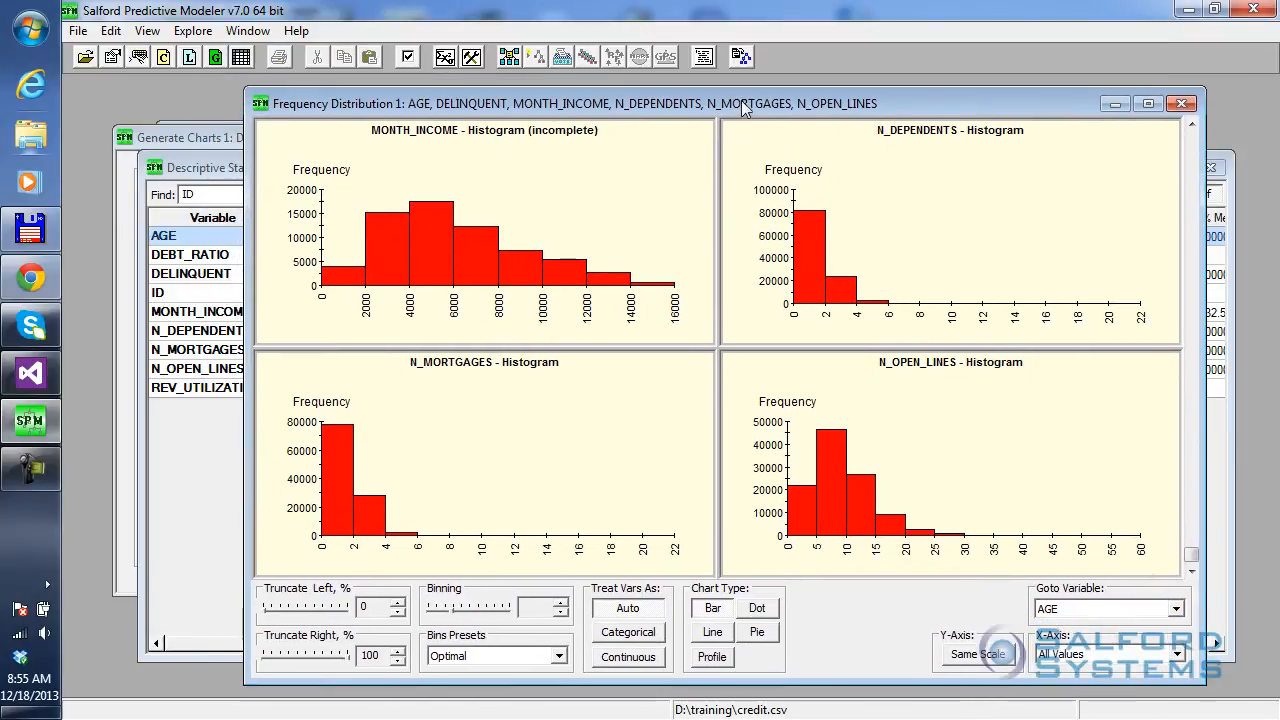
mouse_move(664, 352)
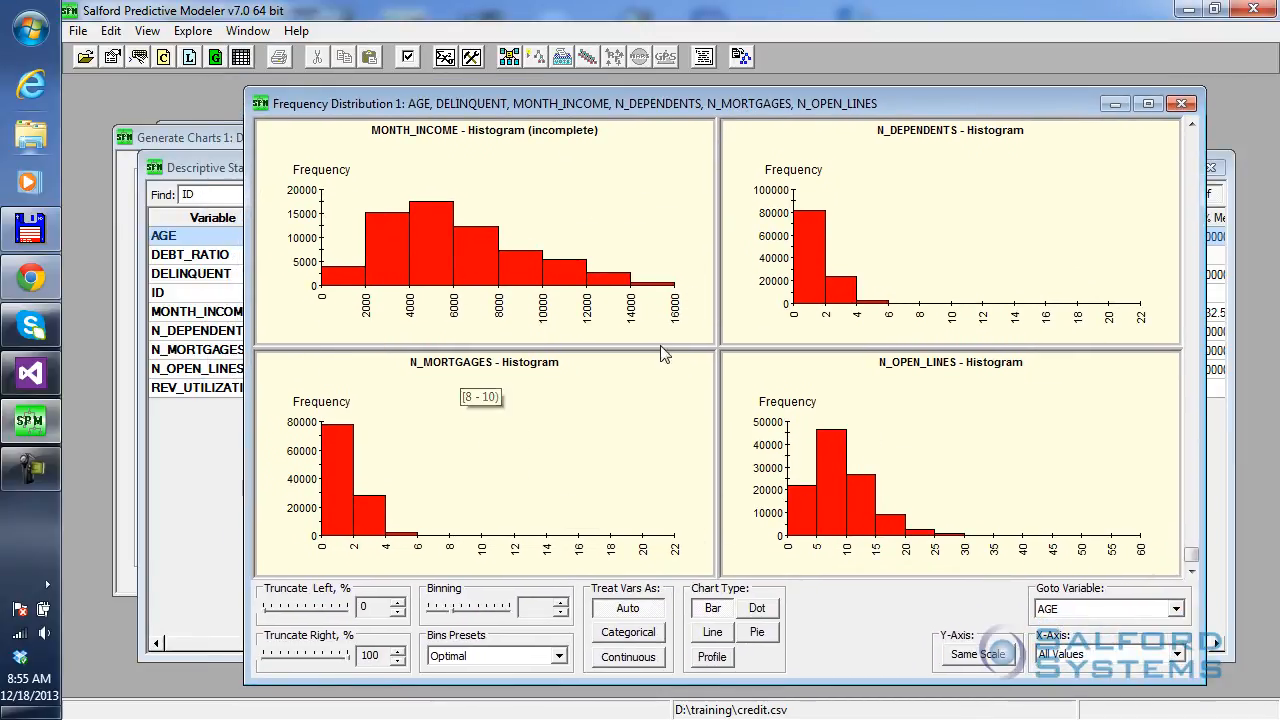
mouse_move(184, 168)
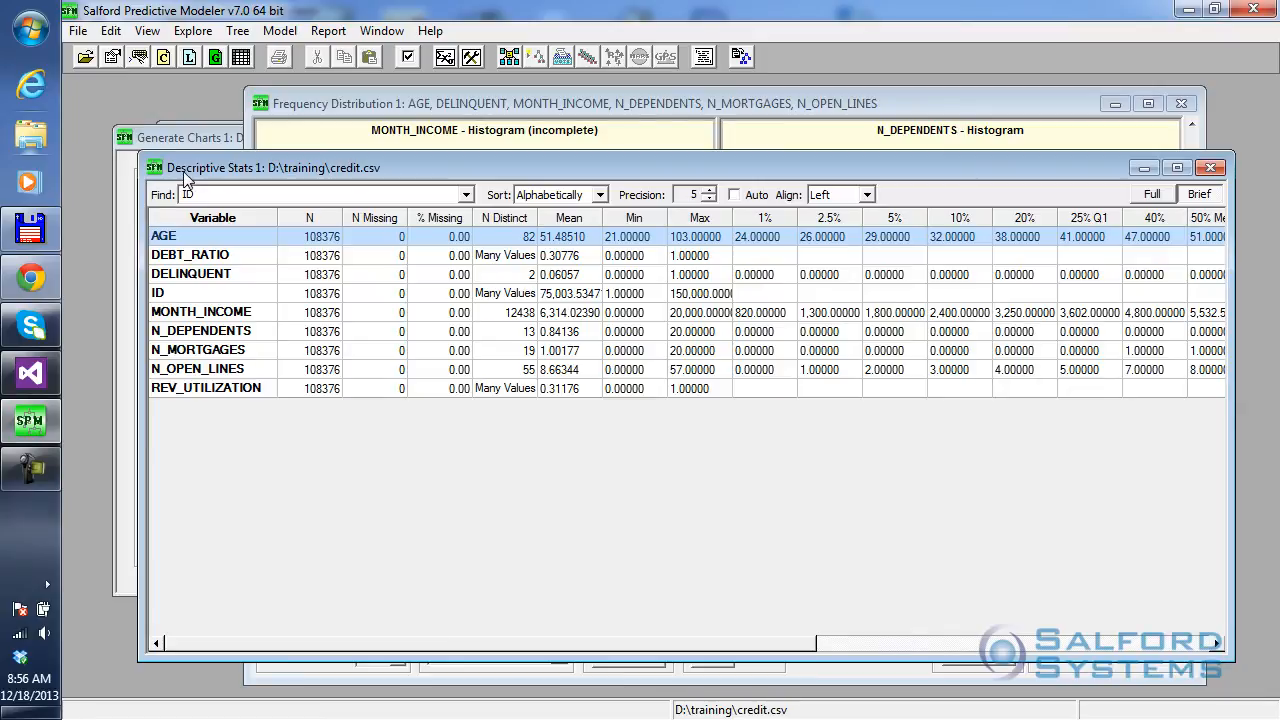
mouse_move(218, 184)
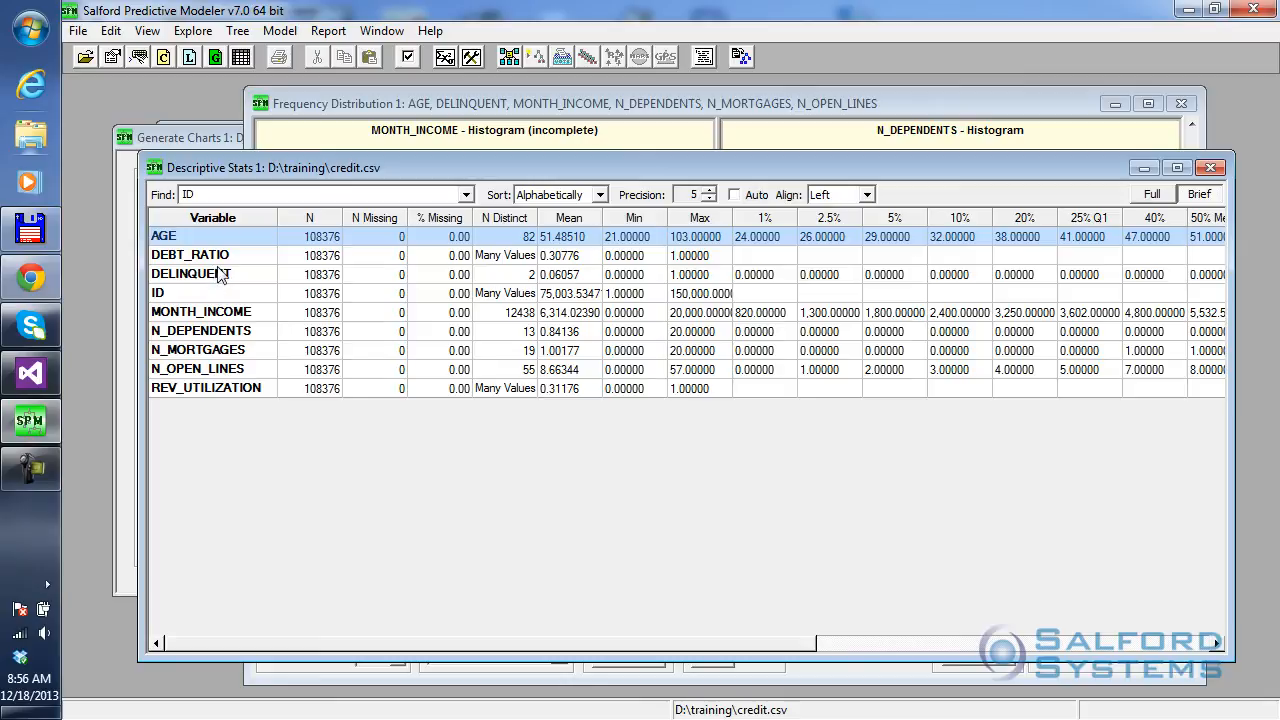
mouse_move(610, 556)
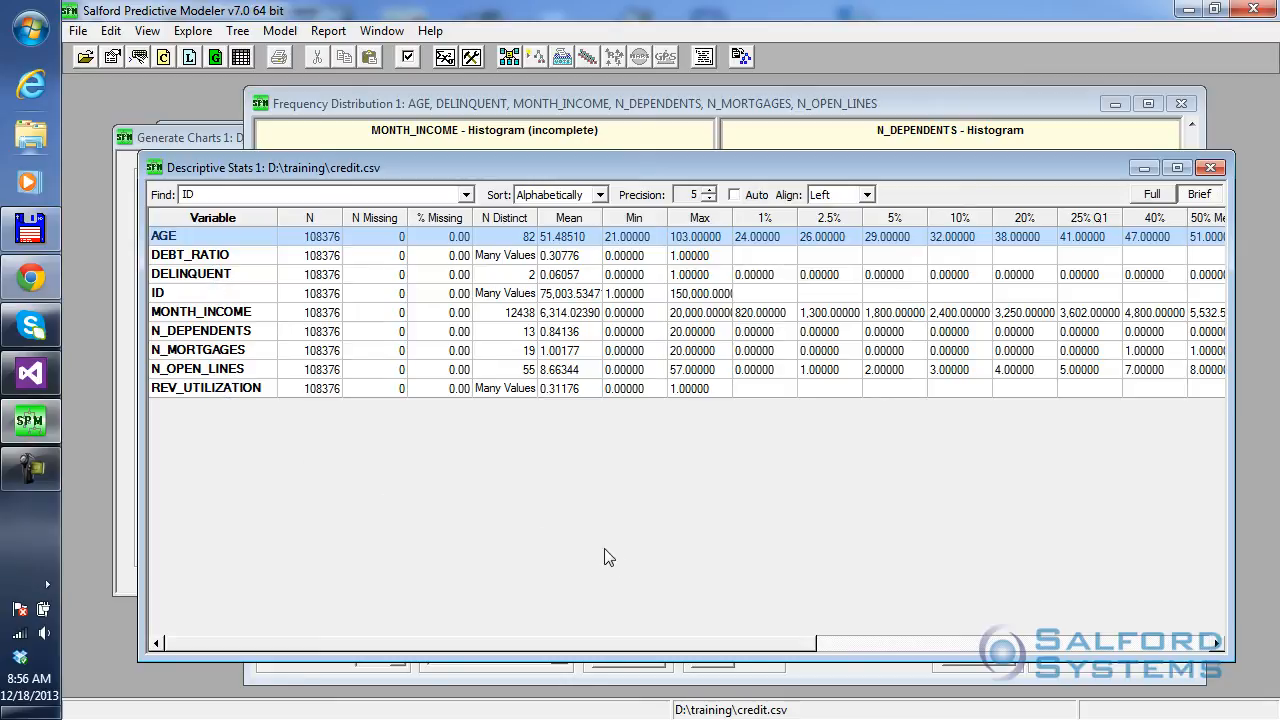
mouse_move(632, 556)
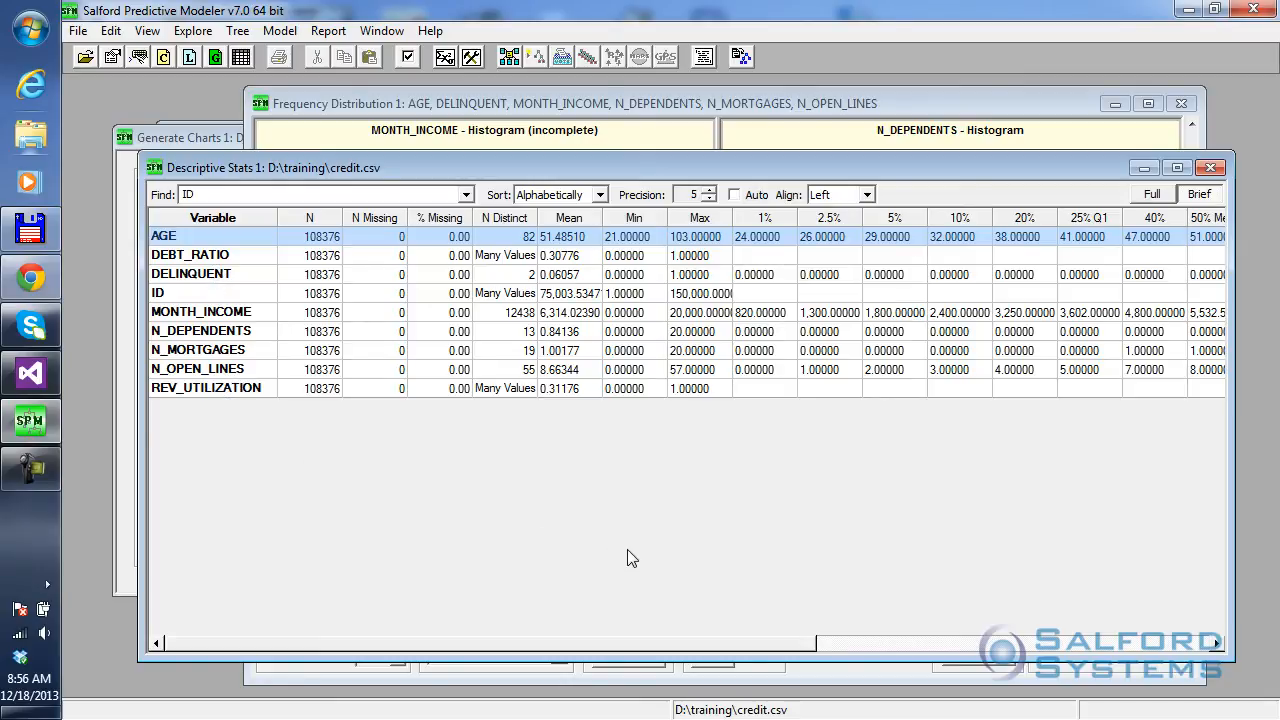
mouse_move(790, 410)
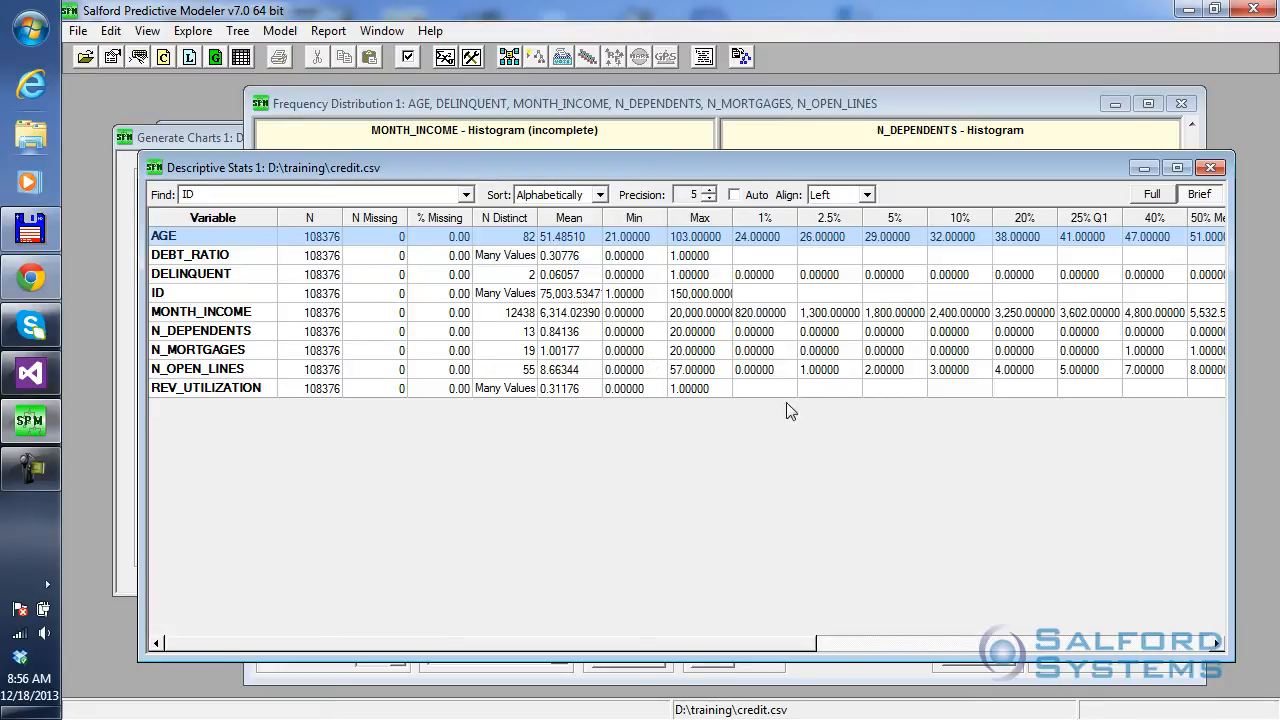
mouse_move(424, 404)
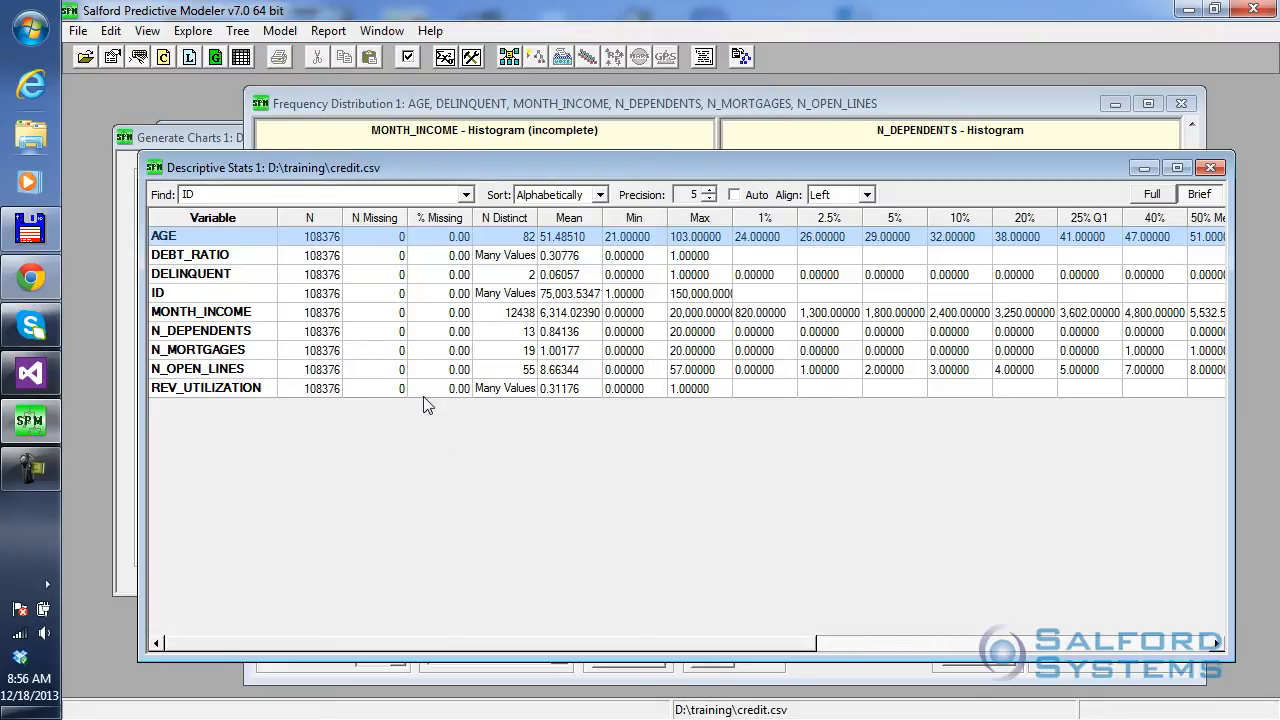
mouse_move(378, 402)
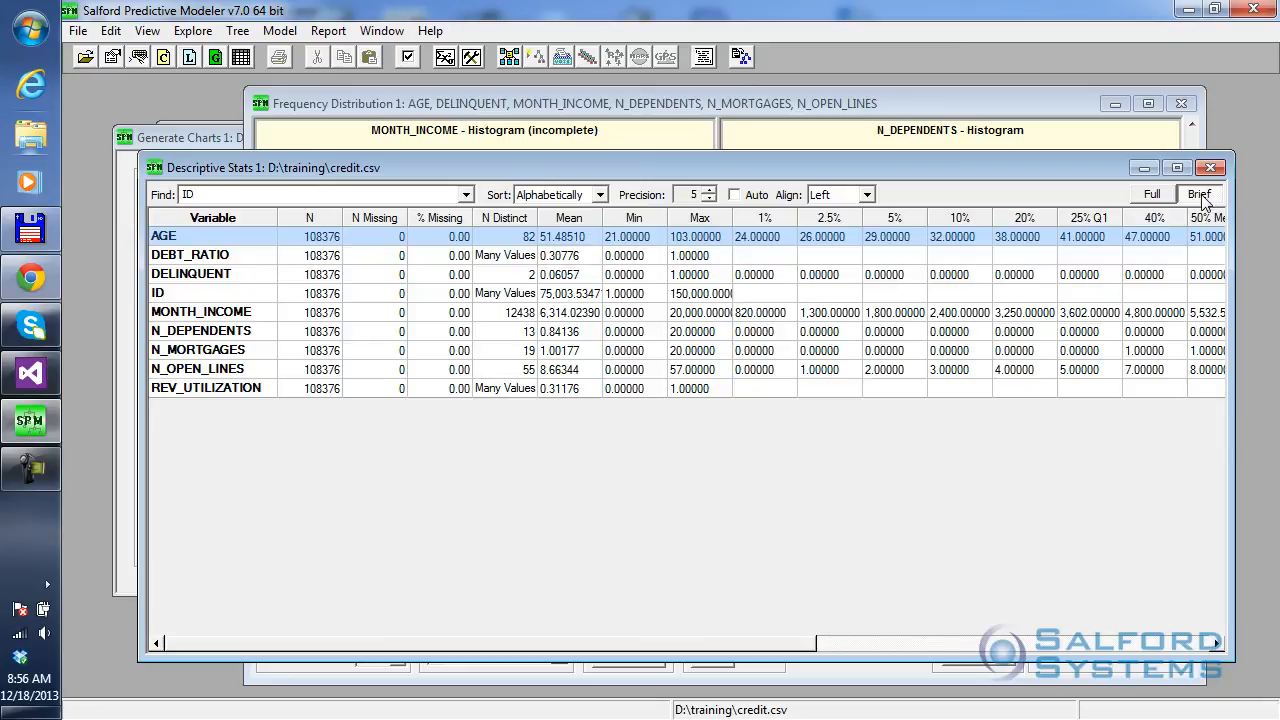
click(1152, 194)
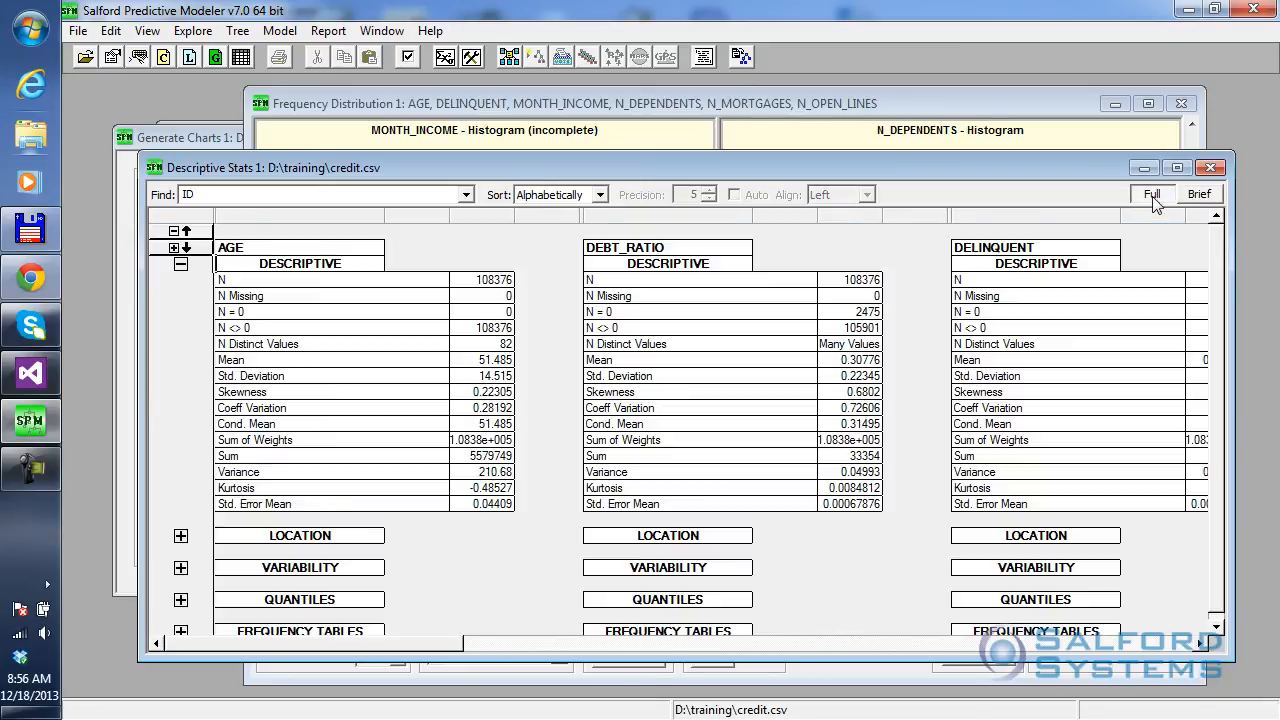
mouse_move(912, 576)
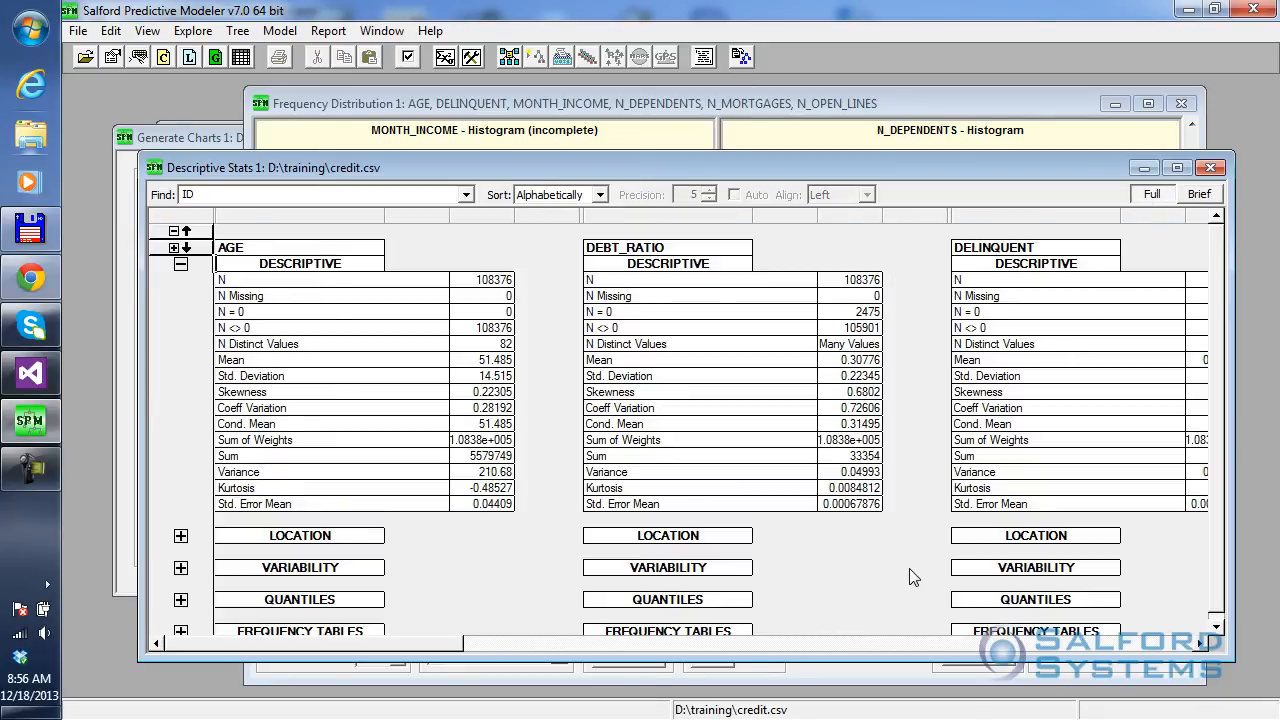
click(1200, 194)
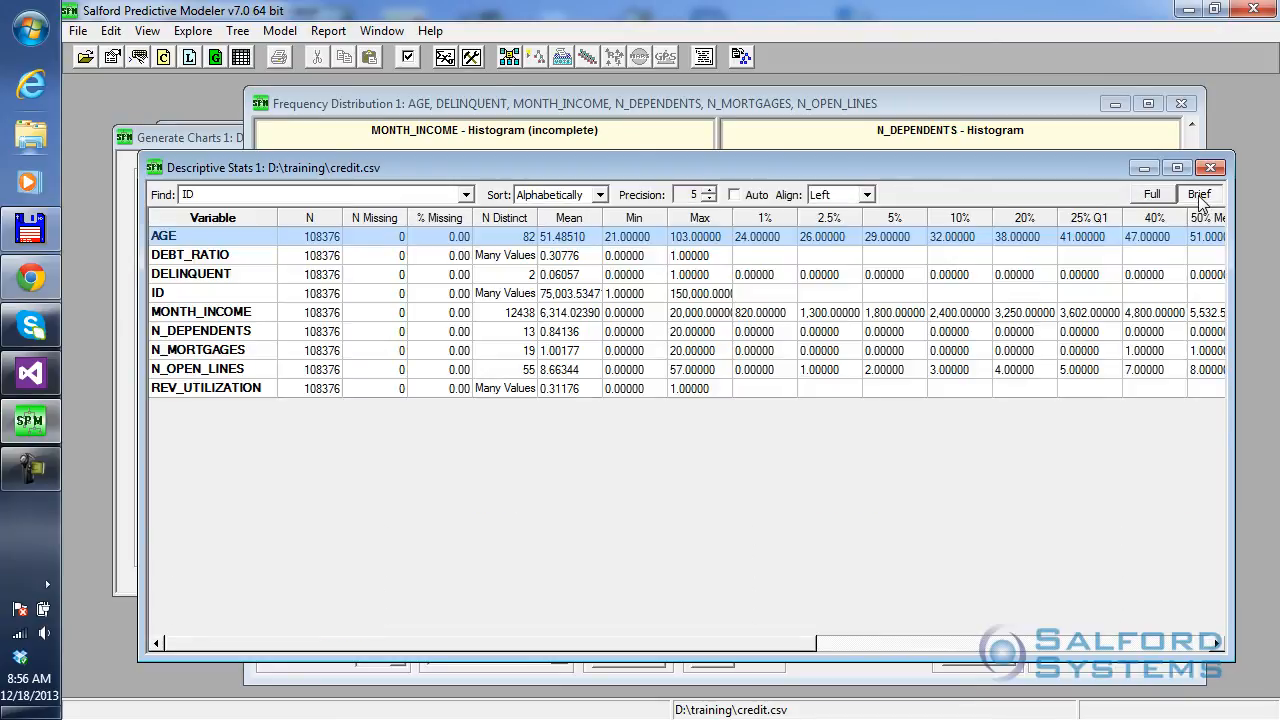